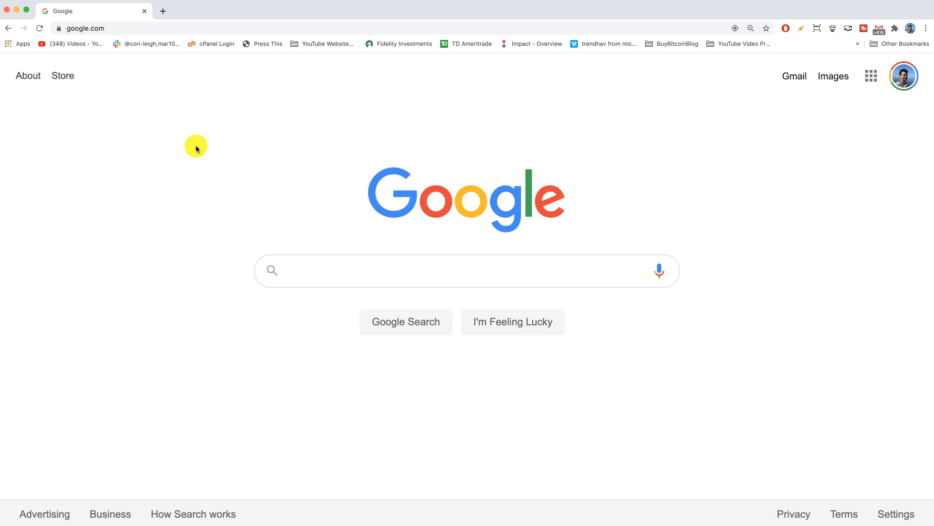
{"action": "mouse_move", "coordinate": [210, 135]}
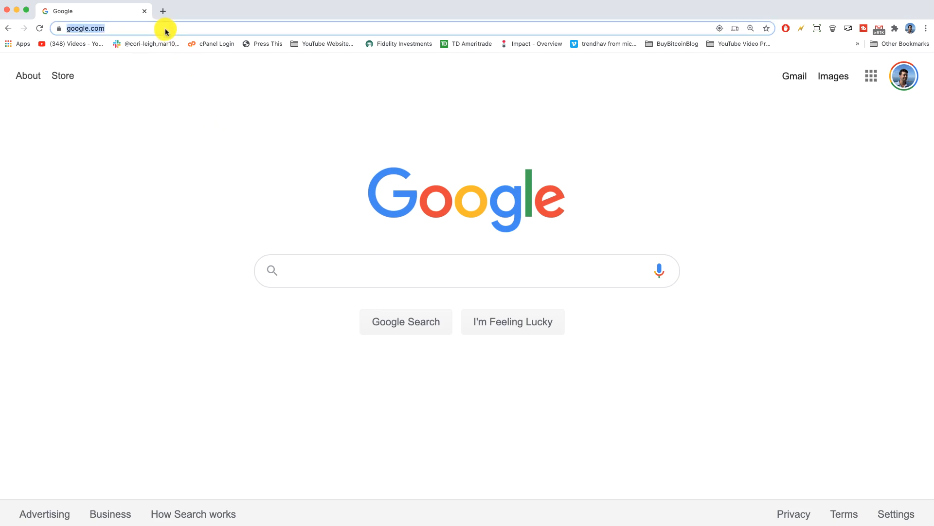
- Go to gregnarayan.com/flywheel to load Flywheel's hosting homepage
{"action": "type", "text": "gregnarayan.com/flywheel"}
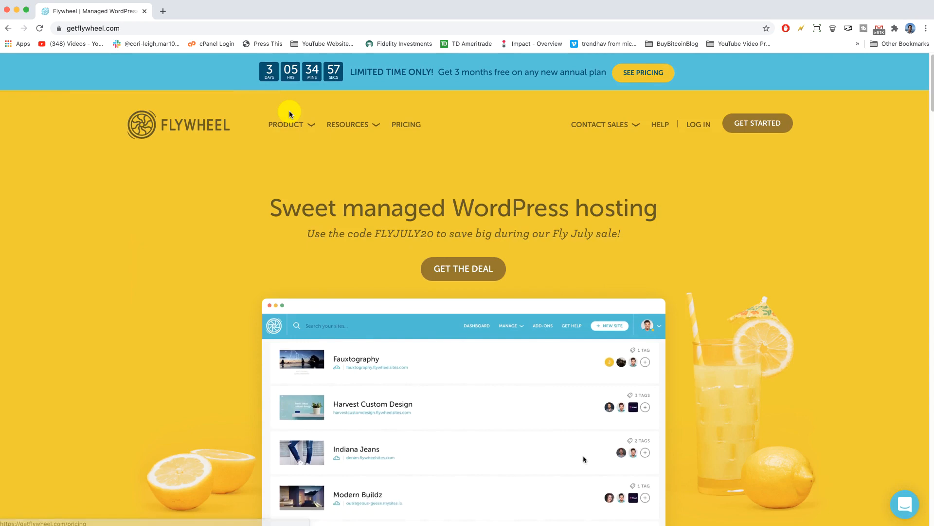
{"action": "scroll", "scroll_direction": "down", "scroll_amount": 3}
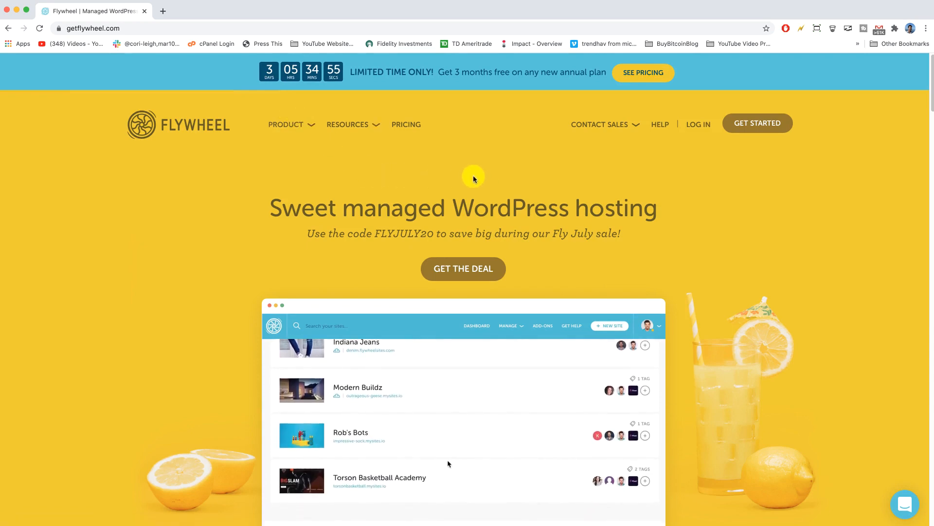
{"action": "left_click", "coordinate": [350, 432]}
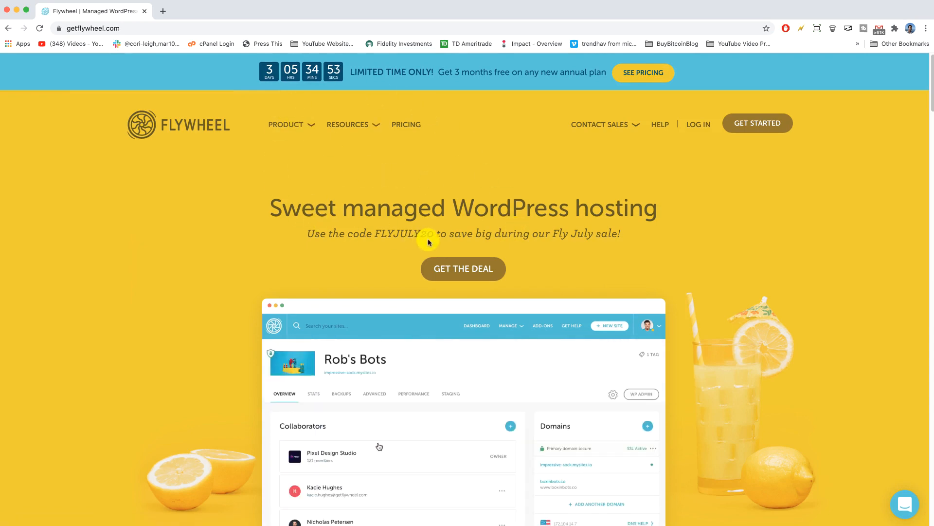
{"action": "left_click", "coordinate": [313, 394]}
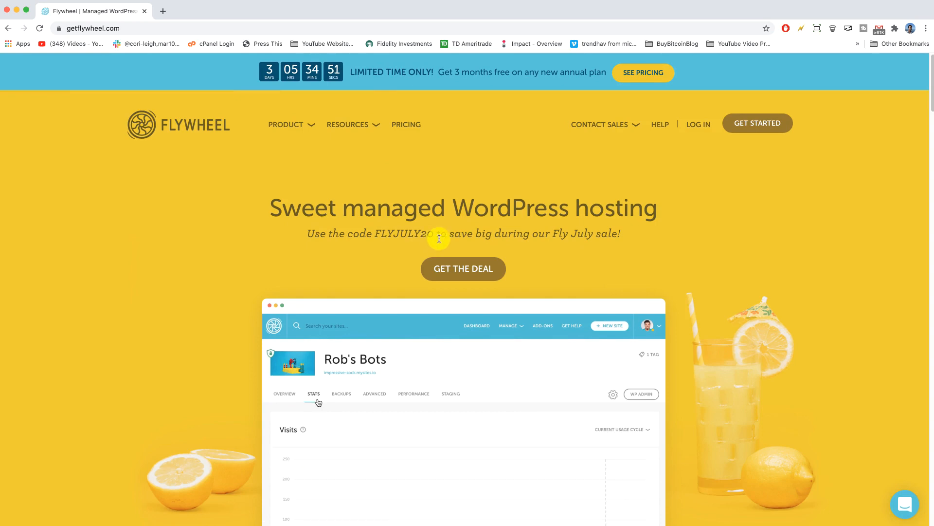
{"action": "mouse_move", "coordinate": [254, 230]}
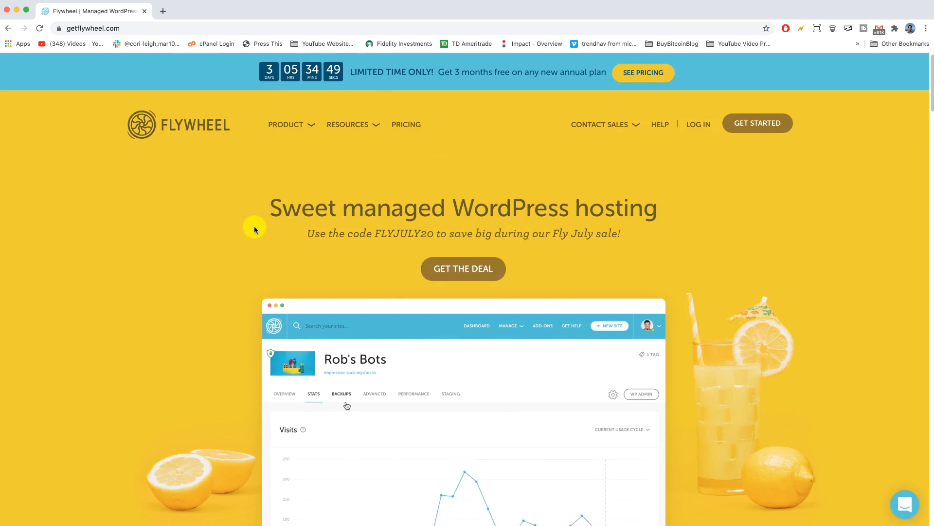
{"action": "scroll", "scroll_direction": "down", "scroll_amount": 3}
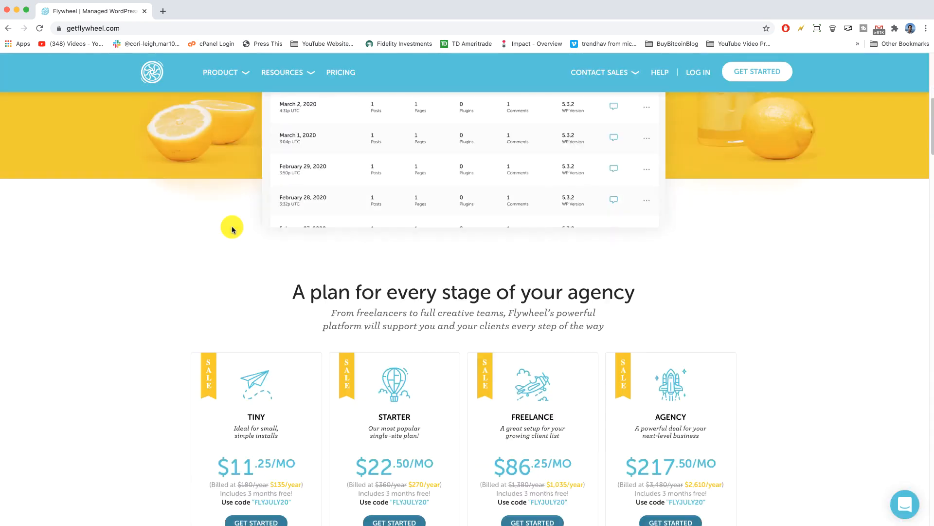
{"action": "scroll", "scroll_direction": "down", "scroll_amount": 3}
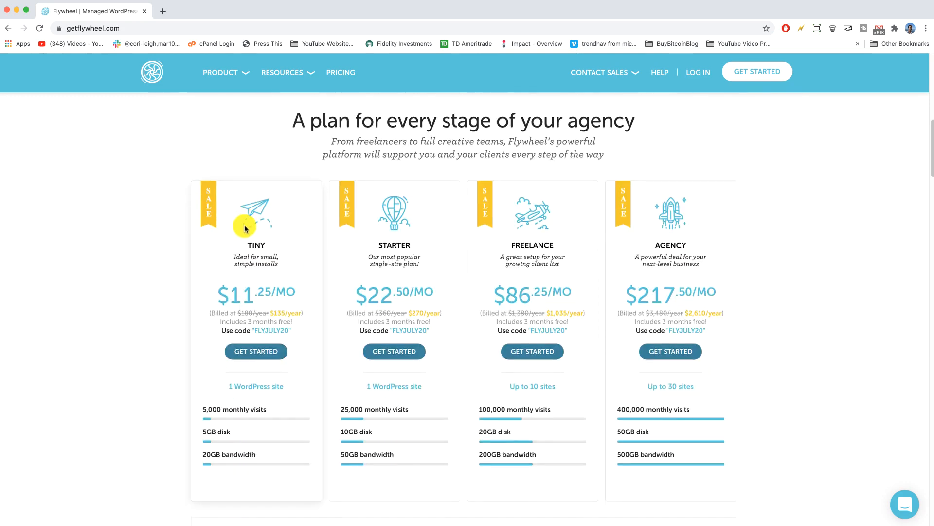
{"action": "scroll", "scroll_direction": "down", "scroll_amount": 3}
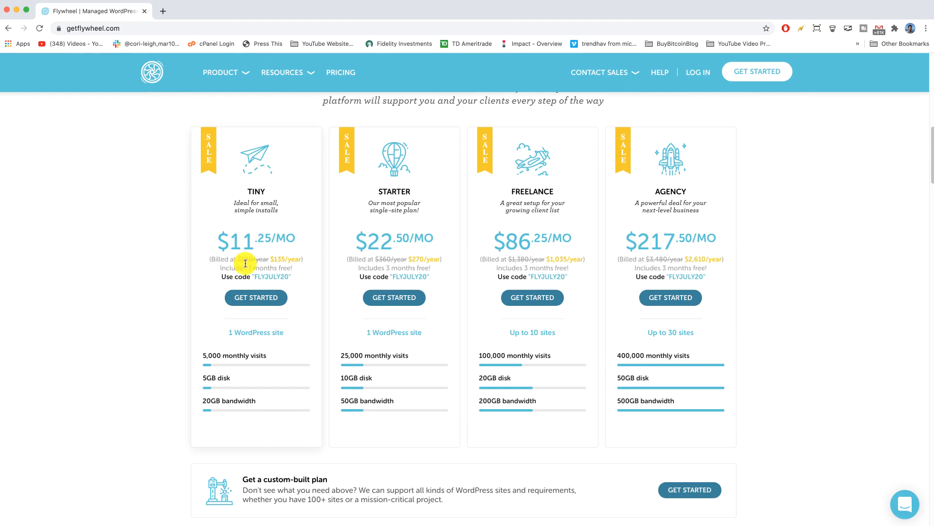
{"action": "mouse_move", "coordinate": [276, 272]}
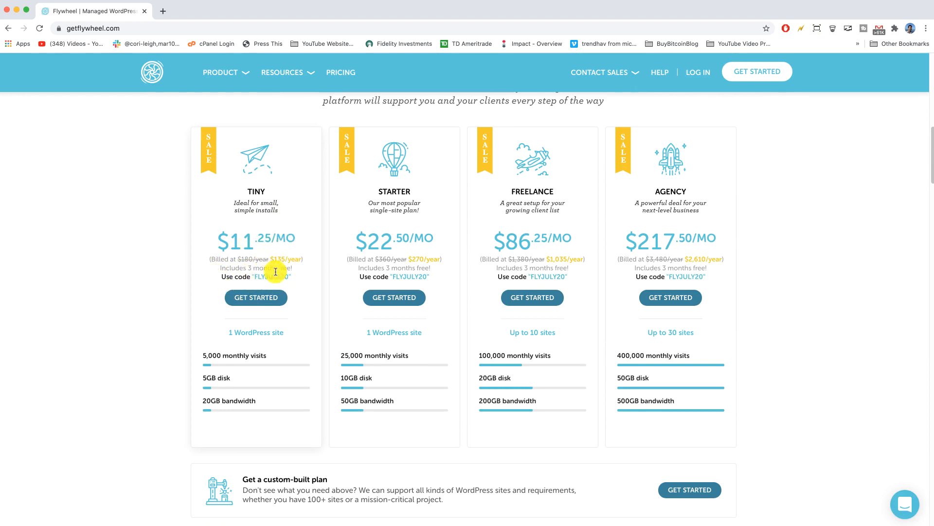
{"action": "mouse_move", "coordinate": [274, 310]}
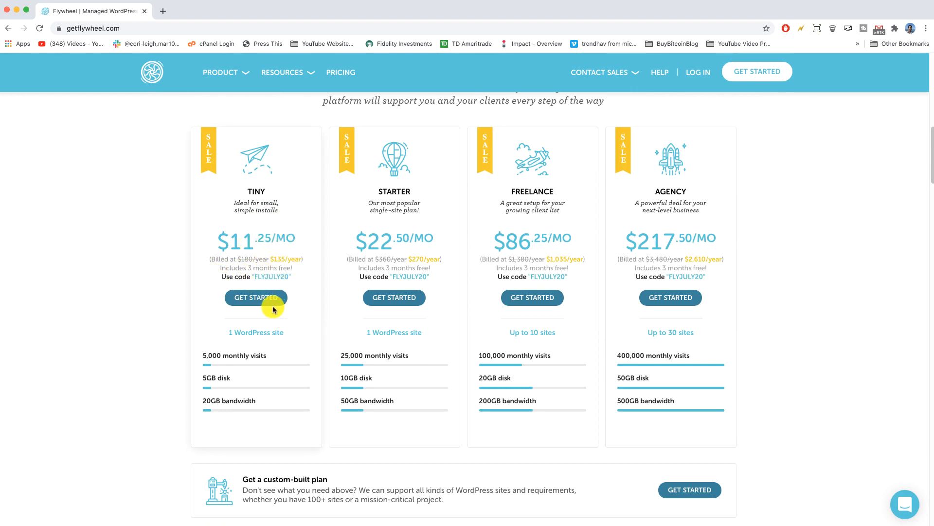
{"action": "scroll", "scroll_direction": "up", "scroll_amount": 3}
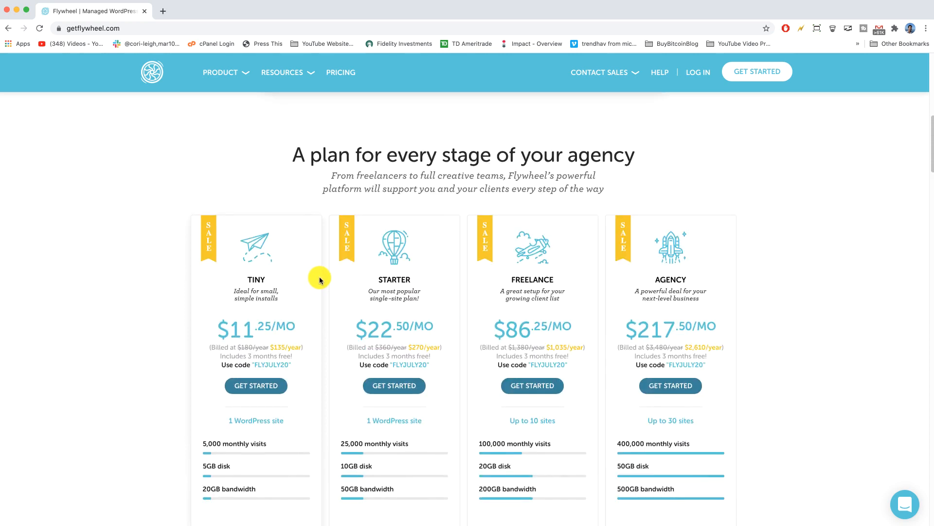
{"action": "scroll", "scroll_direction": "up", "scroll_amount": 3}
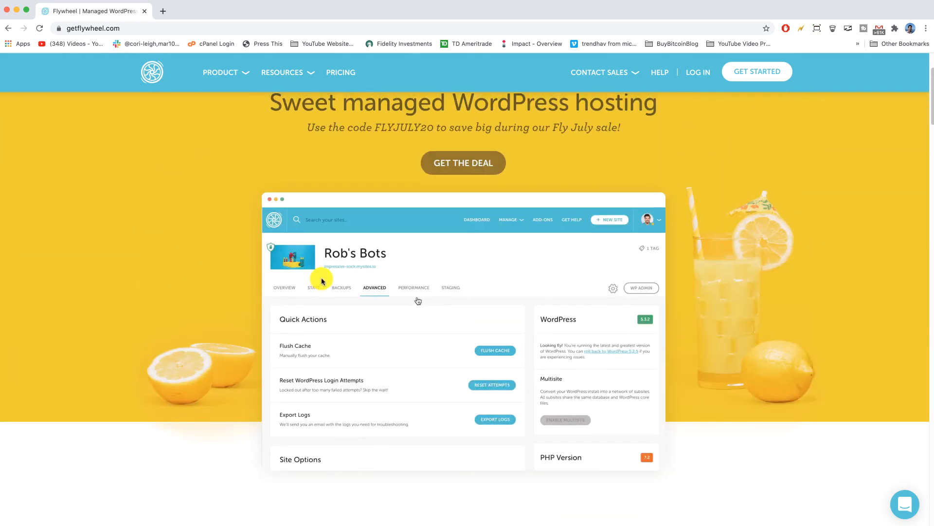
{"action": "scroll", "scroll_direction": "up", "scroll_amount": 3}
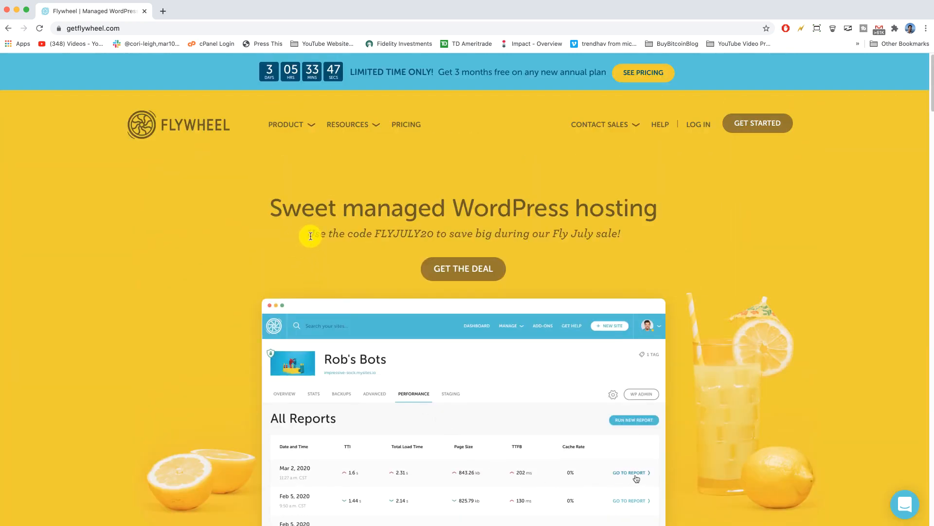
{"action": "left_click", "coordinate": [629, 472]}
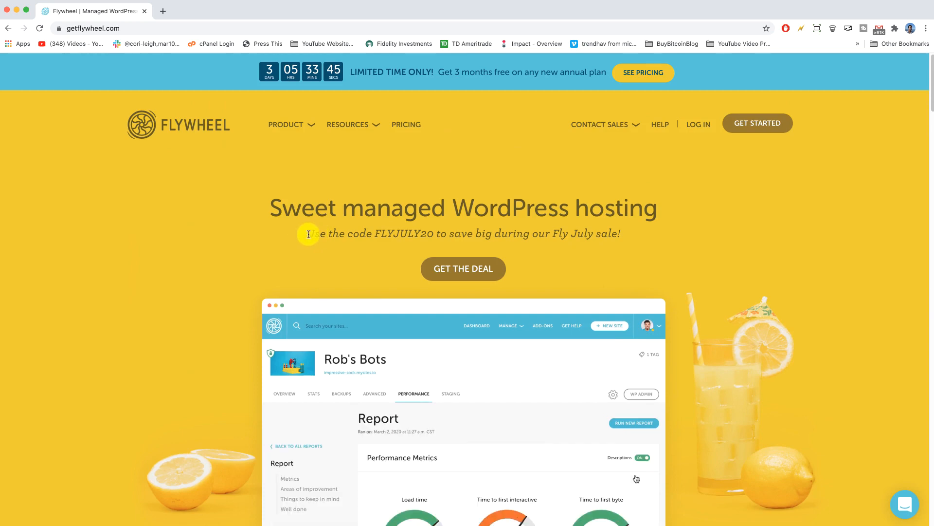
{"action": "scroll", "scroll_direction": "down", "scroll_amount": 3}
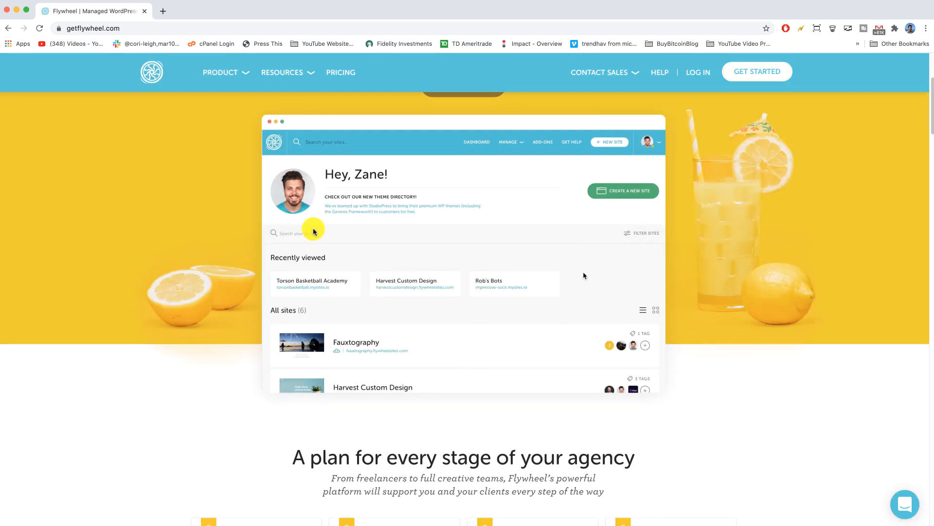
{"action": "scroll", "scroll_direction": "up", "scroll_amount": 3}
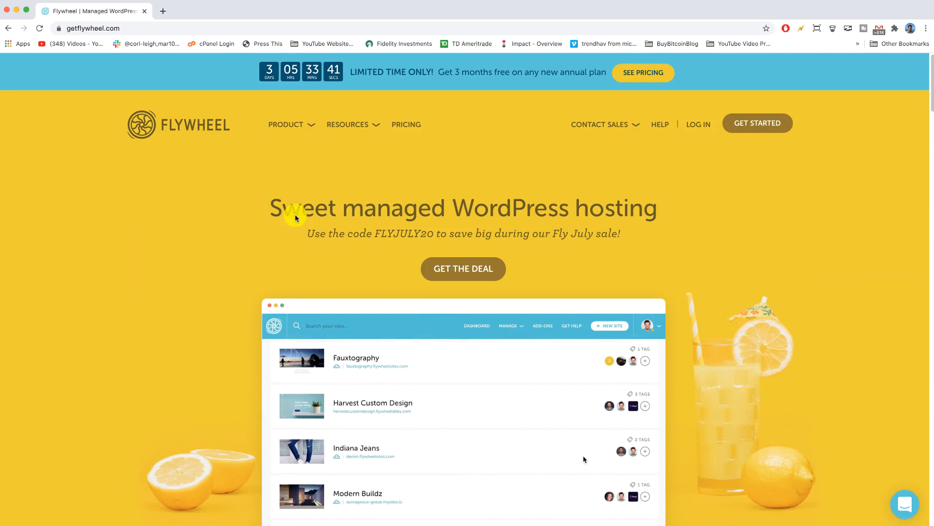
- Compare monthly and annual plan prices on the pricing page, then return home
{"action": "left_click", "coordinate": [463, 269]}
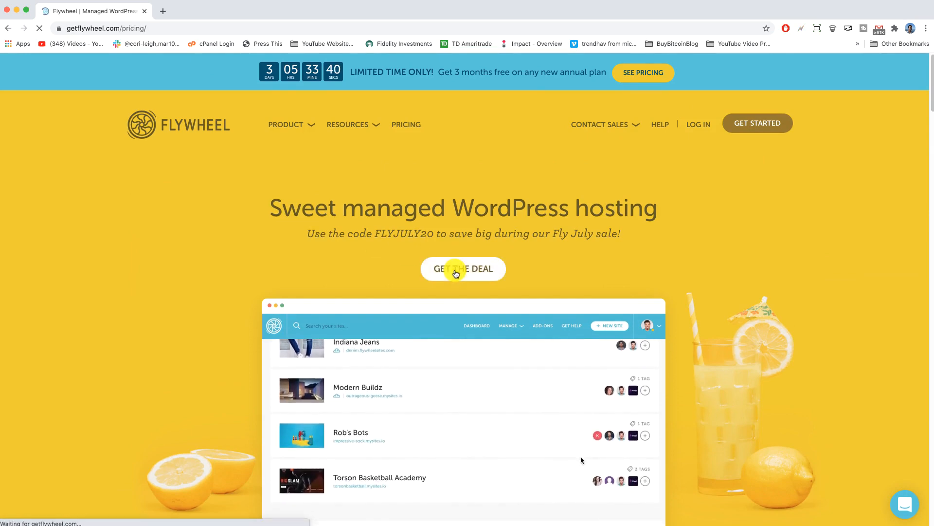
{"action": "left_click", "coordinate": [463, 268]}
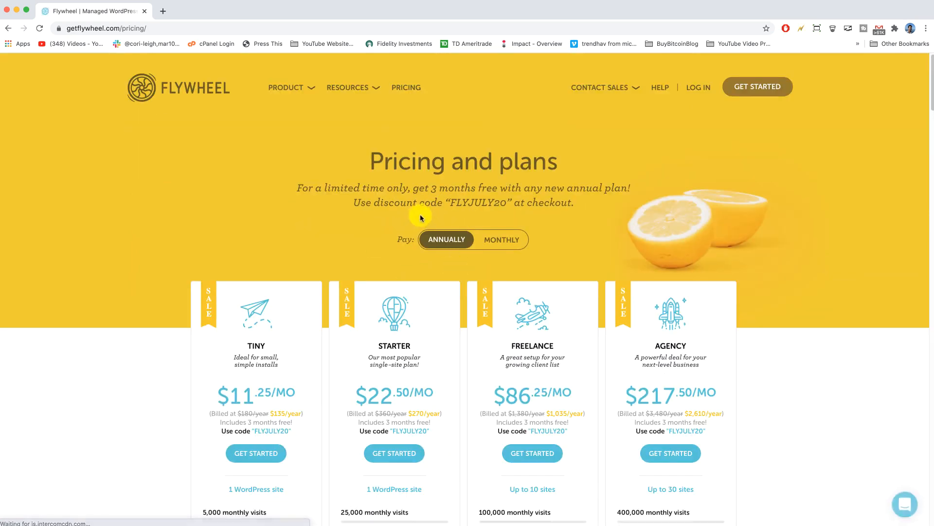
{"action": "mouse_move", "coordinate": [451, 206]}
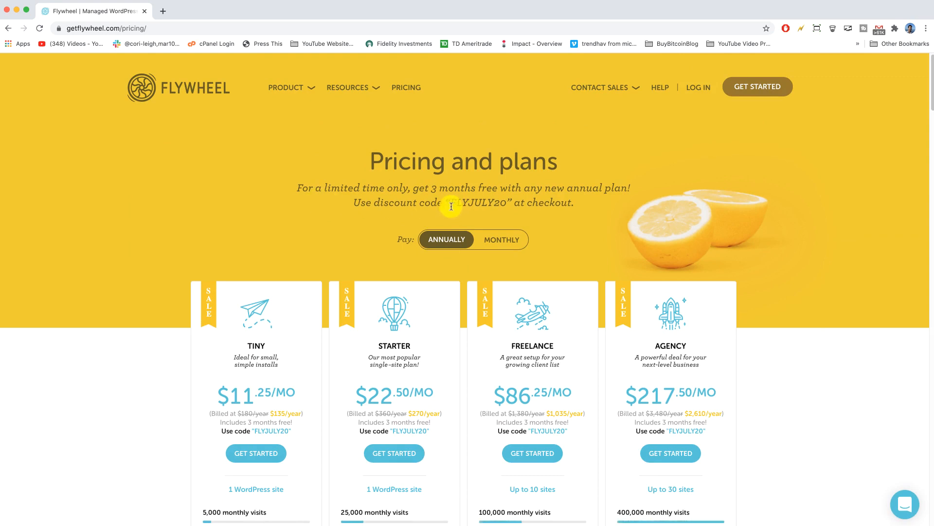
{"action": "double_click", "coordinate": [474, 203]}
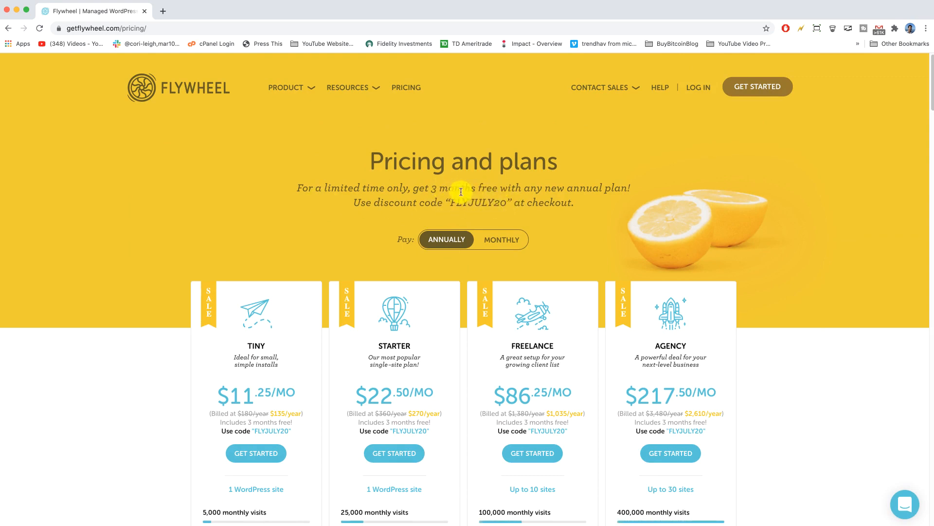
{"action": "mouse_move", "coordinate": [316, 339]}
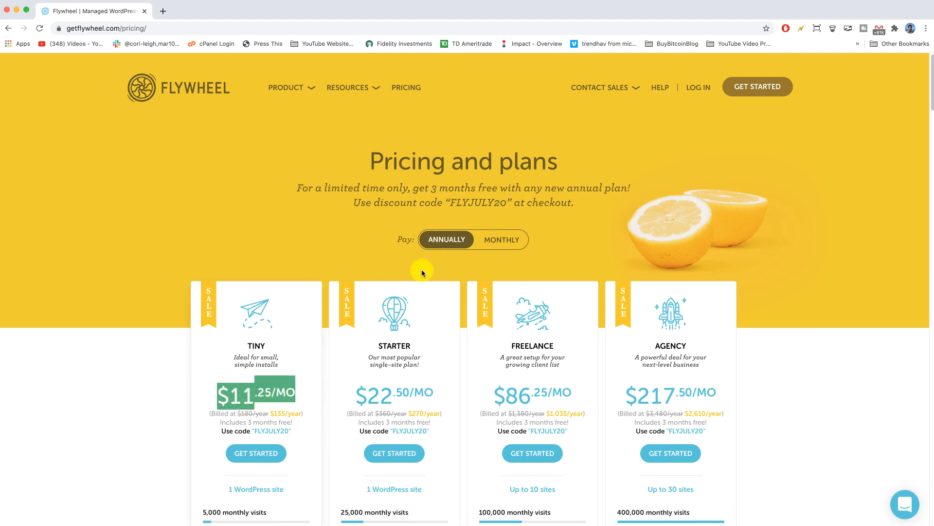
{"action": "left_click", "coordinate": [501, 239]}
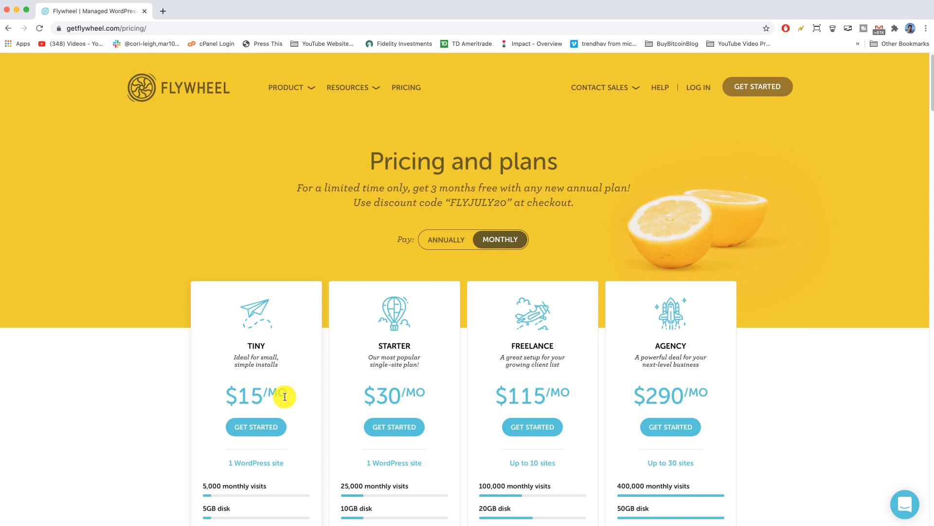
{"action": "mouse_move", "coordinate": [291, 404]}
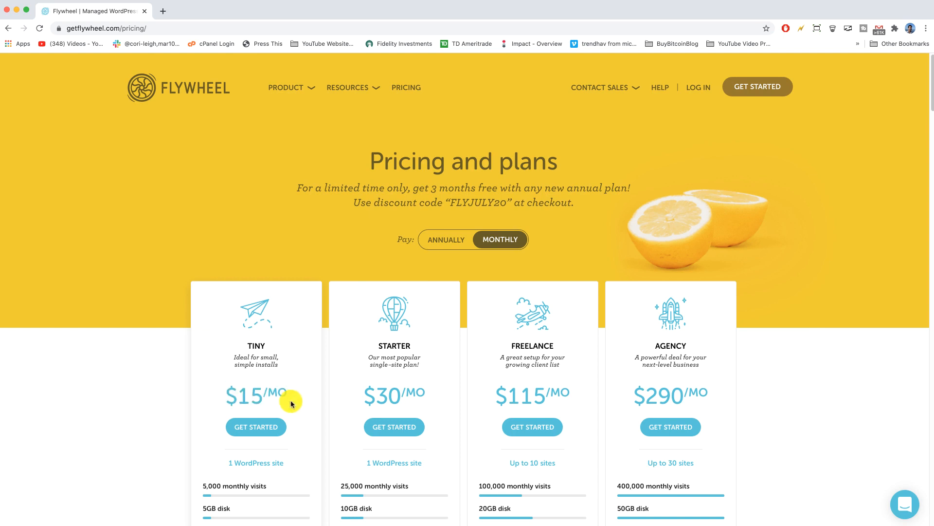
{"action": "mouse_move", "coordinate": [455, 239]}
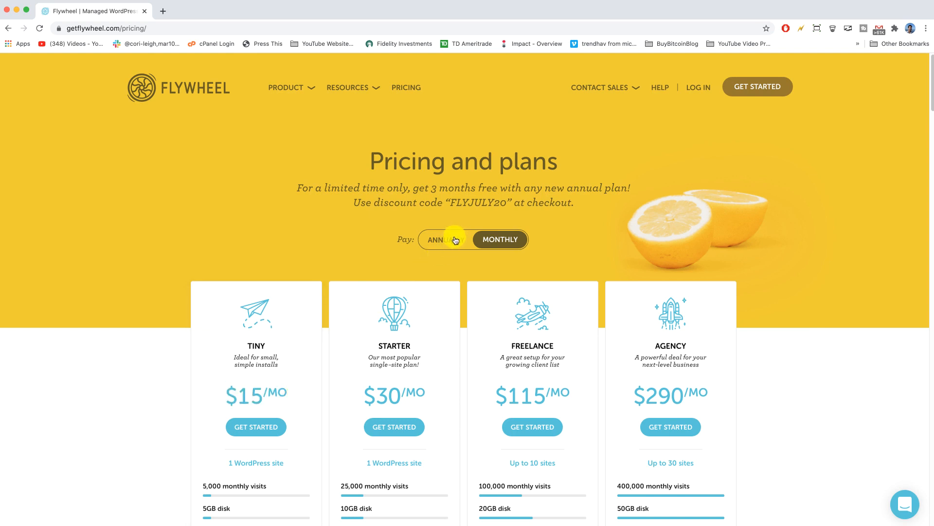
{"action": "left_click", "coordinate": [446, 239]}
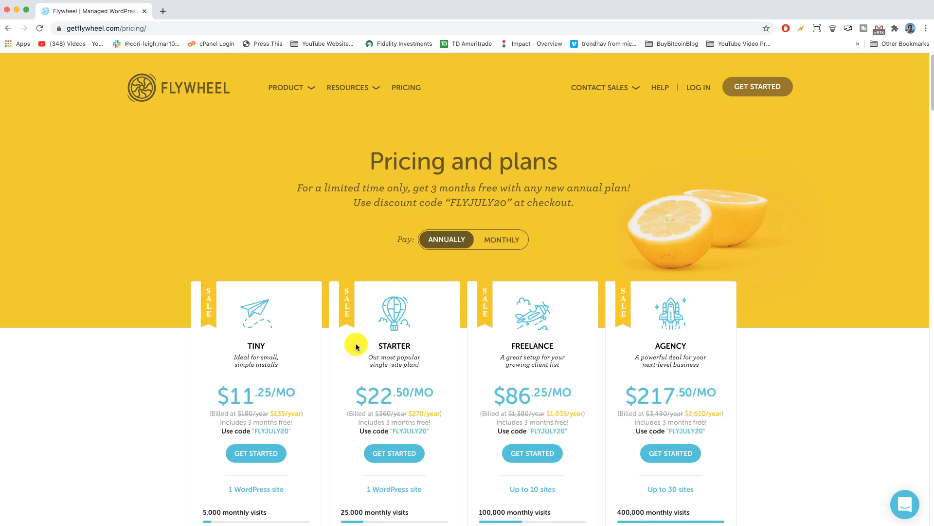
{"action": "mouse_move", "coordinate": [358, 260]}
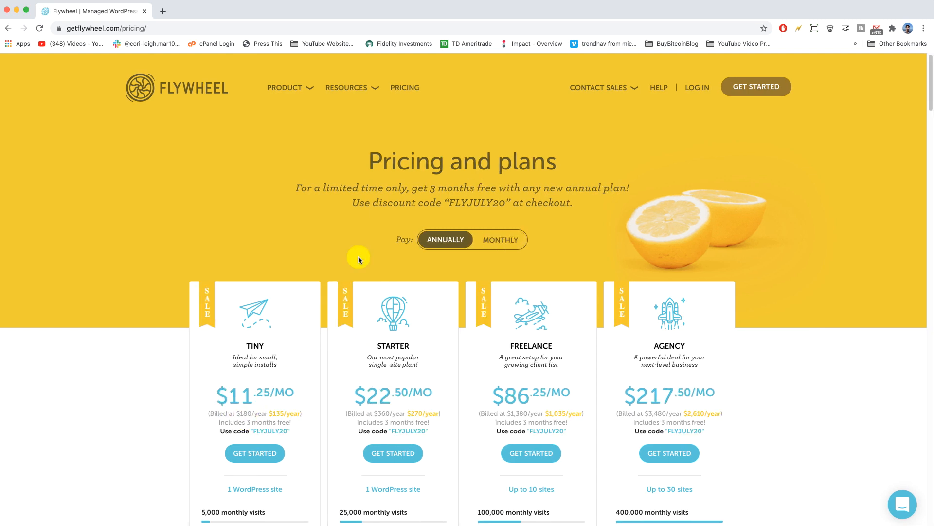
{"action": "mouse_move", "coordinate": [366, 270]}
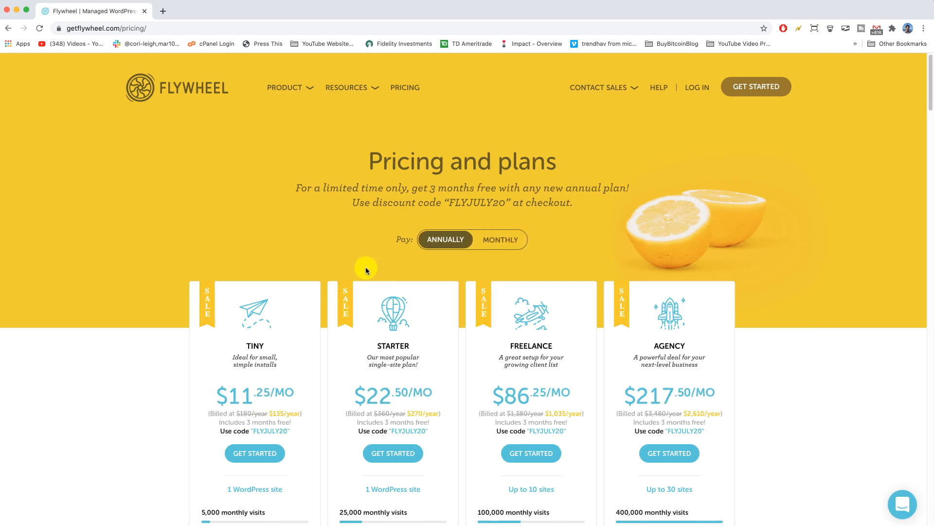
{"action": "mouse_move", "coordinate": [323, 250]}
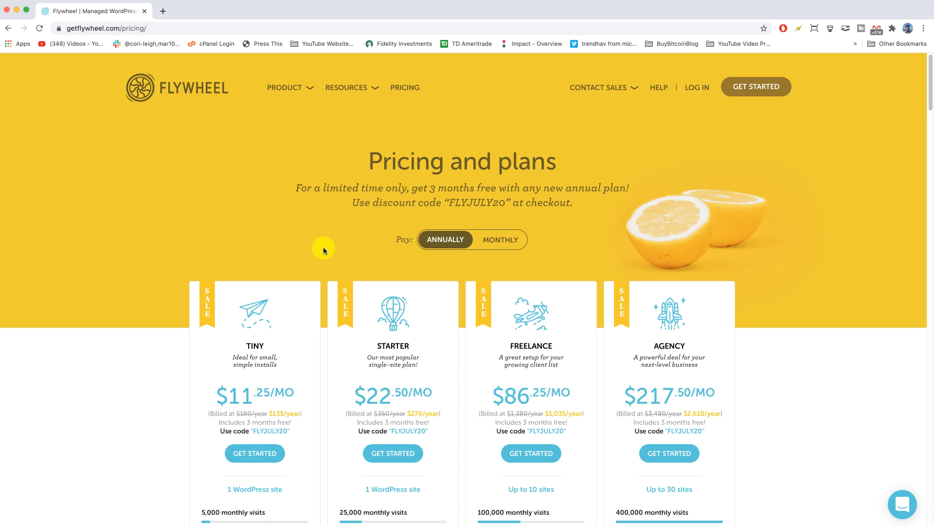
{"action": "mouse_move", "coordinate": [299, 228]}
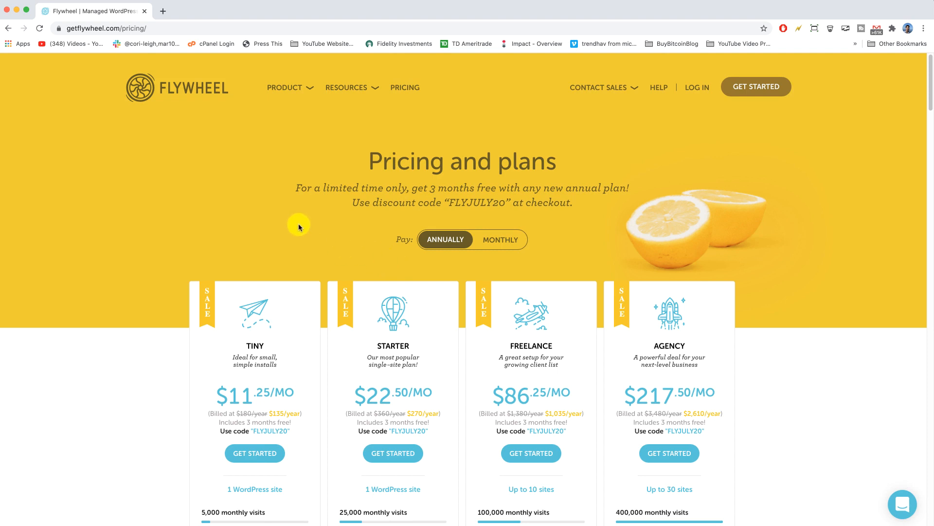
{"action": "mouse_move", "coordinate": [349, 208]}
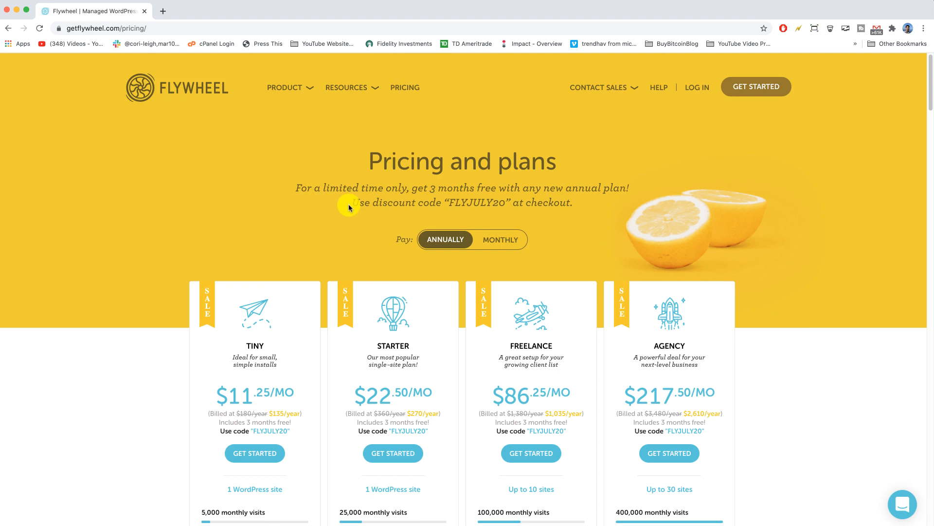
{"action": "left_click", "coordinate": [177, 88]}
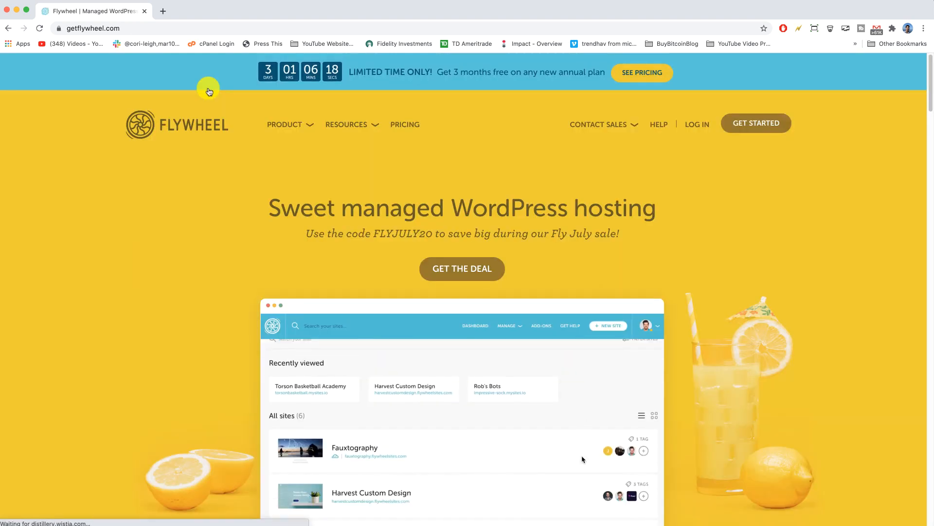
{"action": "scroll", "scroll_direction": "down", "scroll_amount": 3}
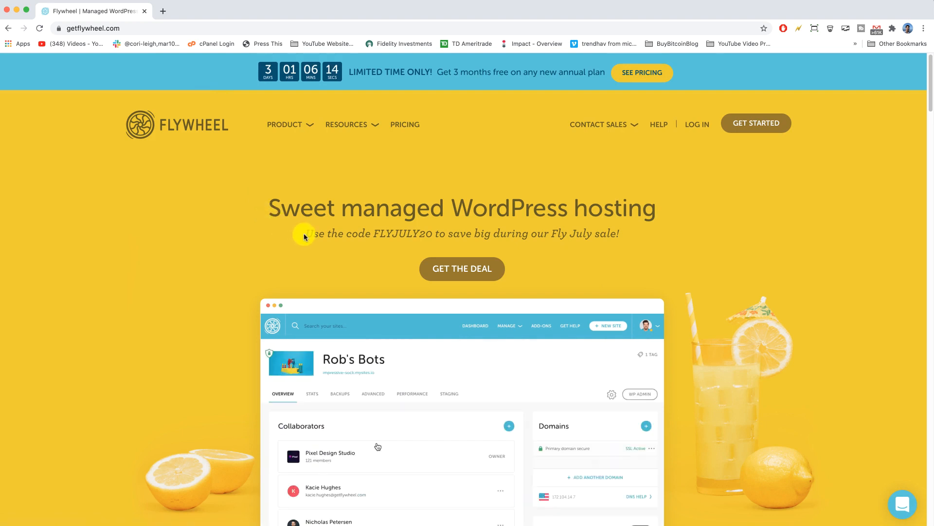
{"action": "mouse_move", "coordinate": [358, 267]}
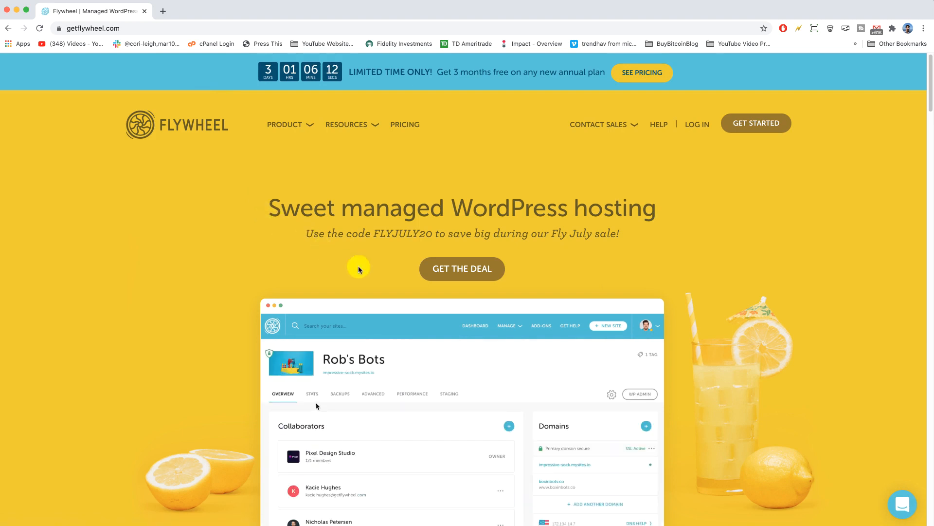
{"action": "scroll", "scroll_direction": "down", "scroll_amount": 3}
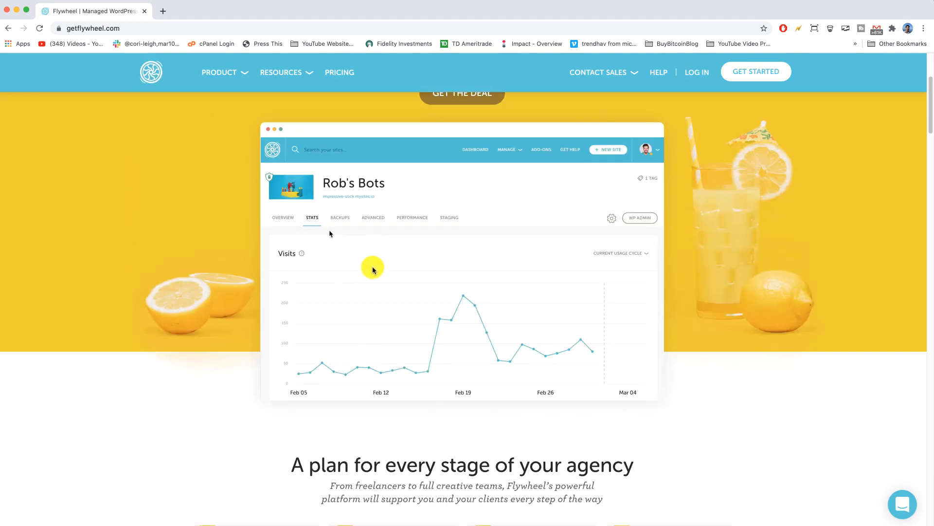
{"action": "left_click", "coordinate": [340, 218]}
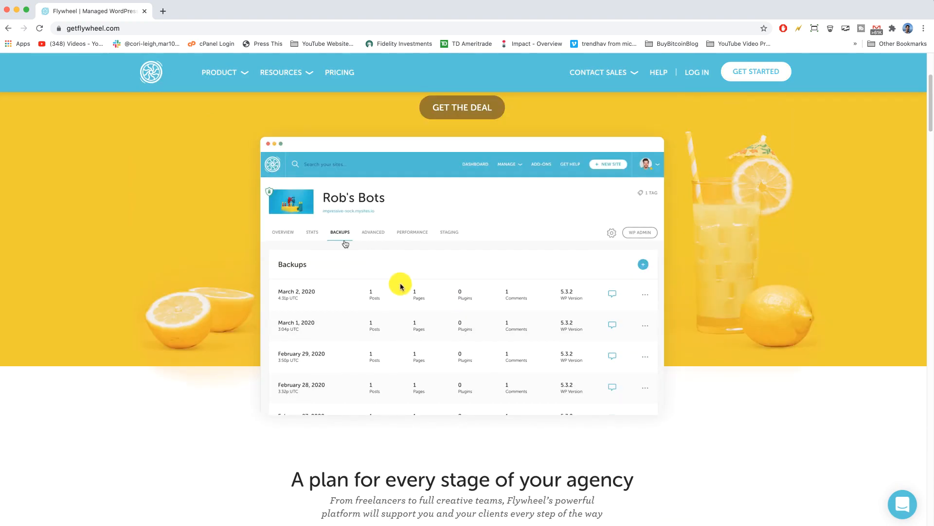
{"action": "left_click", "coordinate": [372, 231]}
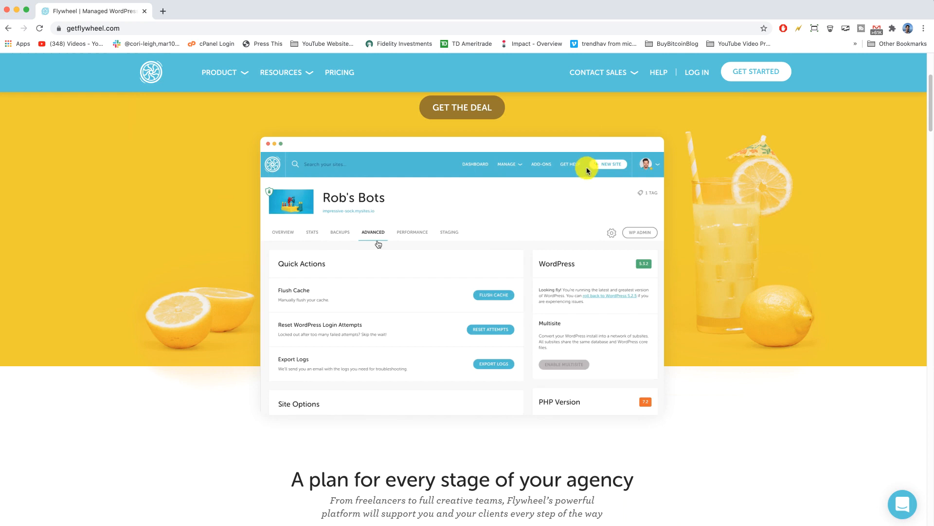
{"action": "mouse_move", "coordinate": [497, 247]}
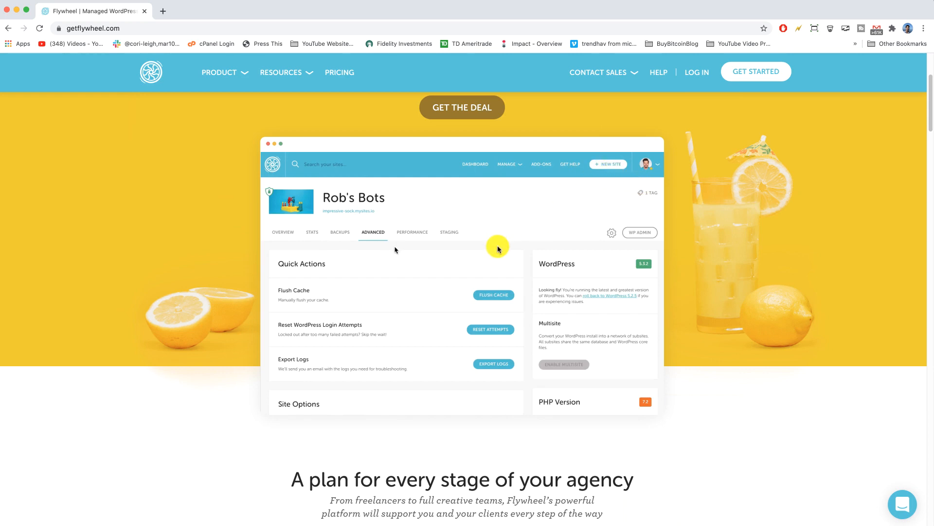
{"action": "scroll", "scroll_direction": "down", "scroll_amount": 3}
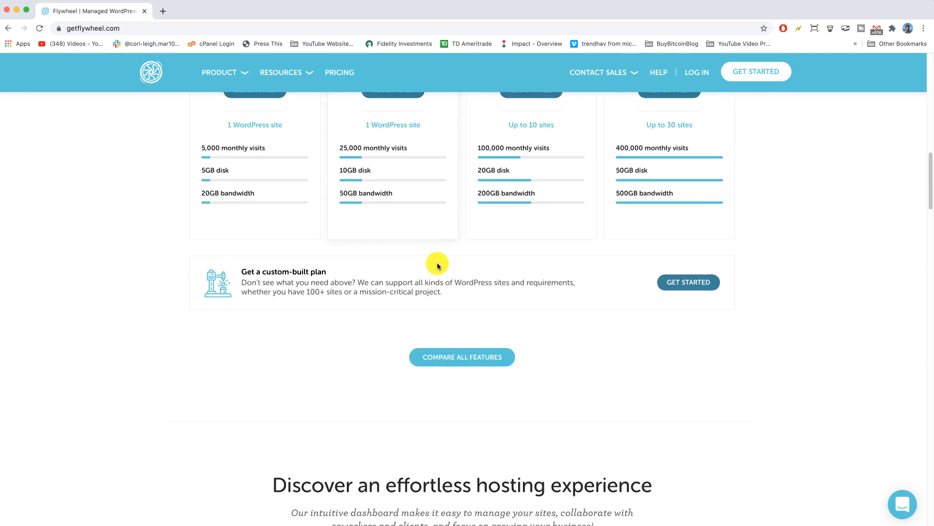
{"action": "scroll", "scroll_direction": "down", "scroll_amount": 3}
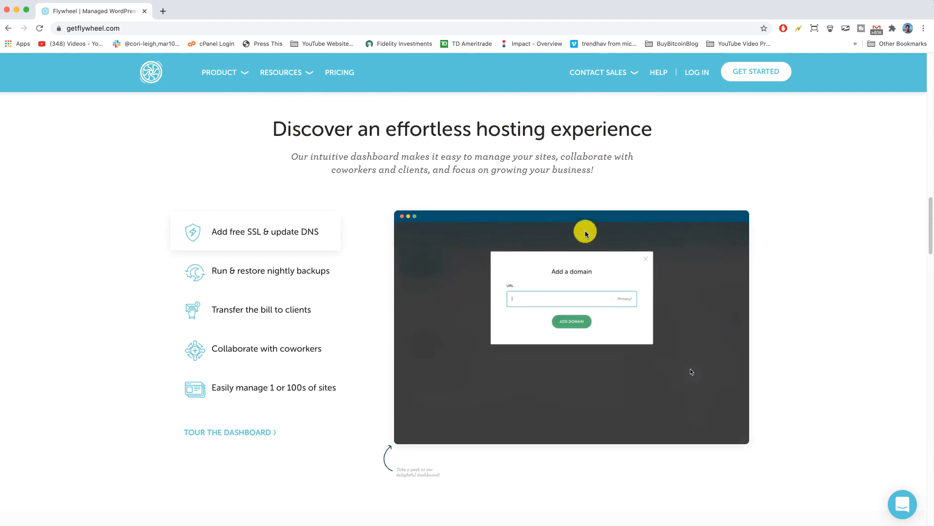
{"action": "left_click", "coordinate": [261, 300]}
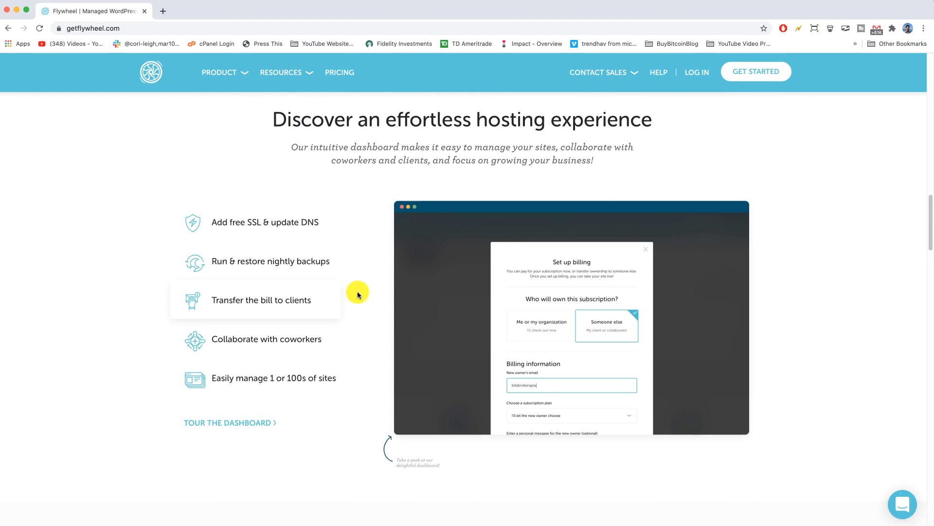
{"action": "scroll", "scroll_direction": "down", "scroll_amount": 3}
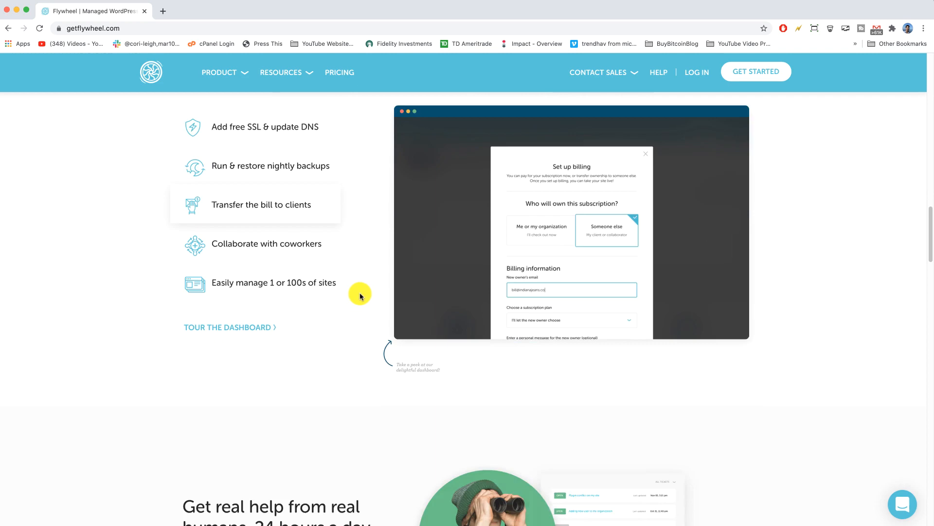
{"action": "scroll", "scroll_direction": "down", "scroll_amount": 3}
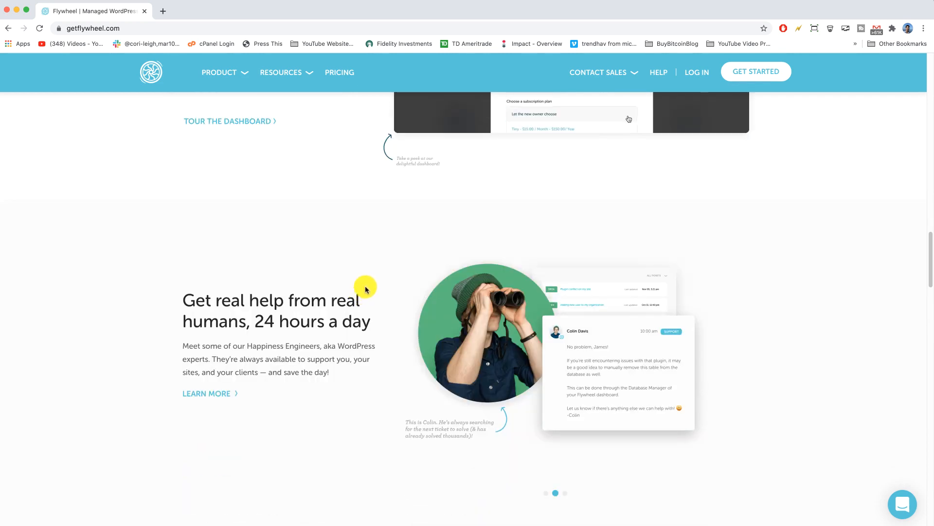
{"action": "scroll", "scroll_direction": "down", "scroll_amount": 3}
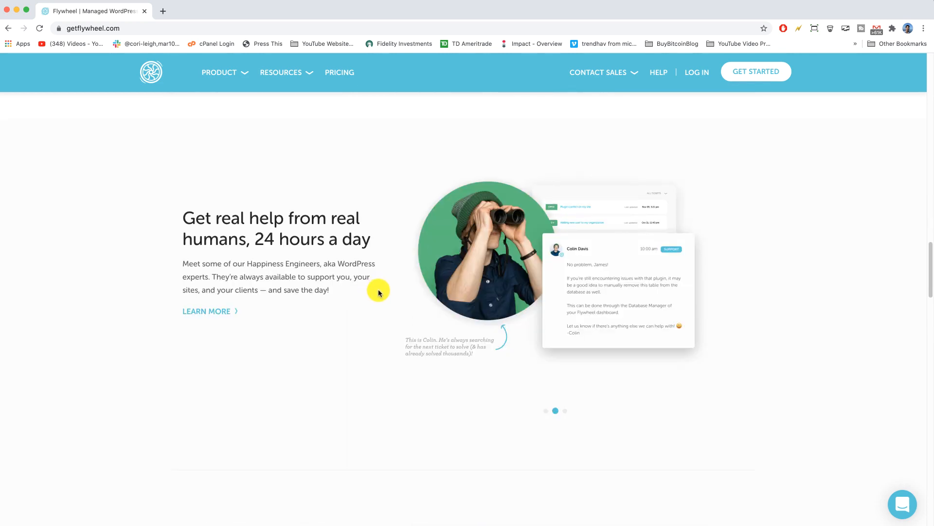
{"action": "scroll", "scroll_direction": "down", "scroll_amount": 3}
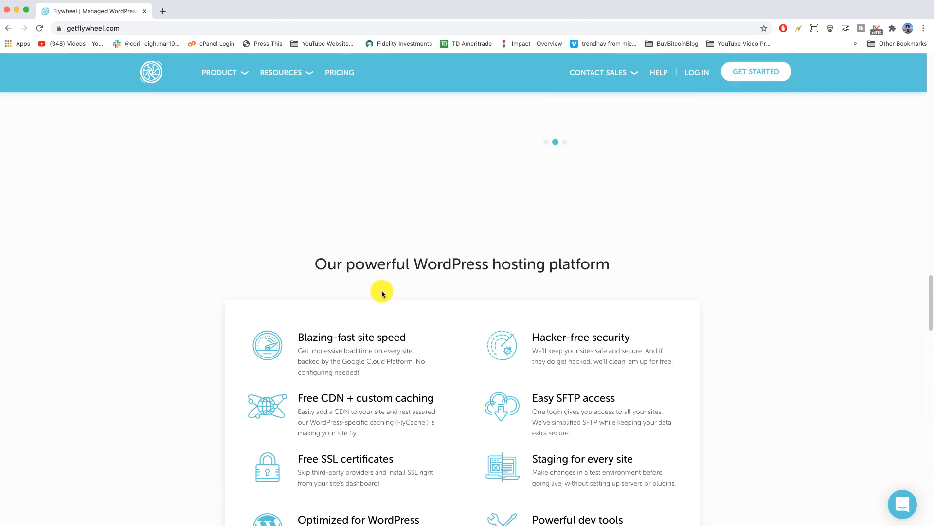
{"action": "scroll", "scroll_direction": "down", "scroll_amount": 3}
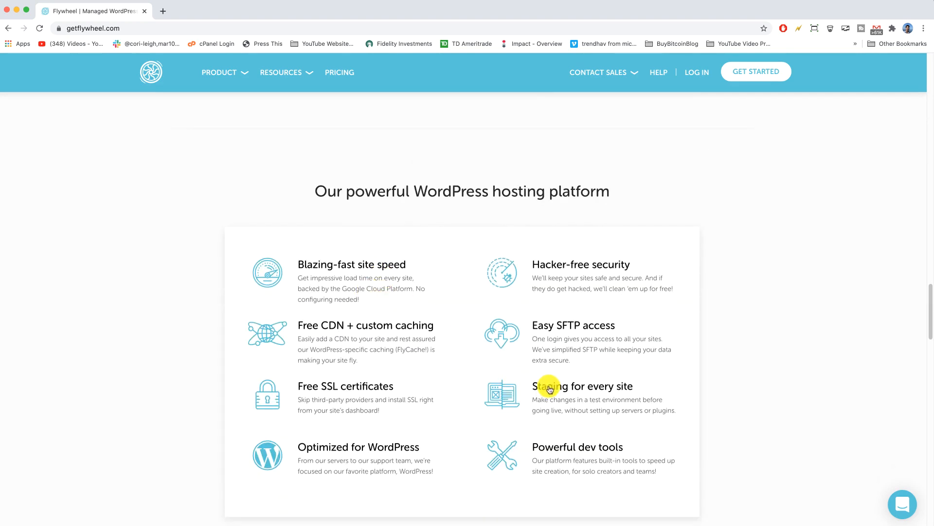
{"action": "mouse_move", "coordinate": [631, 411]}
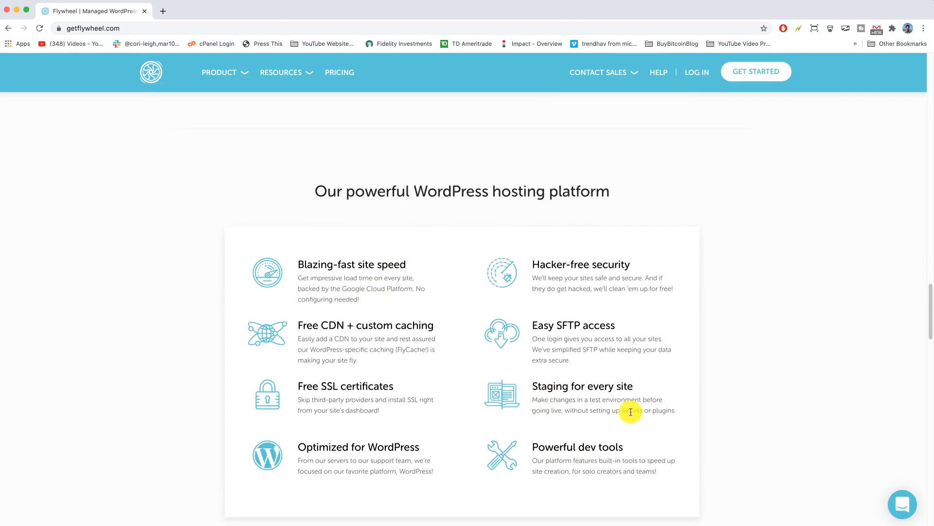
{"action": "mouse_move", "coordinate": [591, 409]}
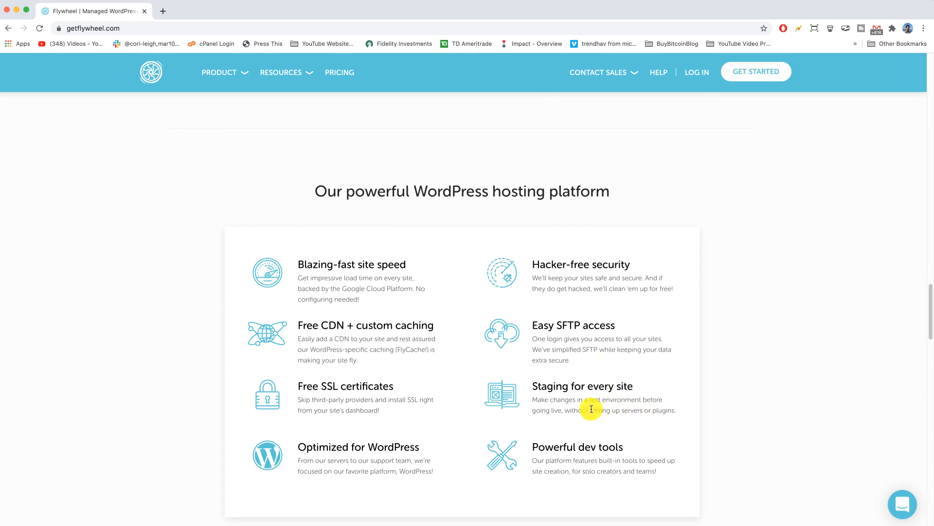
{"action": "mouse_move", "coordinate": [374, 446]}
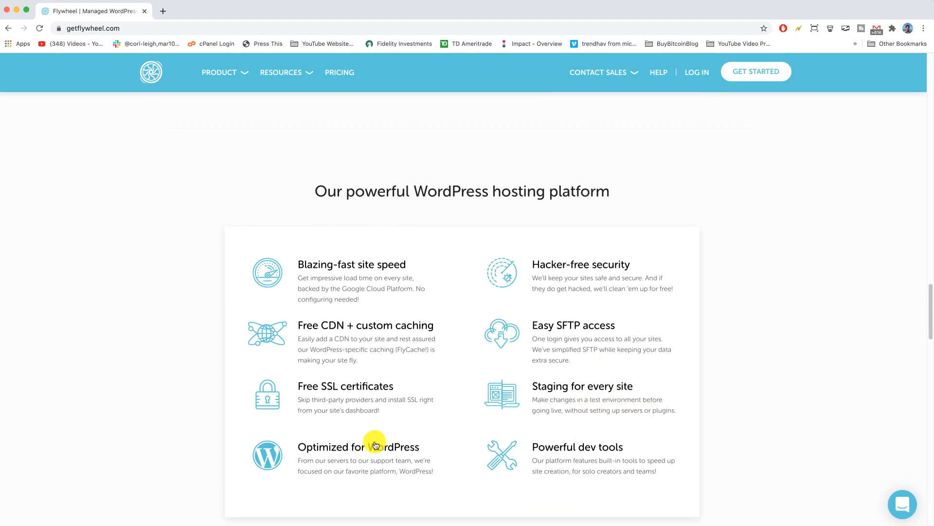
{"action": "mouse_move", "coordinate": [294, 327]}
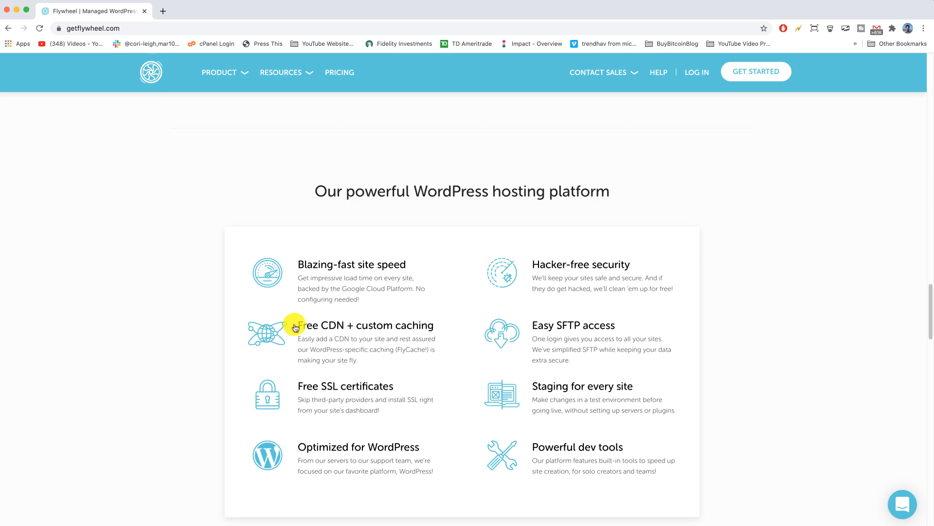
{"action": "mouse_move", "coordinate": [429, 351]}
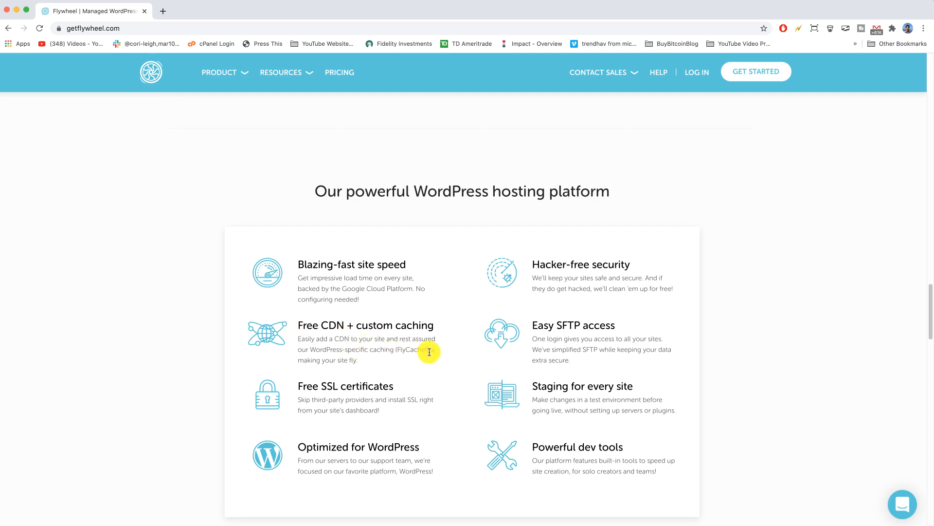
{"action": "scroll", "scroll_direction": "down", "scroll_amount": 3}
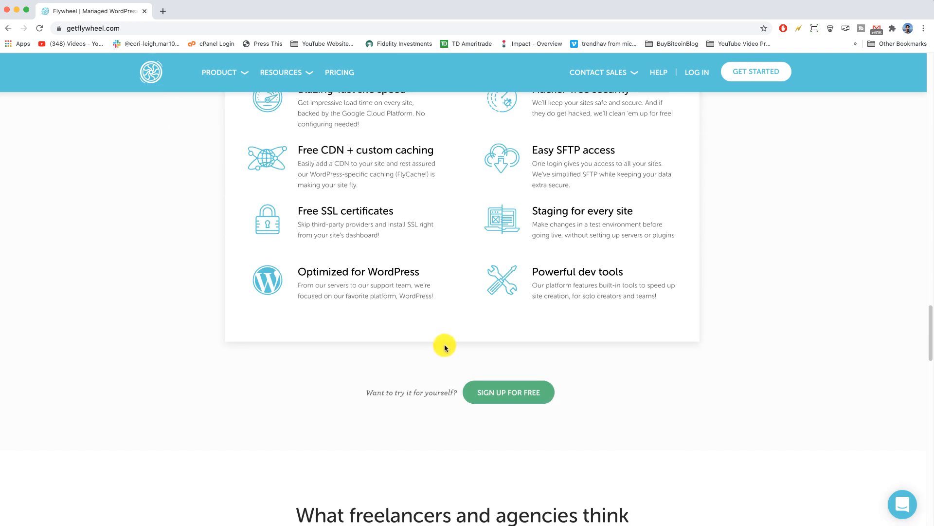
{"action": "scroll", "scroll_direction": "down", "scroll_amount": 3}
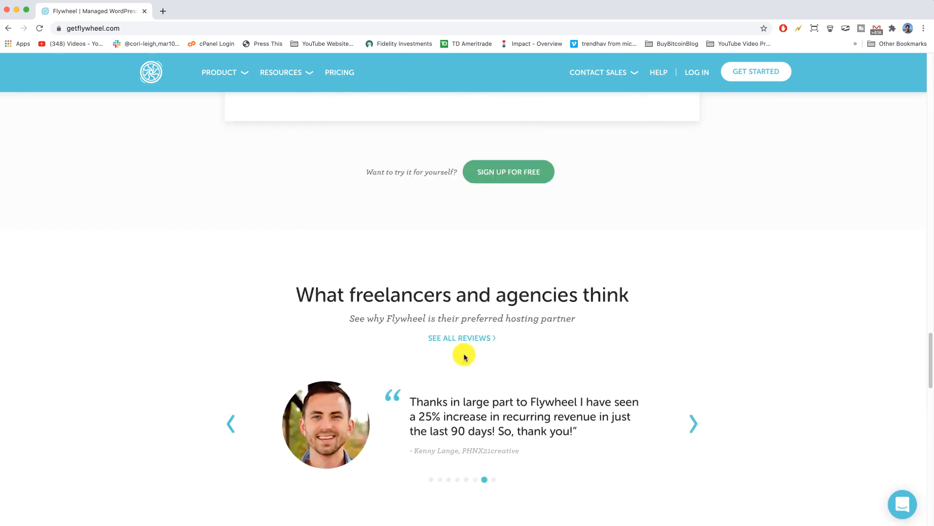
{"action": "scroll", "scroll_direction": "up", "scroll_amount": 3}
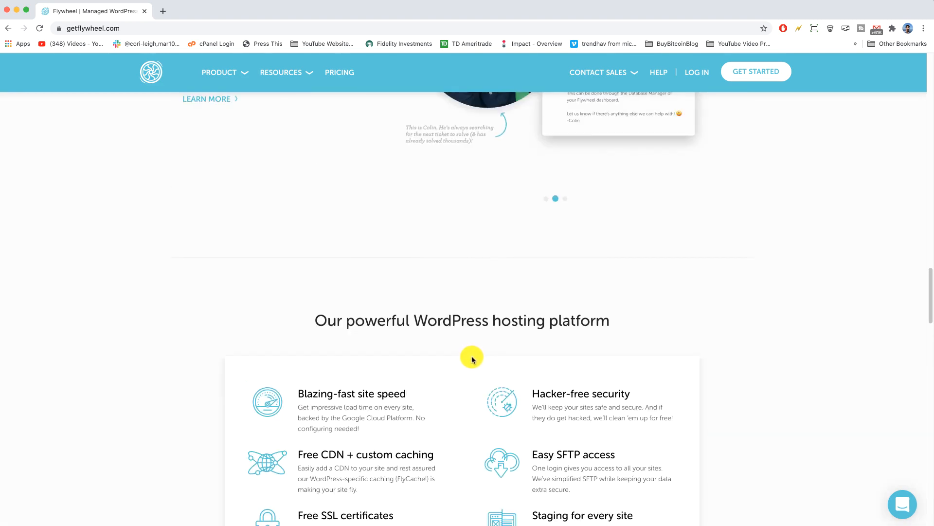
{"action": "scroll", "scroll_direction": "up", "scroll_amount": 3}
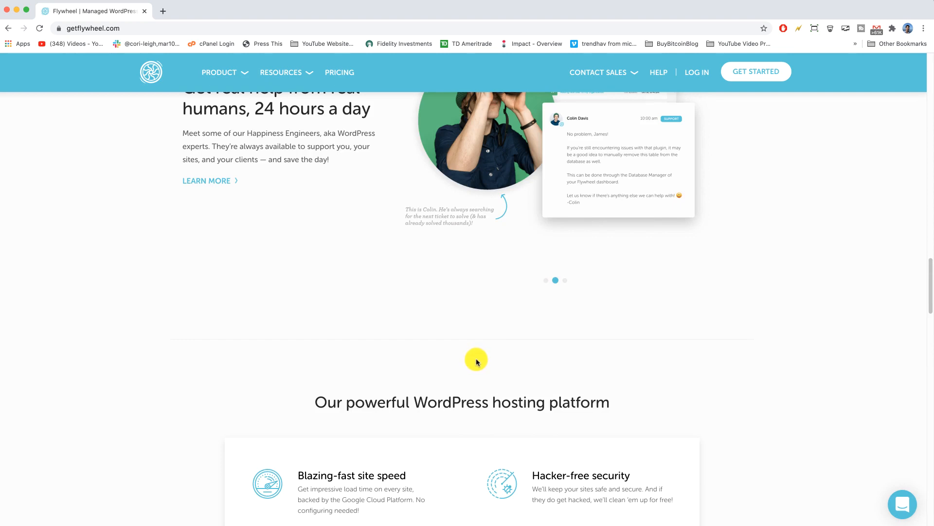
{"action": "scroll", "scroll_direction": "up", "scroll_amount": 3}
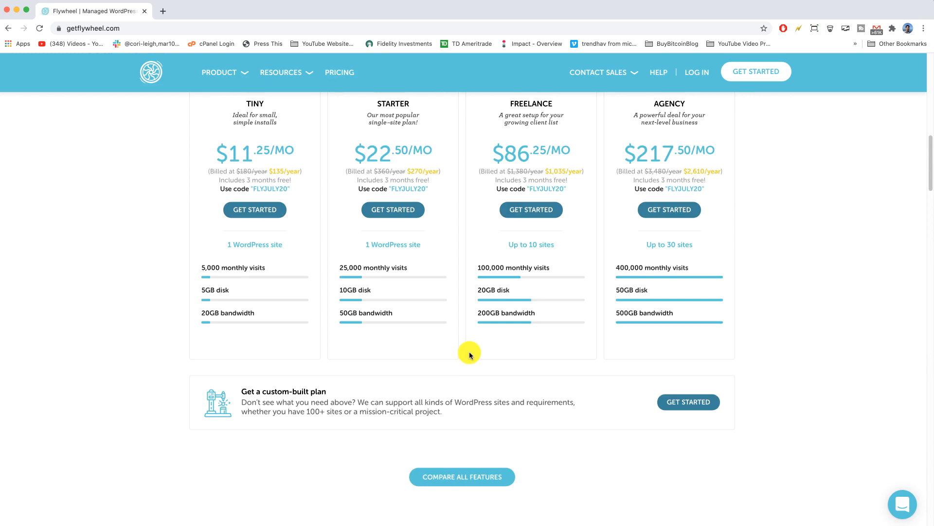
- Scroll through the Tiny, Starter, Freelance and Agency annual plan details
{"action": "scroll", "scroll_direction": "up", "scroll_amount": 3}
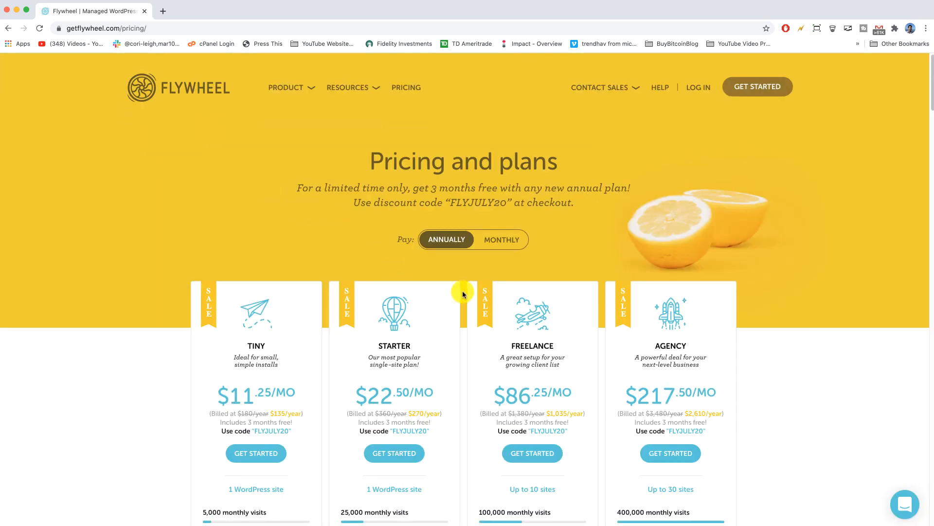
{"action": "mouse_move", "coordinate": [220, 294]}
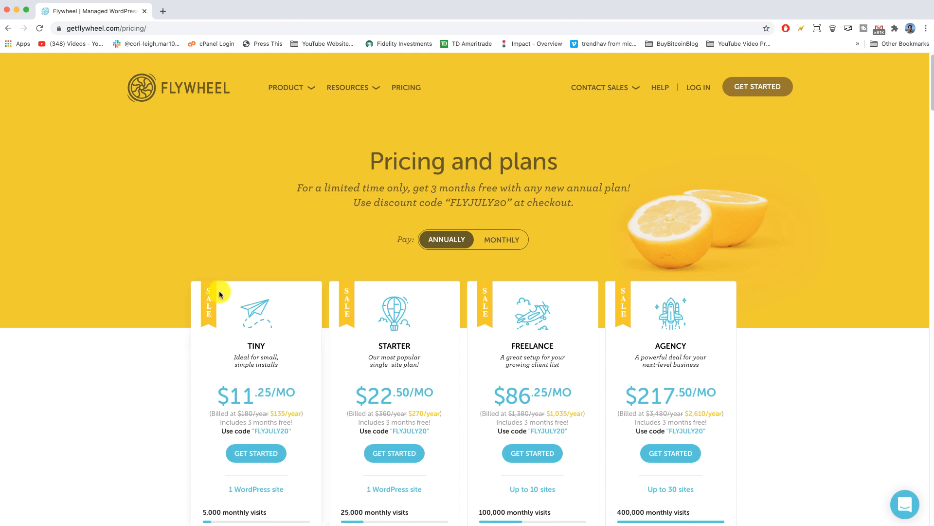
{"action": "mouse_move", "coordinate": [534, 326]}
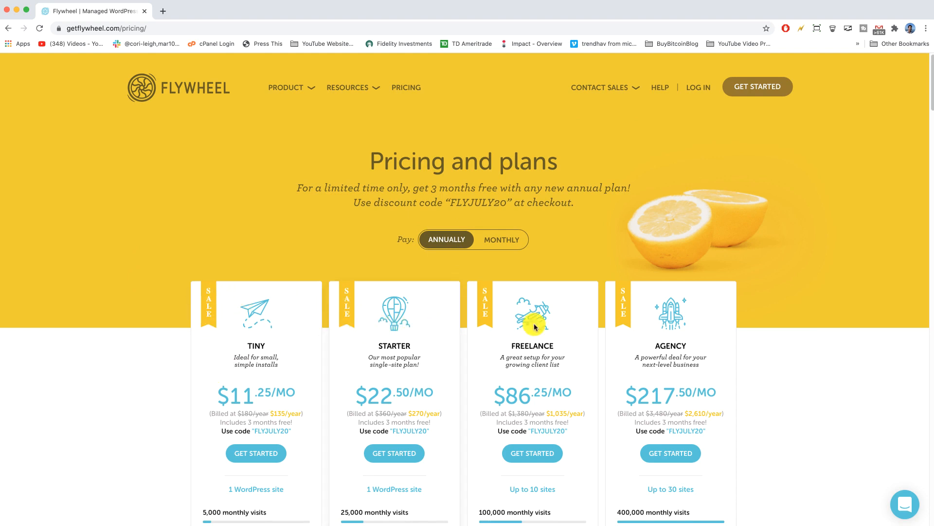
{"action": "mouse_move", "coordinate": [388, 344]}
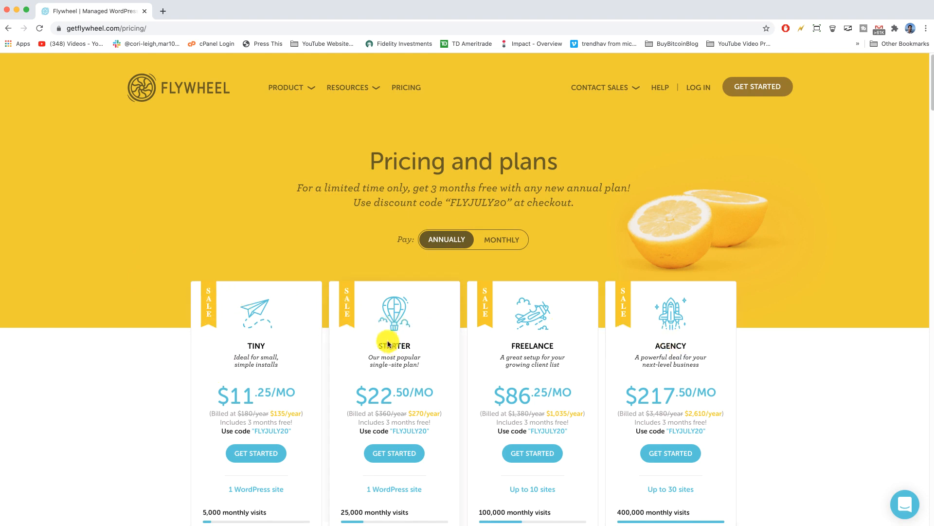
{"action": "scroll", "scroll_direction": "down", "scroll_amount": 3}
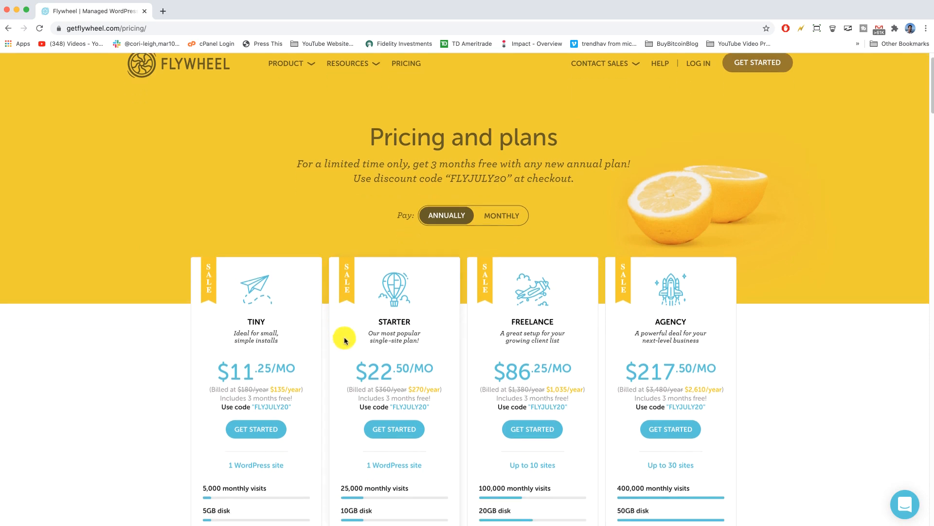
{"action": "mouse_move", "coordinate": [243, 364]}
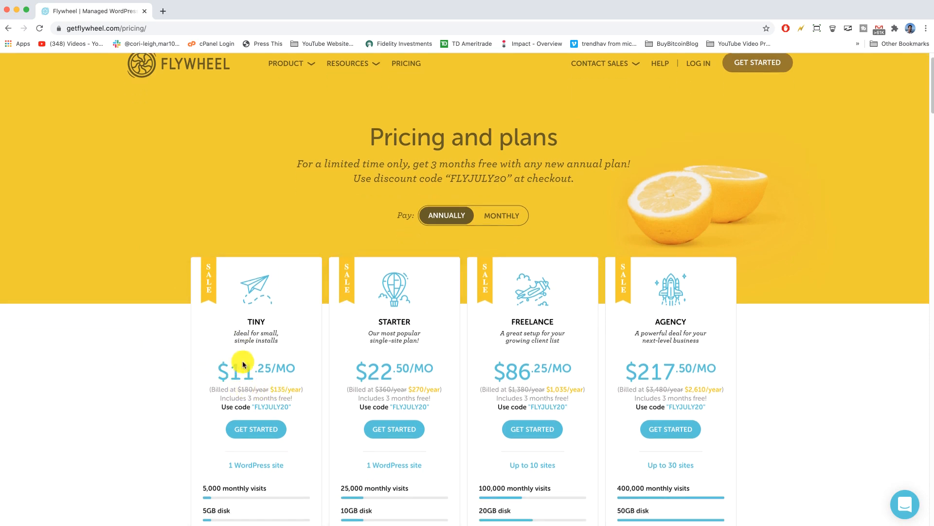
{"action": "scroll", "scroll_direction": "down", "scroll_amount": 3}
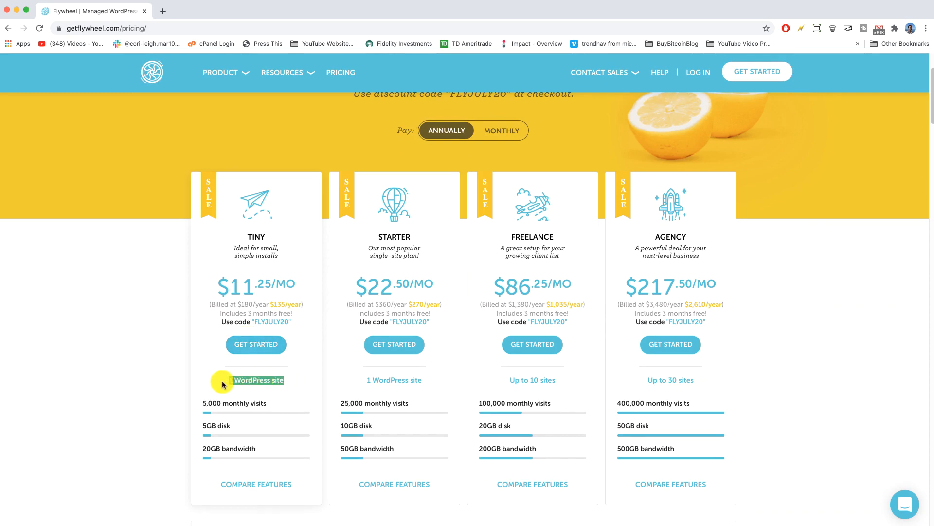
{"action": "scroll", "scroll_direction": "up", "scroll_amount": 3}
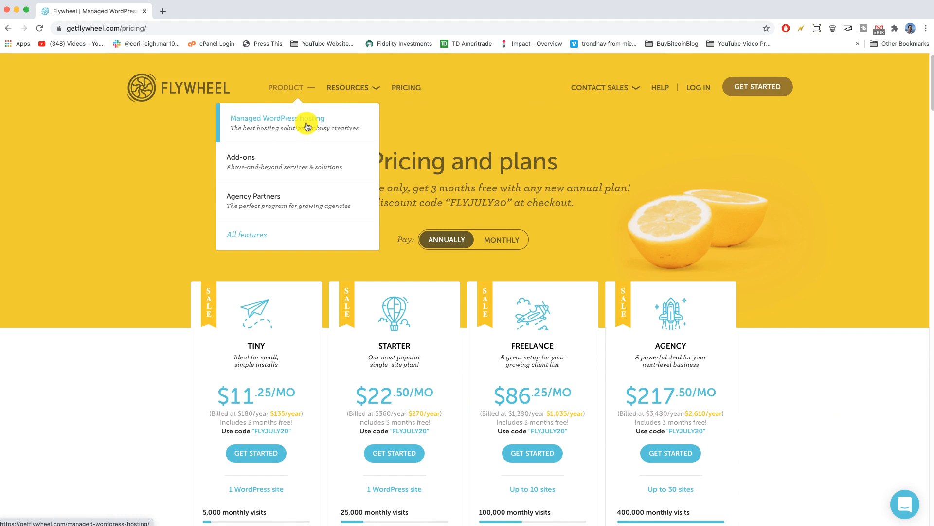
{"action": "mouse_move", "coordinate": [331, 123]}
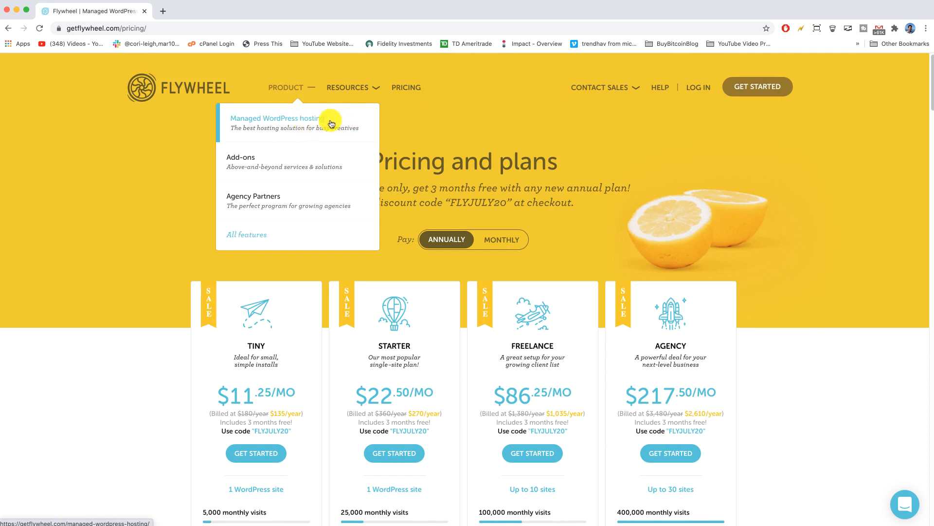
{"action": "left_click", "coordinate": [275, 118]}
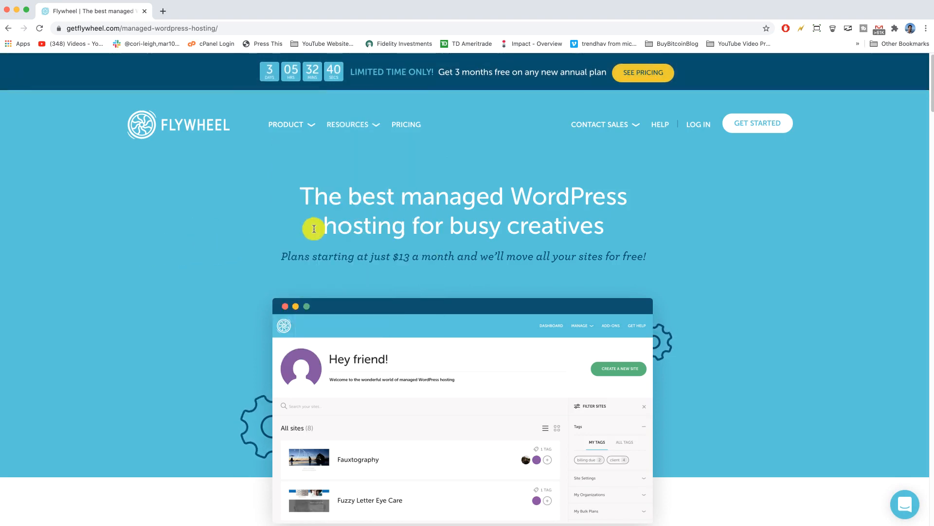
{"action": "mouse_move", "coordinate": [494, 226]}
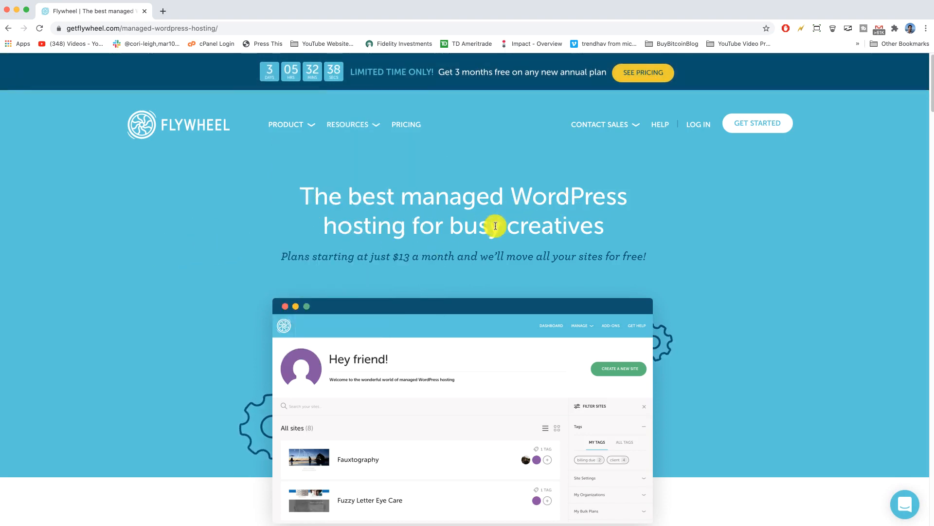
{"action": "scroll", "scroll_direction": "down", "scroll_amount": 3}
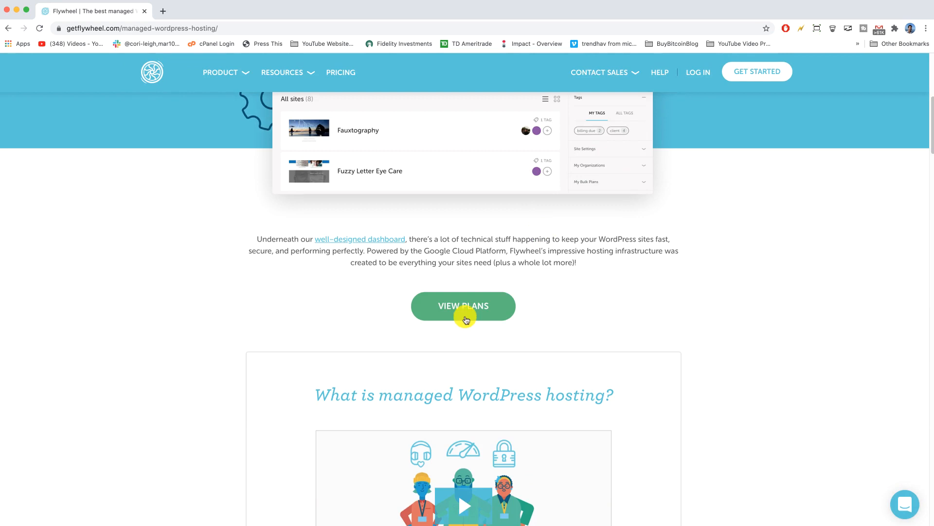
{"action": "left_click", "coordinate": [463, 306]}
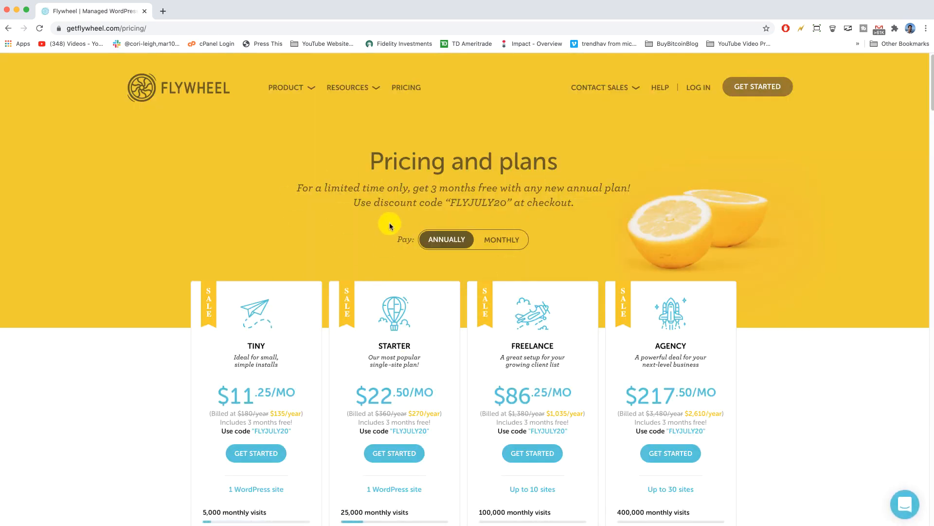
{"action": "mouse_move", "coordinate": [396, 231]}
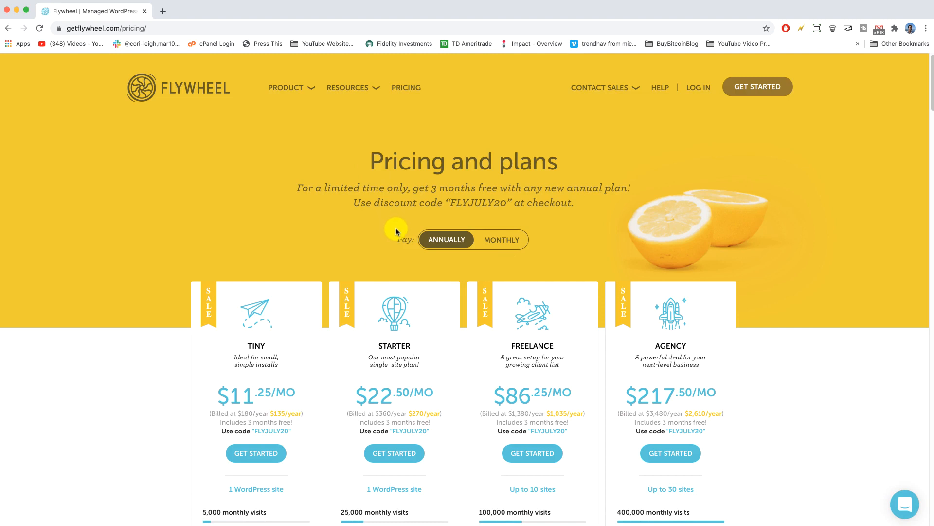
- Reopen the PRODUCT dropdown on the Pricing and plans page
{"action": "left_click", "coordinate": [287, 87]}
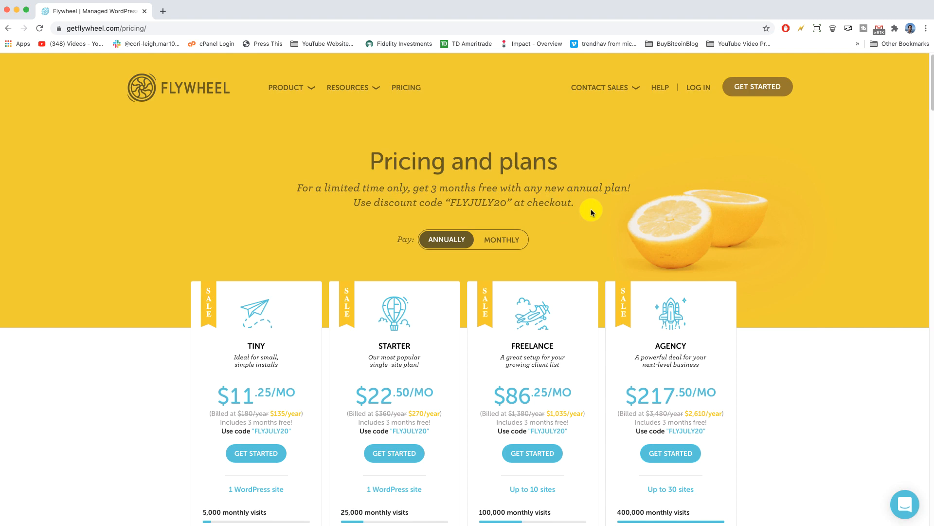
{"action": "mouse_move", "coordinate": [597, 228]}
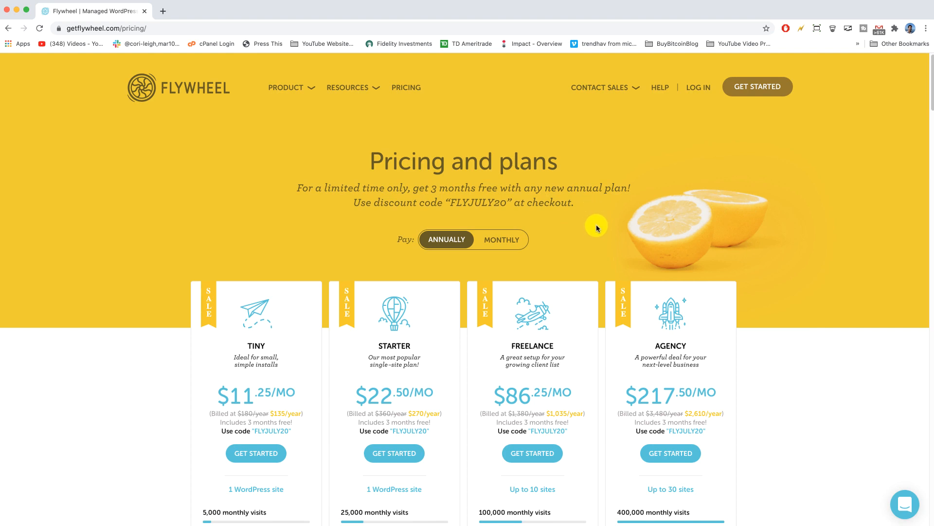
{"action": "mouse_move", "coordinate": [563, 287]}
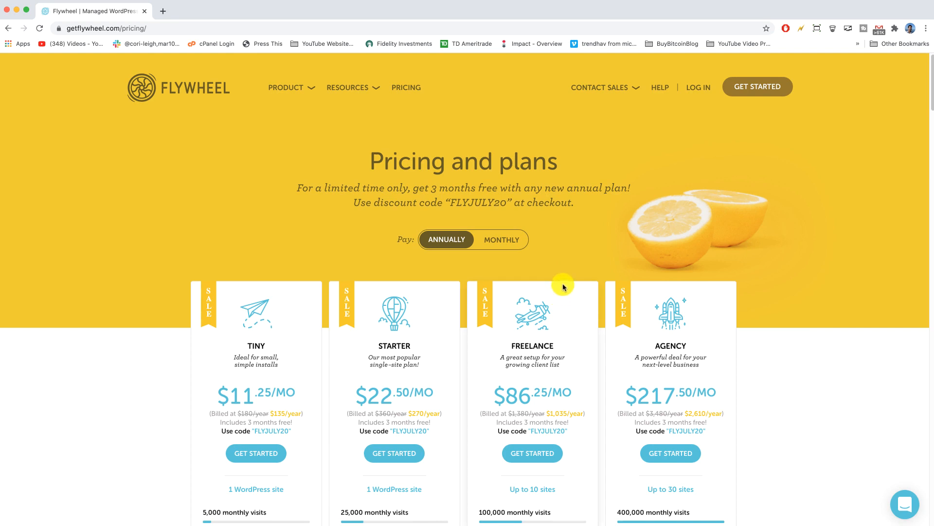
{"action": "mouse_move", "coordinate": [414, 242]}
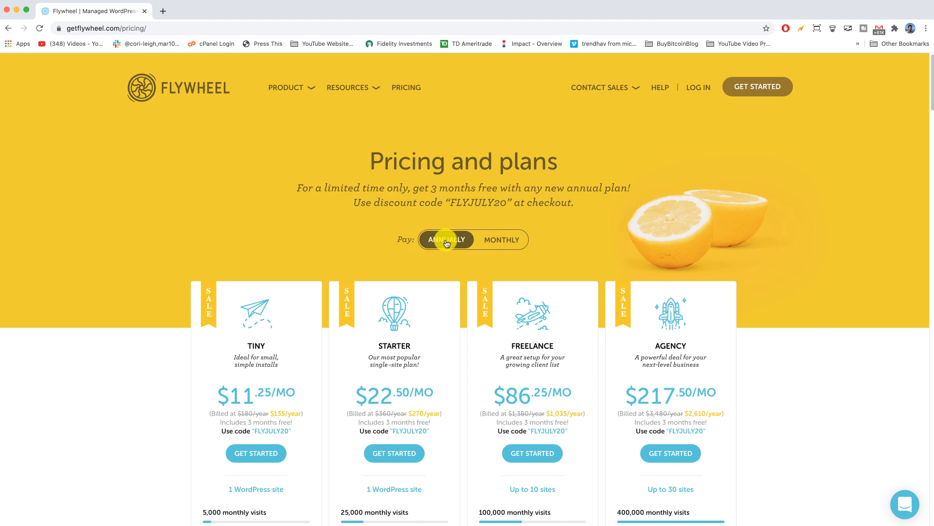
{"action": "mouse_move", "coordinate": [351, 205]}
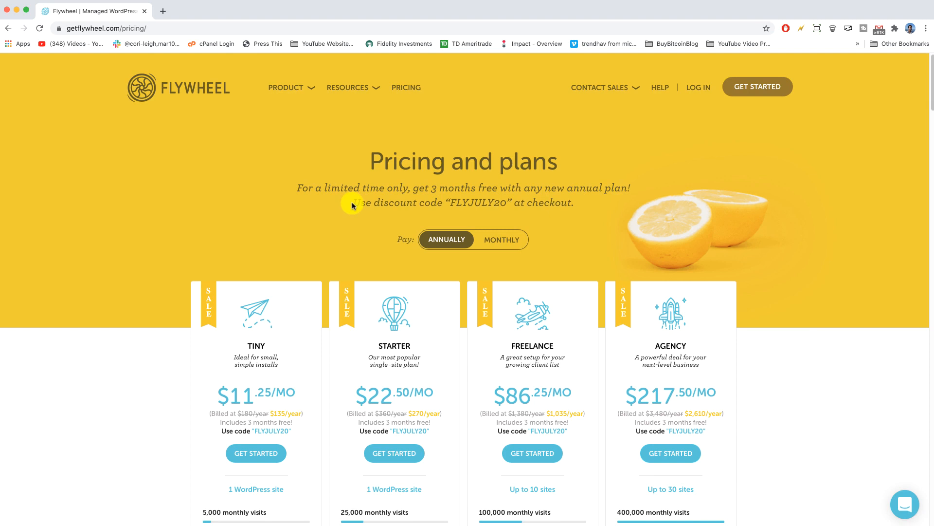
{"action": "mouse_move", "coordinate": [369, 198]}
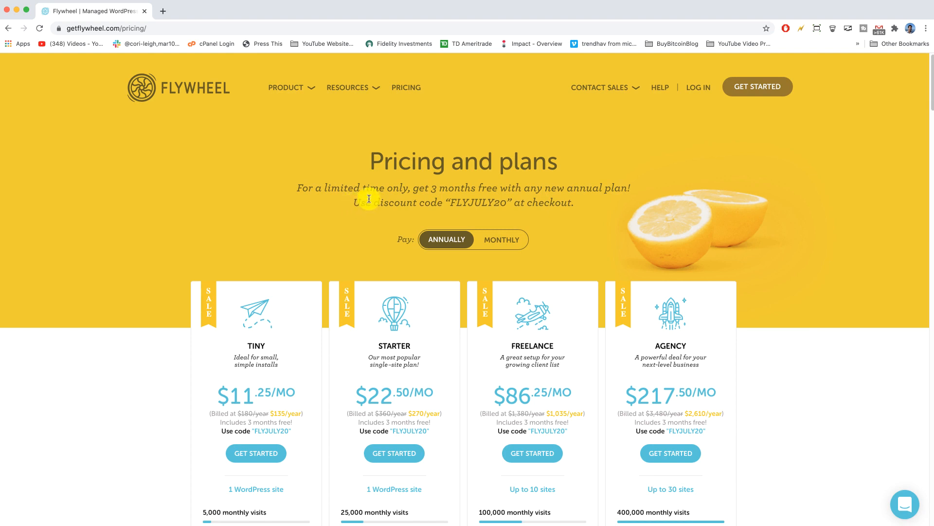
{"action": "mouse_move", "coordinate": [311, 127]}
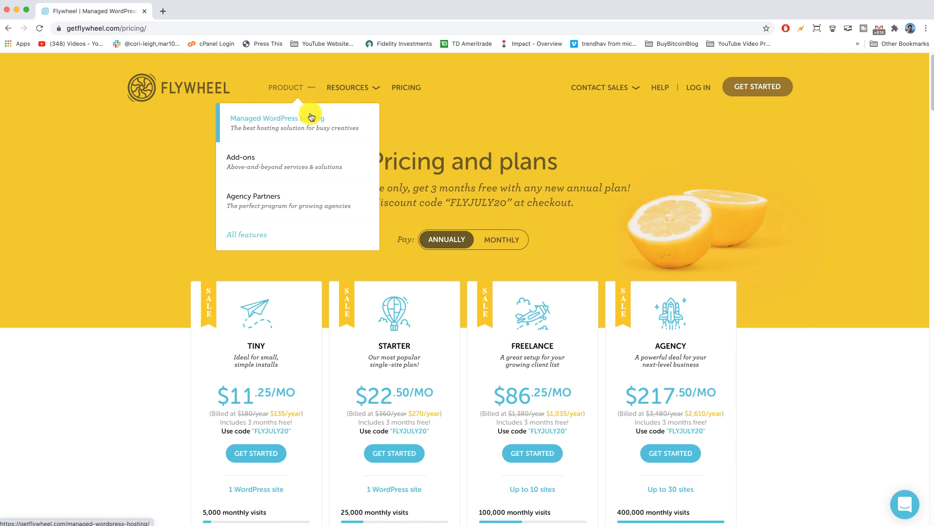
{"action": "mouse_move", "coordinate": [315, 119]}
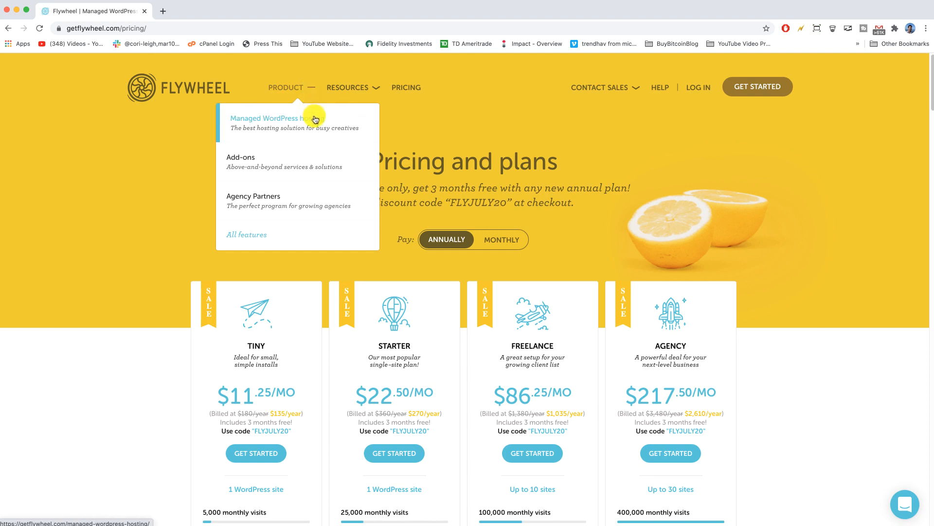
{"action": "mouse_move", "coordinate": [339, 122]}
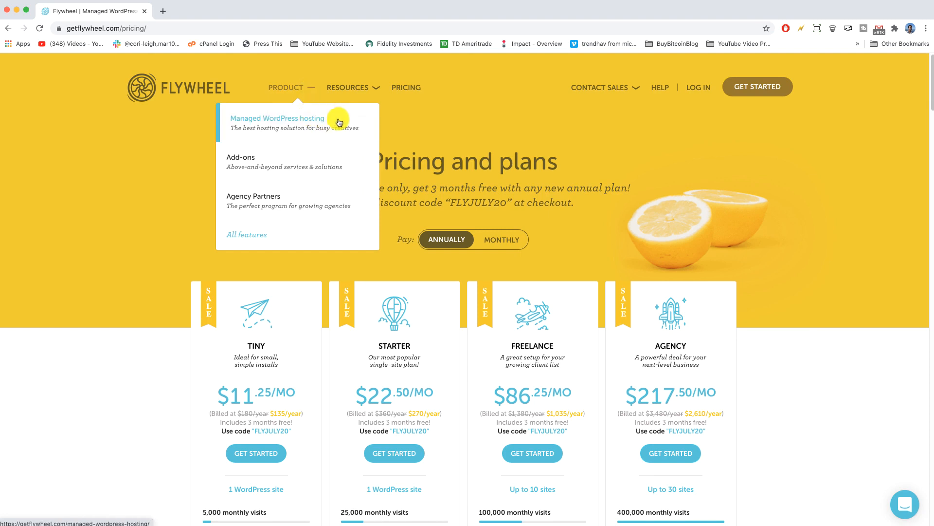
- Scroll through the Tiny, Starter, Freelance and Agency pricing cards
{"action": "scroll", "scroll_direction": "down", "scroll_amount": 3}
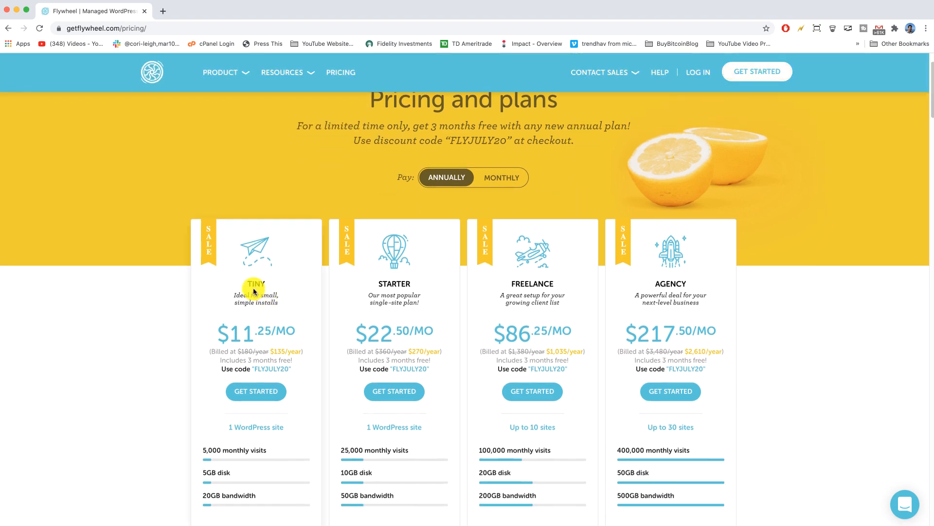
{"action": "mouse_move", "coordinate": [382, 287]}
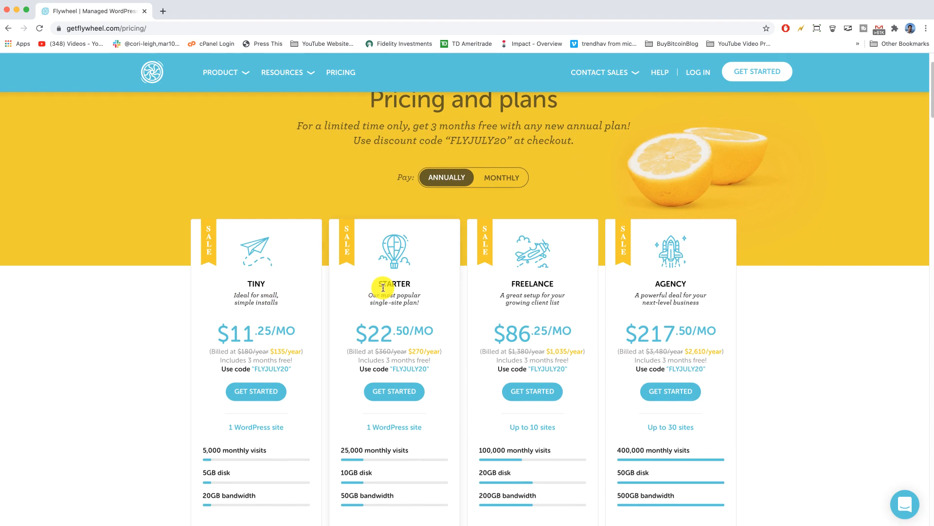
{"action": "scroll", "scroll_direction": "down", "scroll_amount": 3}
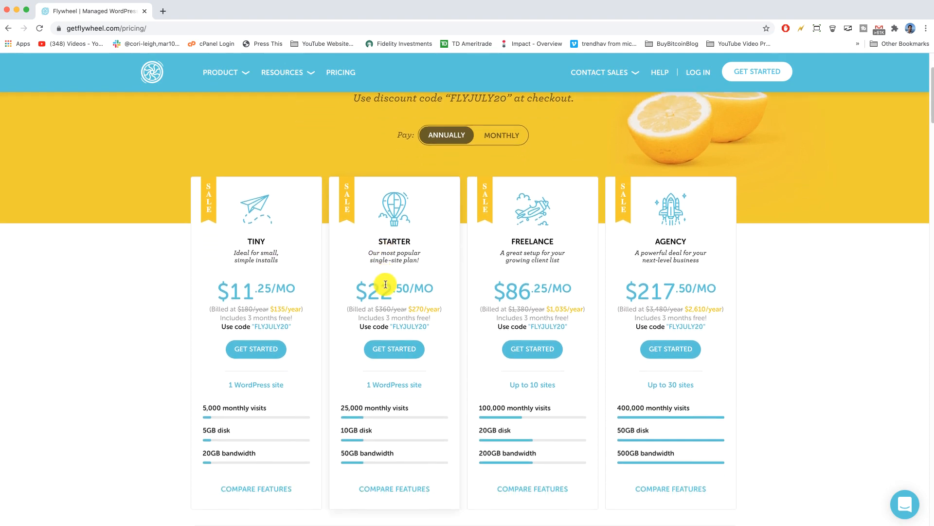
{"action": "scroll", "scroll_direction": "down", "scroll_amount": 3}
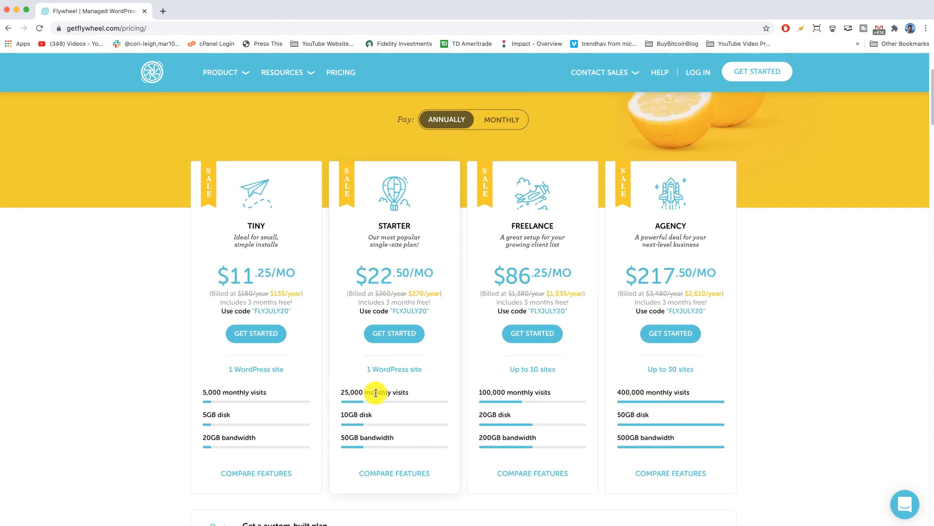
{"action": "mouse_move", "coordinate": [341, 435]}
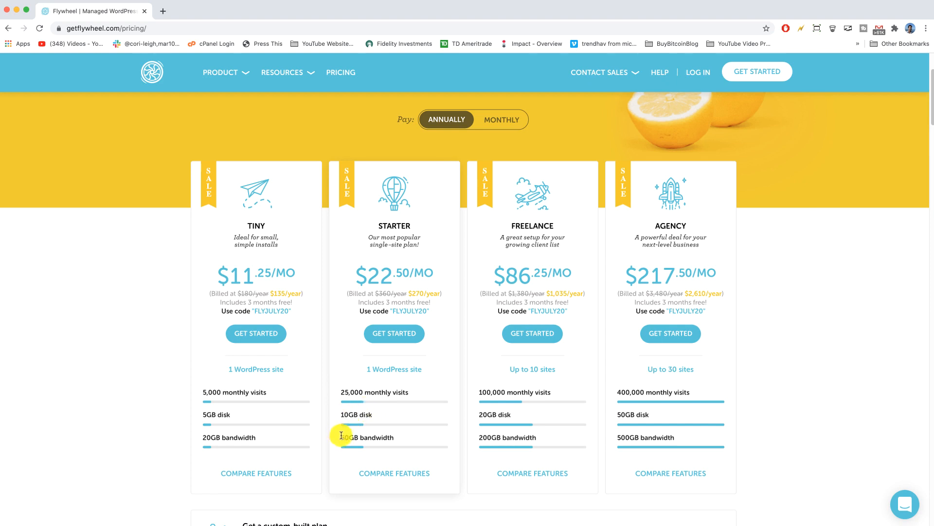
{"action": "mouse_move", "coordinate": [380, 393]}
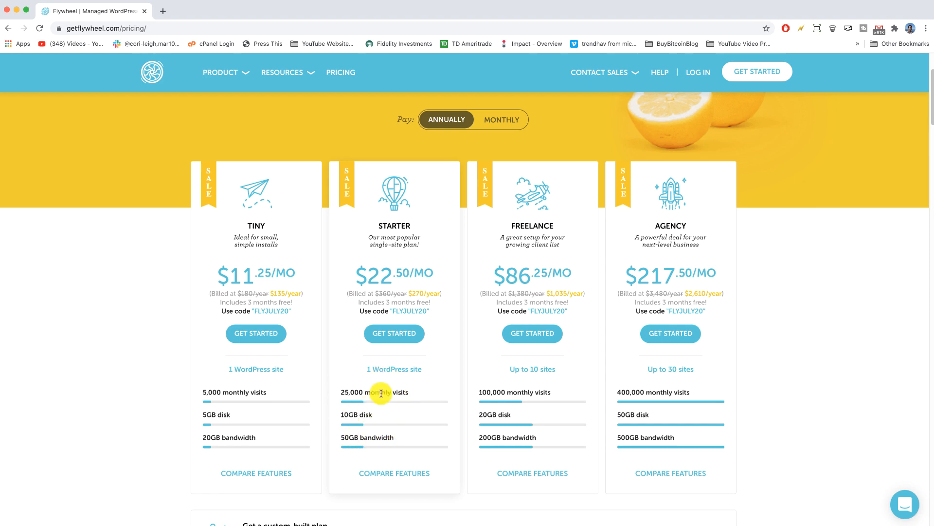
{"action": "mouse_move", "coordinate": [395, 426]}
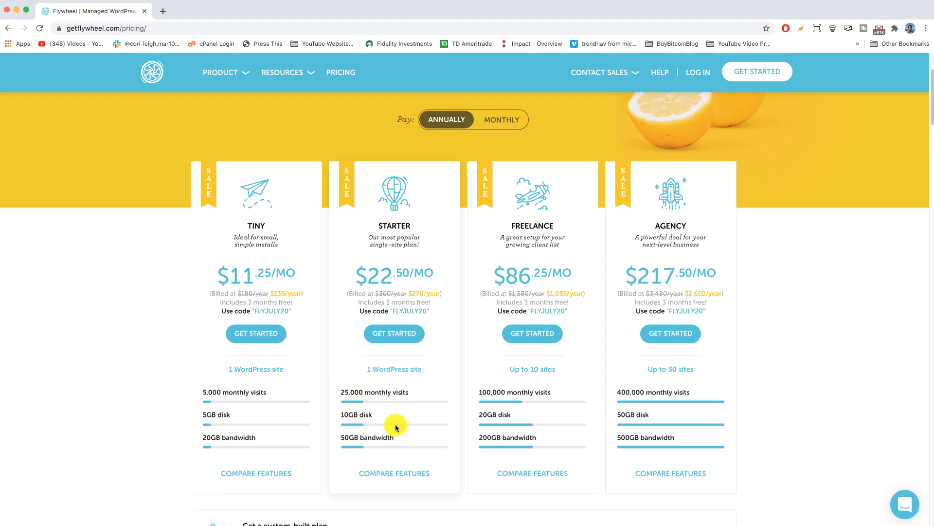
{"action": "mouse_move", "coordinate": [357, 423]}
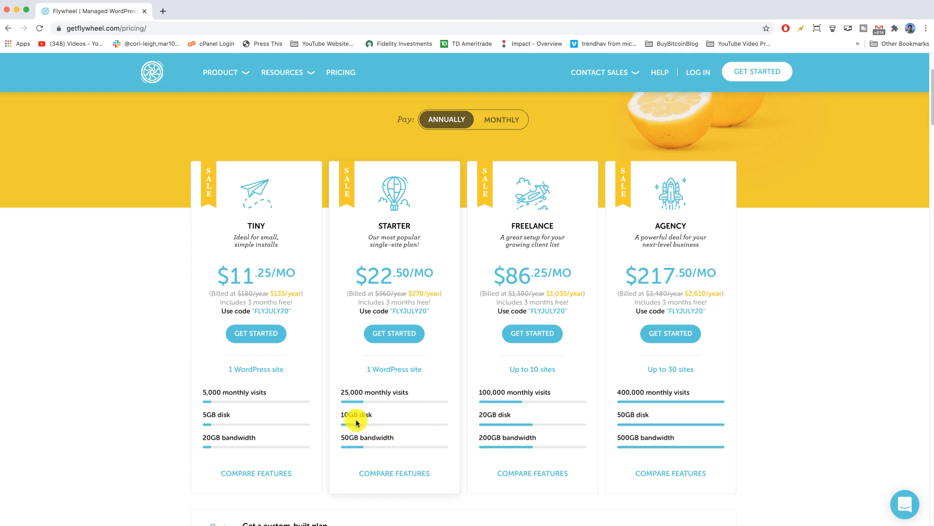
{"action": "mouse_move", "coordinate": [383, 454]}
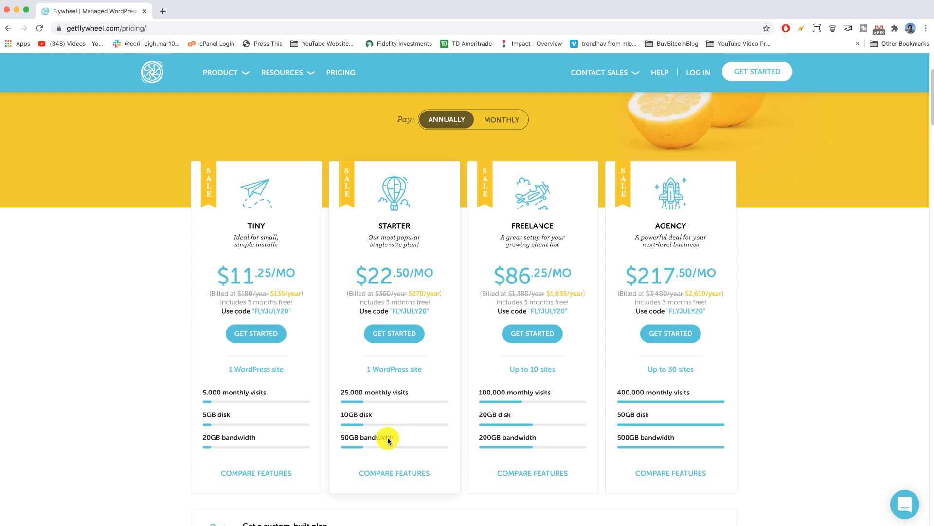
{"action": "mouse_move", "coordinate": [473, 282]}
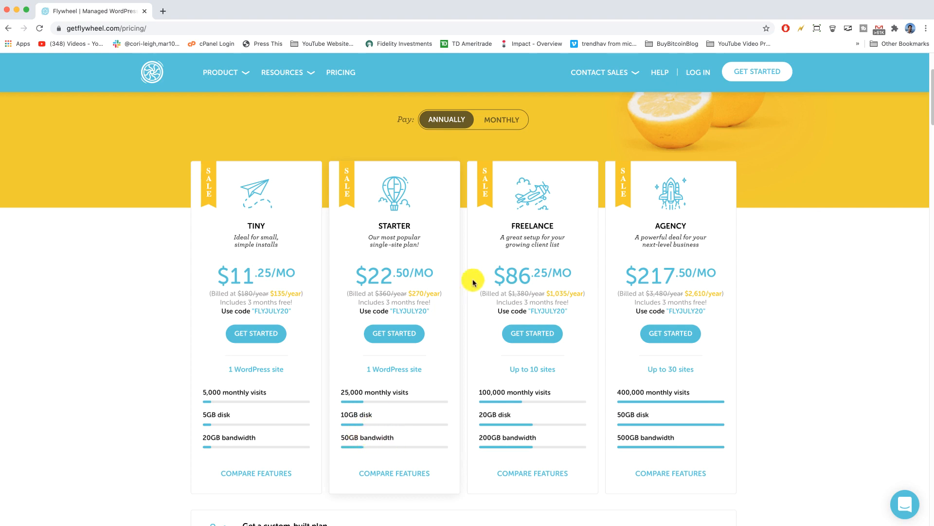
{"action": "mouse_move", "coordinate": [524, 364]}
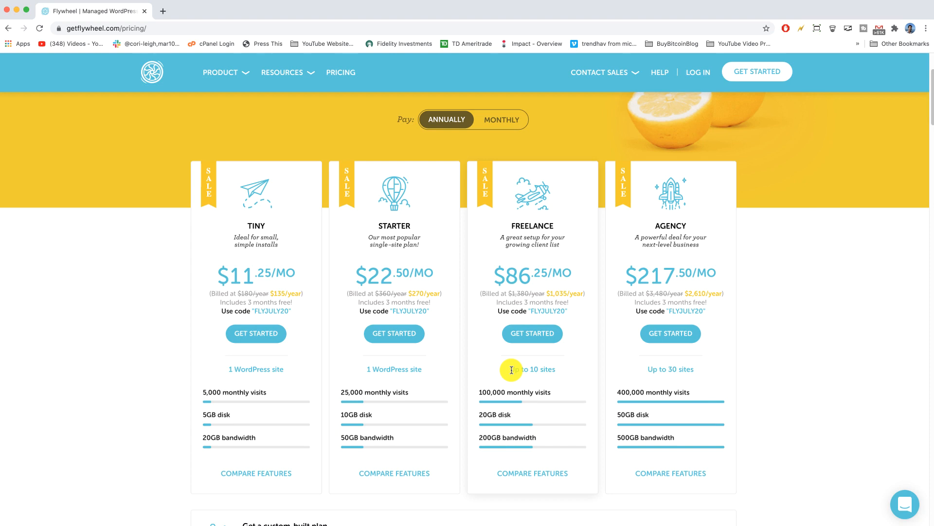
{"action": "mouse_move", "coordinate": [506, 258]}
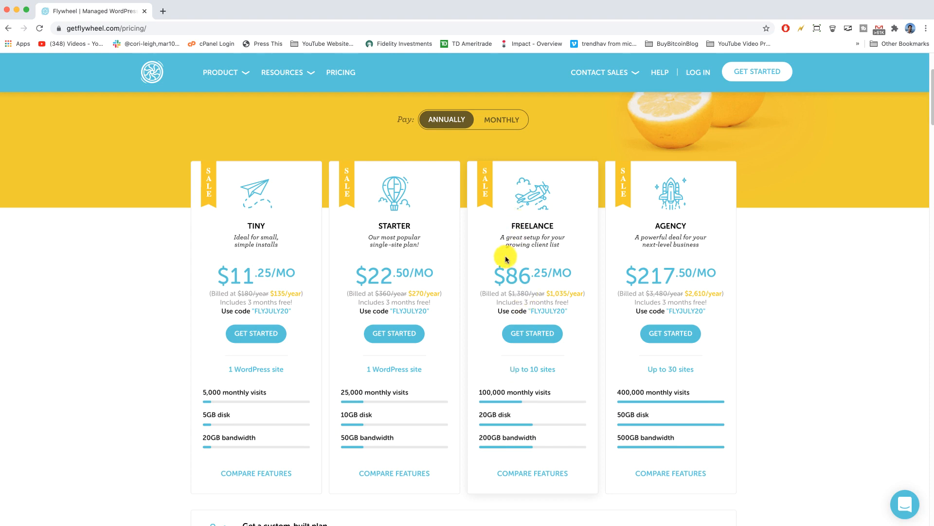
{"action": "mouse_move", "coordinate": [593, 247]}
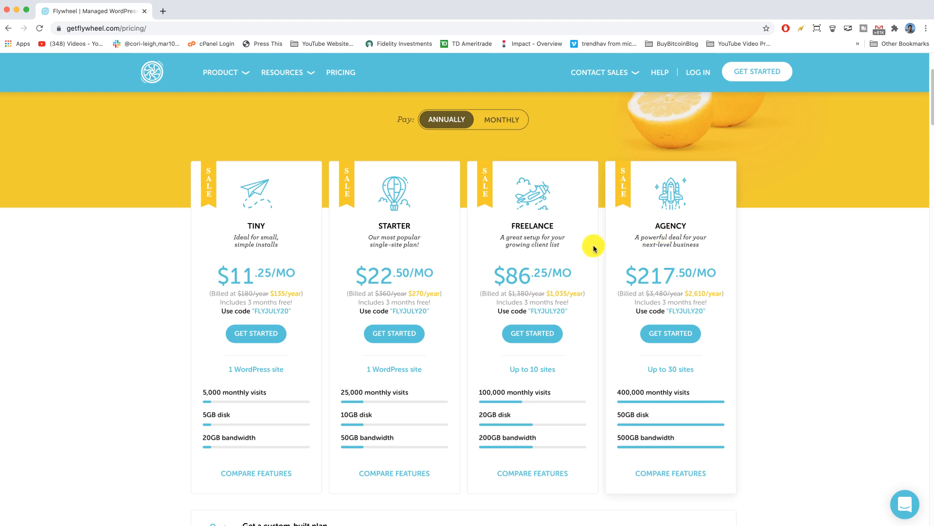
{"action": "mouse_move", "coordinate": [635, 256]}
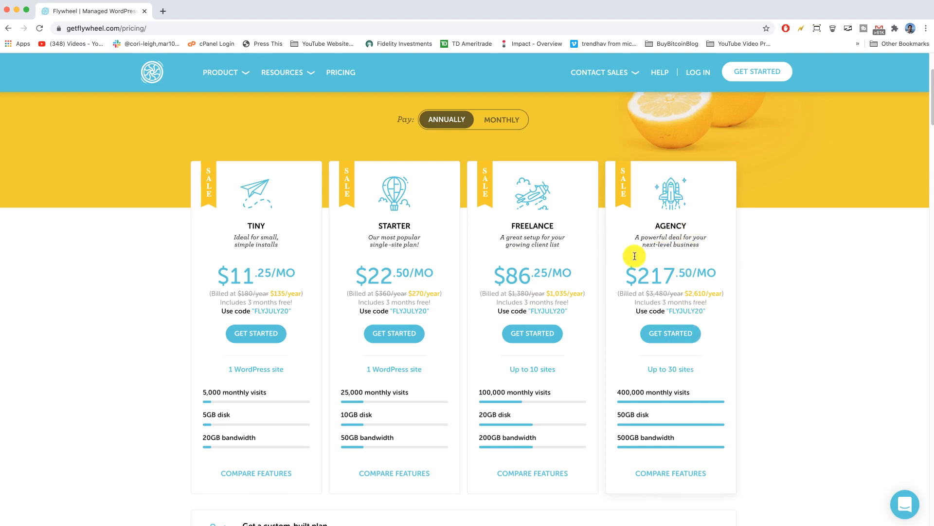
{"action": "scroll", "scroll_direction": "down", "scroll_amount": 3}
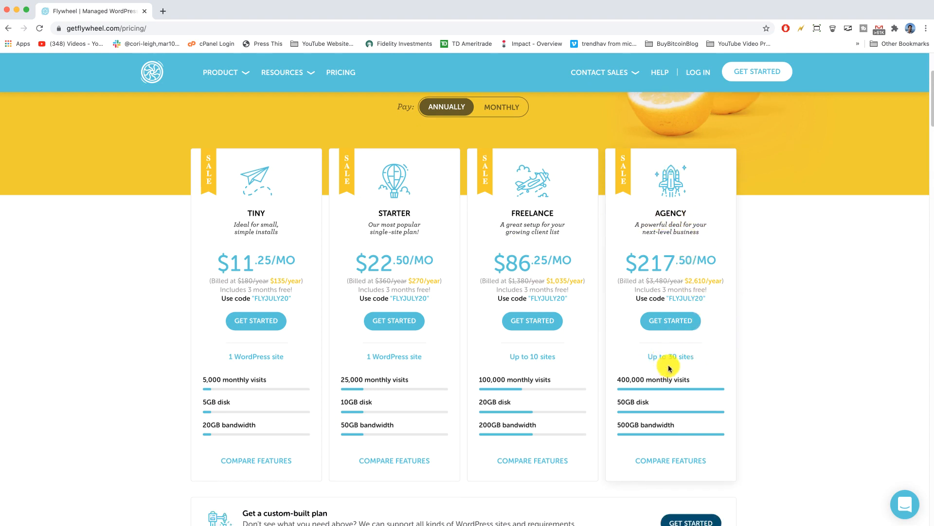
{"action": "scroll", "scroll_direction": "down", "scroll_amount": 3}
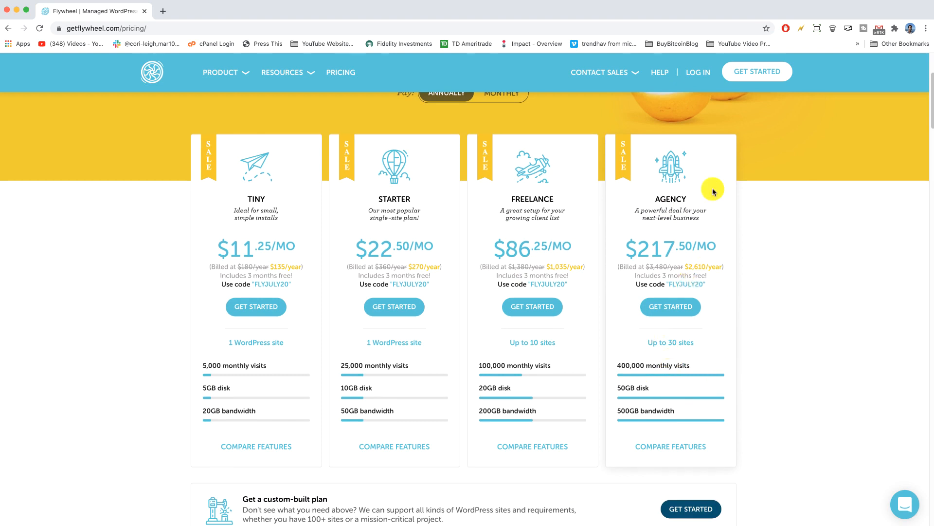
{"action": "mouse_move", "coordinate": [713, 343]}
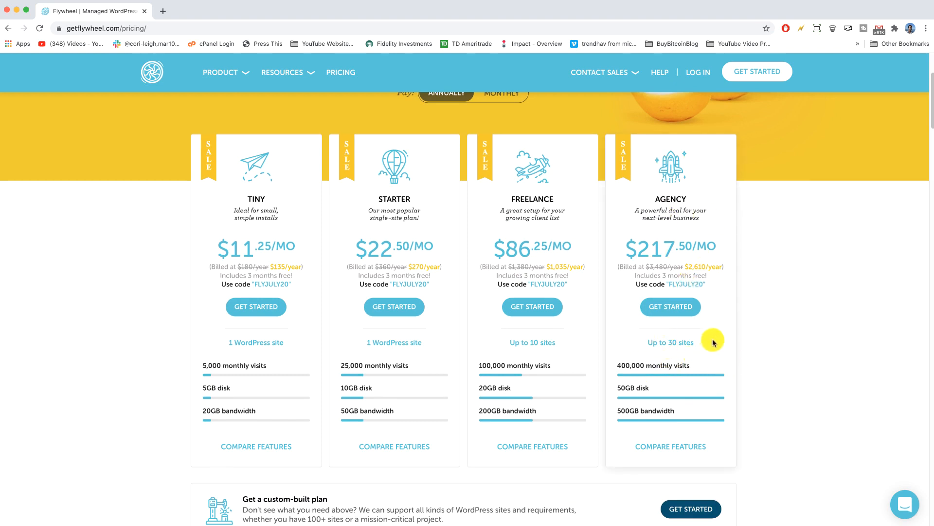
{"action": "mouse_move", "coordinate": [685, 202]}
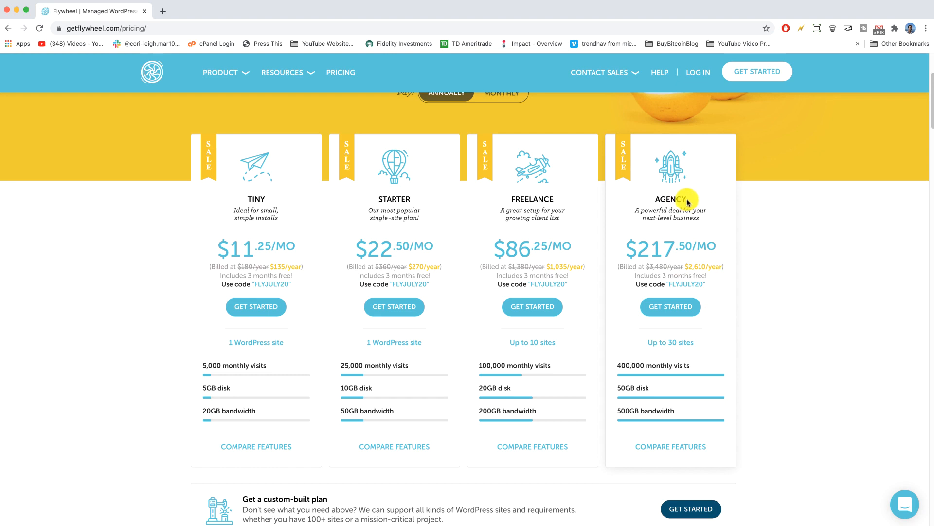
{"action": "mouse_move", "coordinate": [379, 373]}
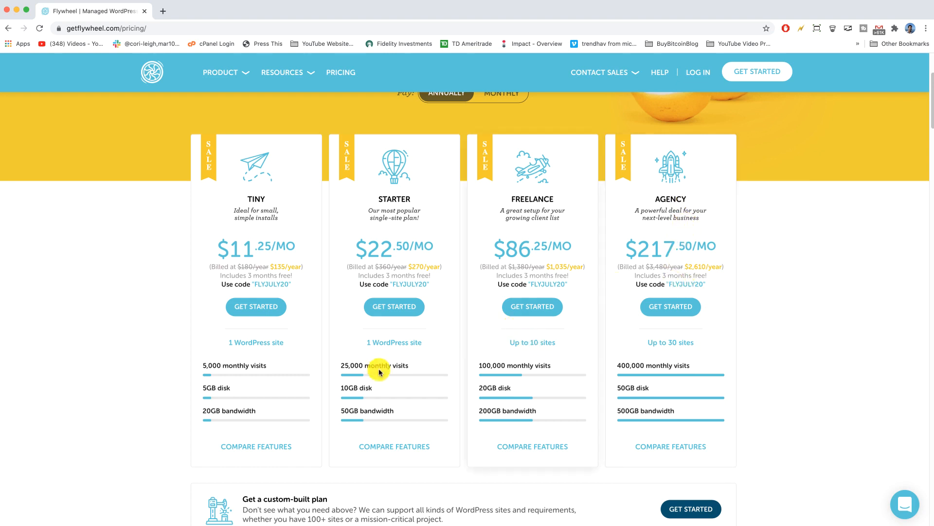
{"action": "mouse_move", "coordinate": [202, 369]}
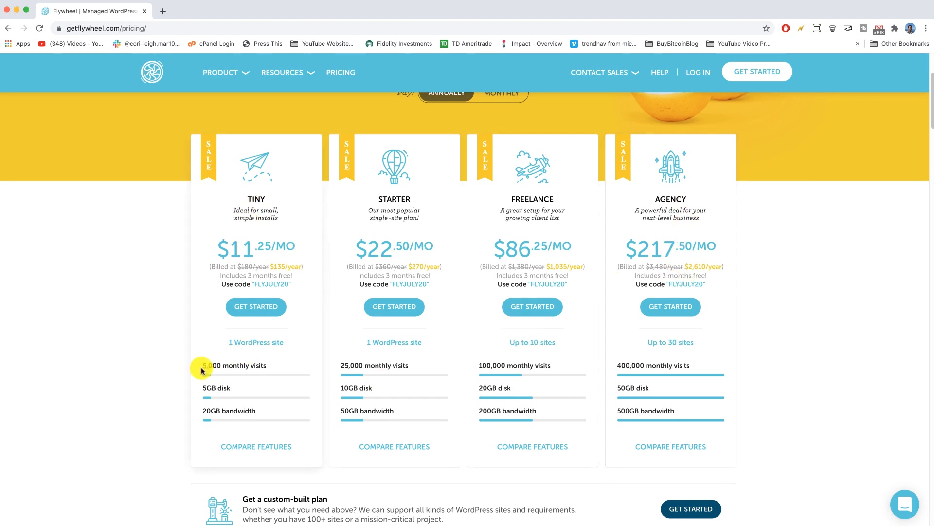
- Highlight the Tiny plan's 5GB disk limit and choose Get Started for Tiny
{"action": "double_click", "coordinate": [235, 366]}
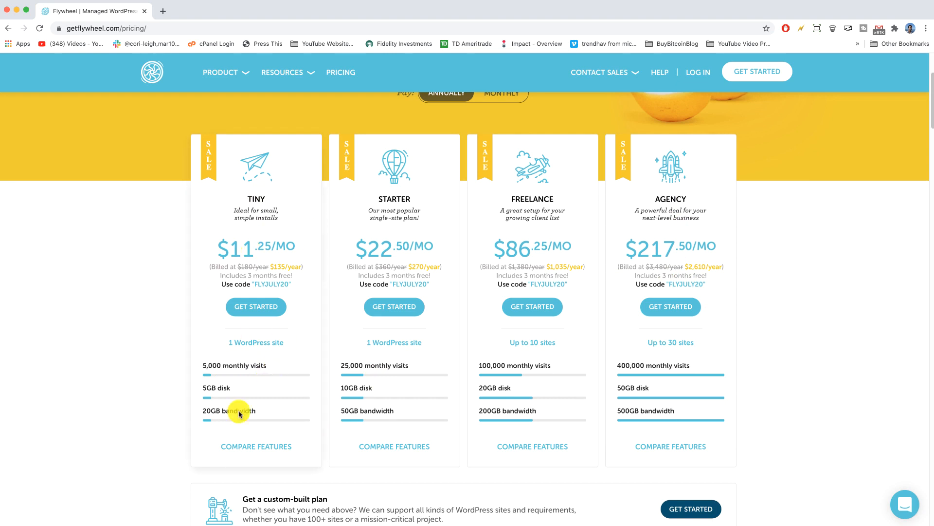
{"action": "mouse_move", "coordinate": [258, 382]}
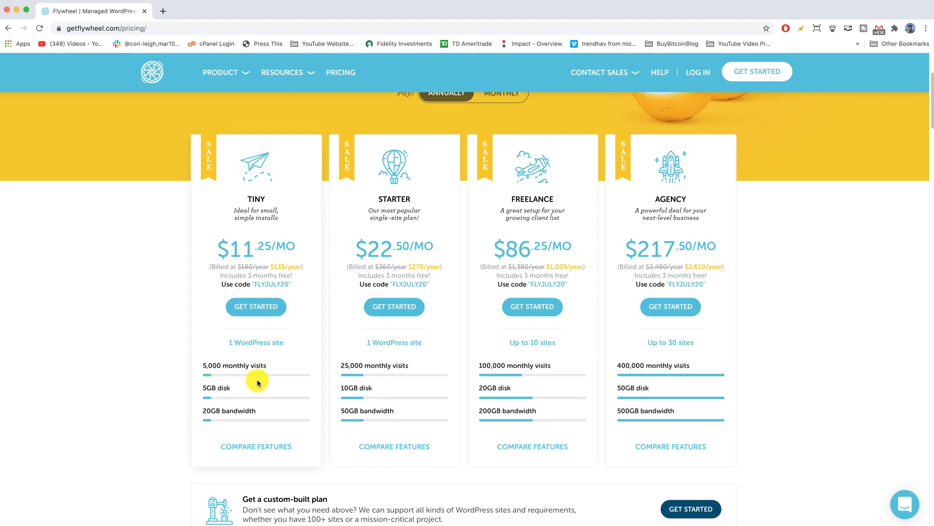
{"action": "mouse_move", "coordinate": [283, 375]}
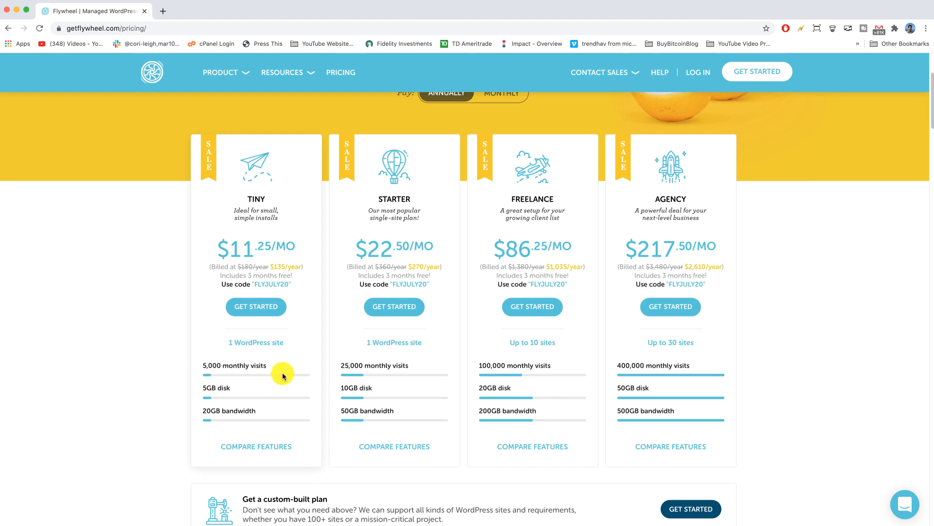
{"action": "mouse_move", "coordinate": [263, 252]}
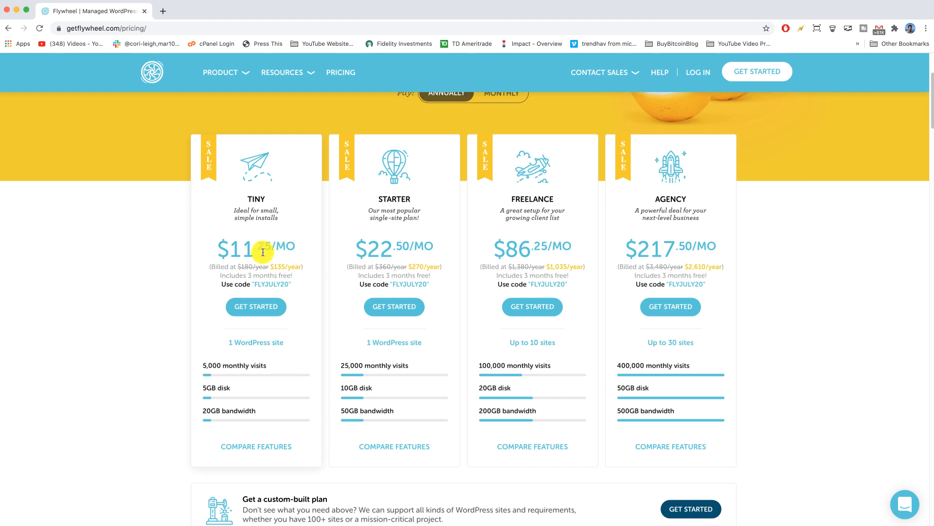
{"action": "mouse_move", "coordinate": [286, 255]}
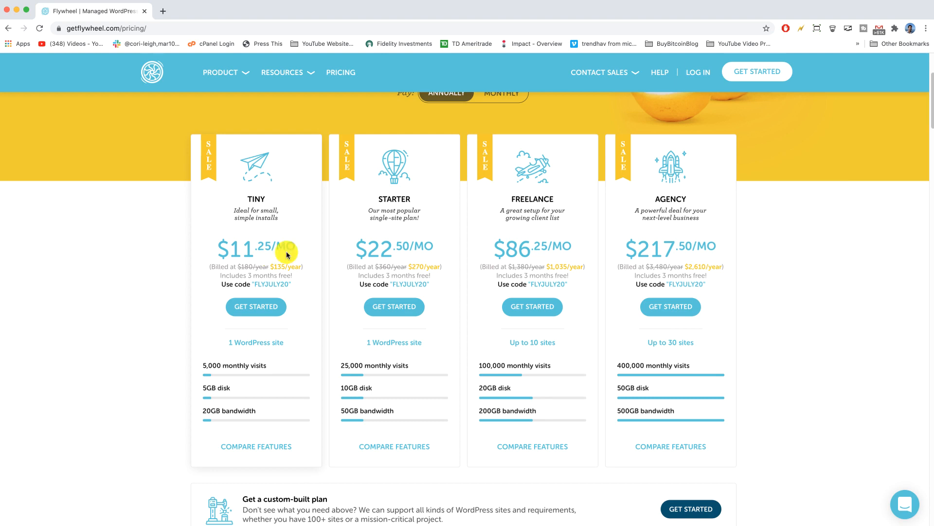
{"action": "mouse_move", "coordinate": [287, 323]}
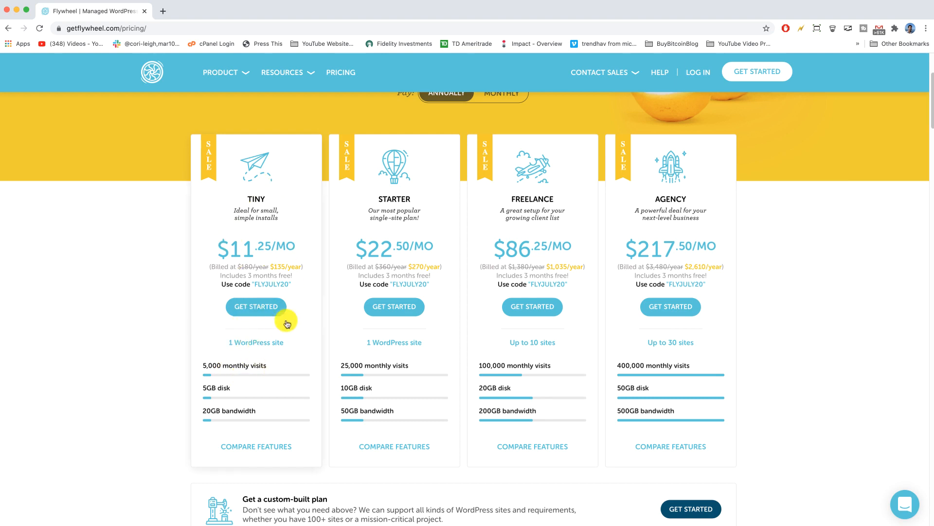
{"action": "double_click", "coordinate": [216, 387]}
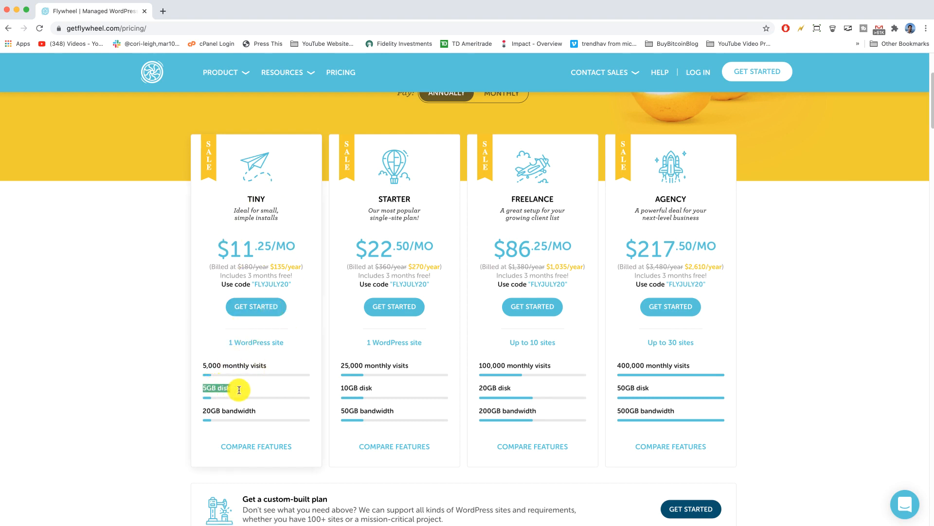
{"action": "left_click", "coordinate": [239, 388]}
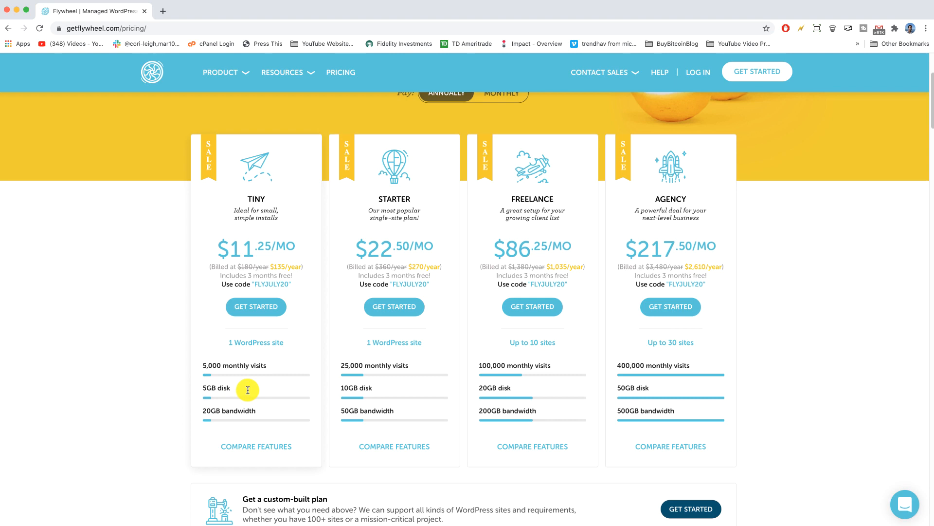
{"action": "mouse_move", "coordinate": [265, 408]}
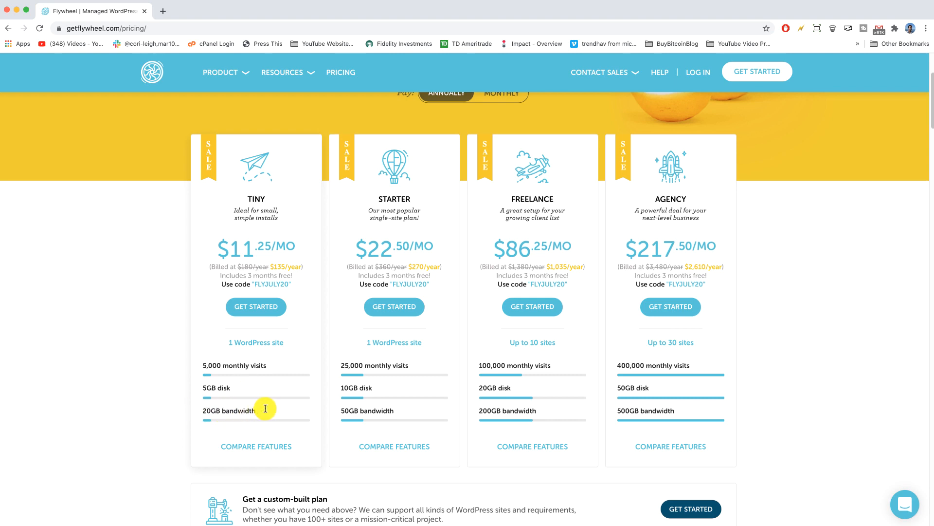
{"action": "mouse_move", "coordinate": [205, 411]}
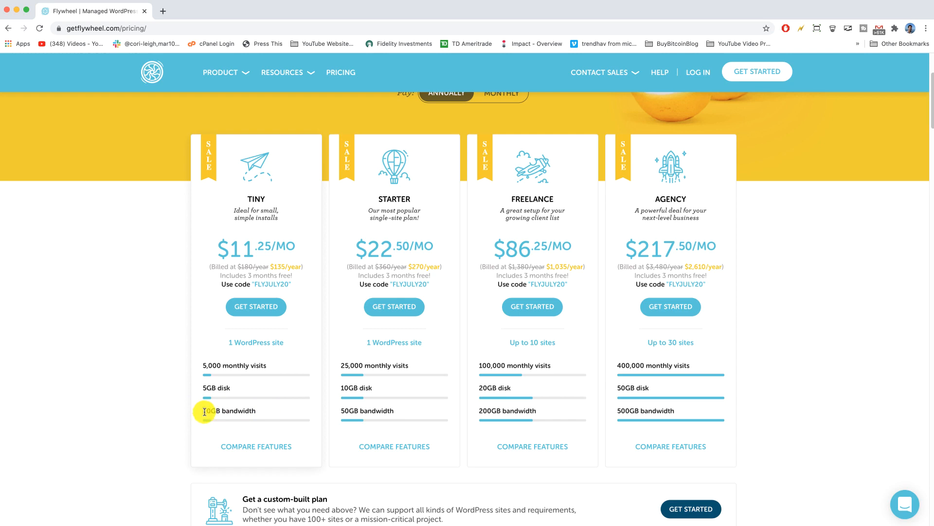
{"action": "mouse_move", "coordinate": [319, 319]}
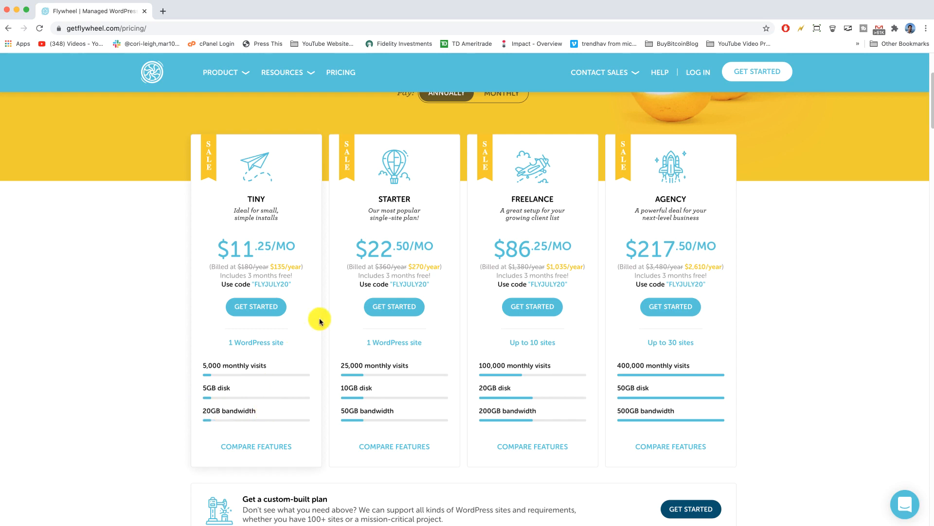
{"action": "scroll", "scroll_direction": "down", "scroll_amount": 3}
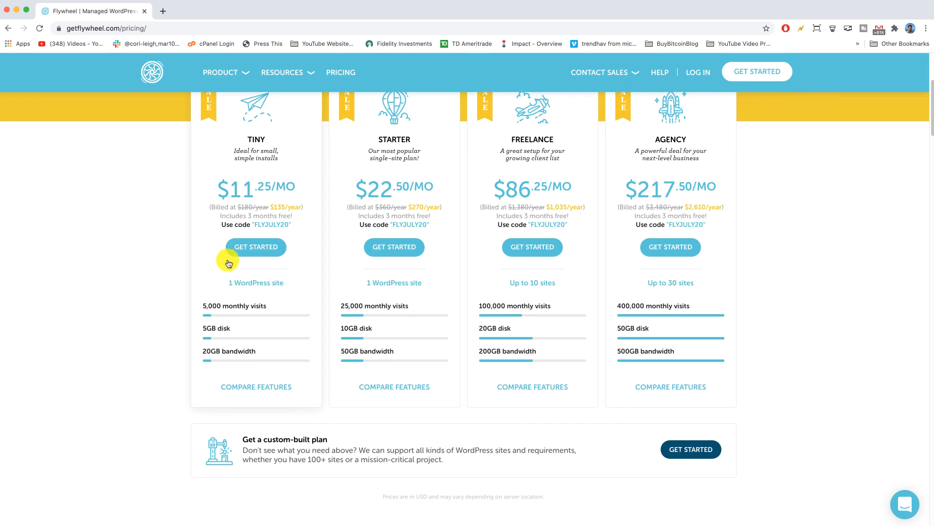
{"action": "left_click", "coordinate": [255, 247]}
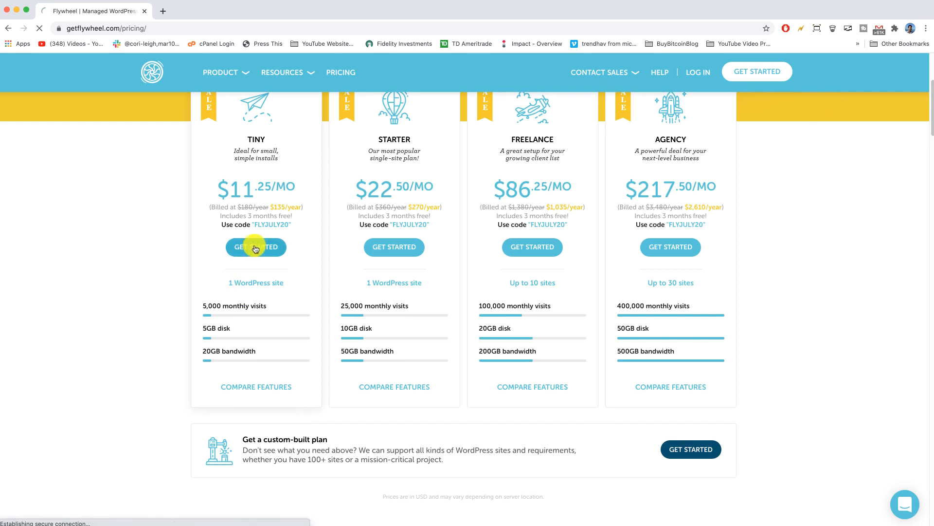
- Name the new subscription "Greg's Plan"
{"action": "left_click", "coordinate": [256, 247]}
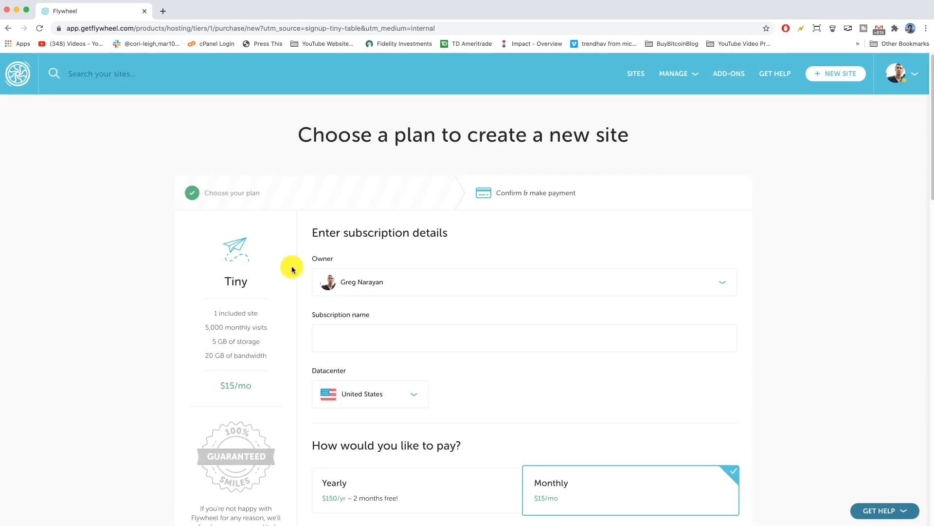
{"action": "mouse_move", "coordinate": [633, 143]}
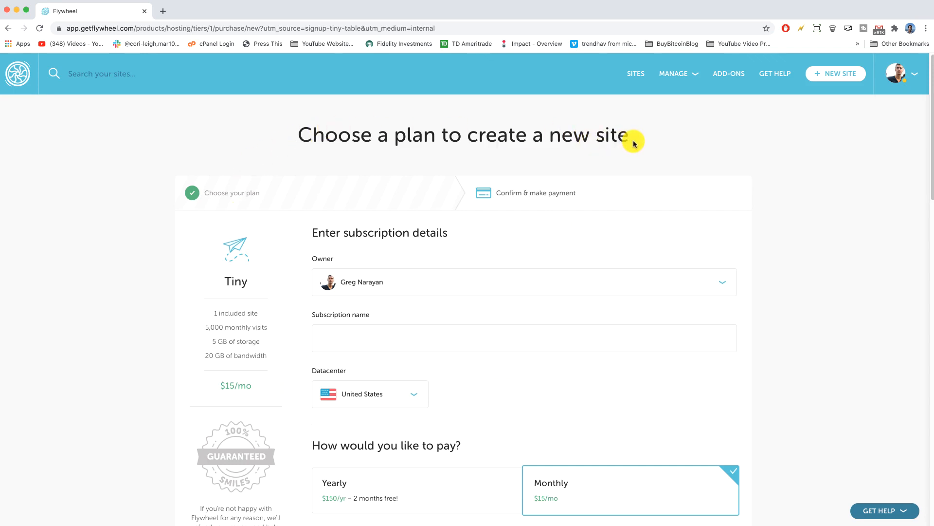
{"action": "mouse_move", "coordinate": [222, 209]}
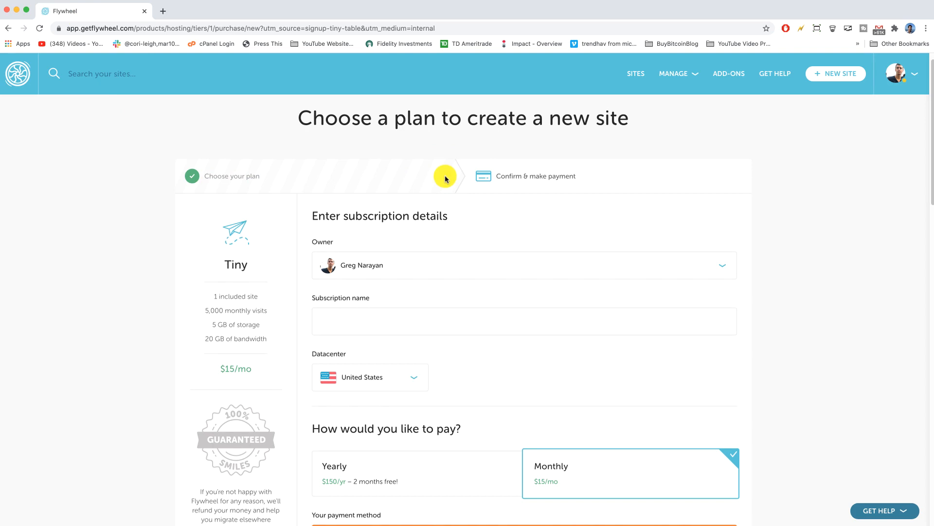
{"action": "mouse_move", "coordinate": [435, 215]}
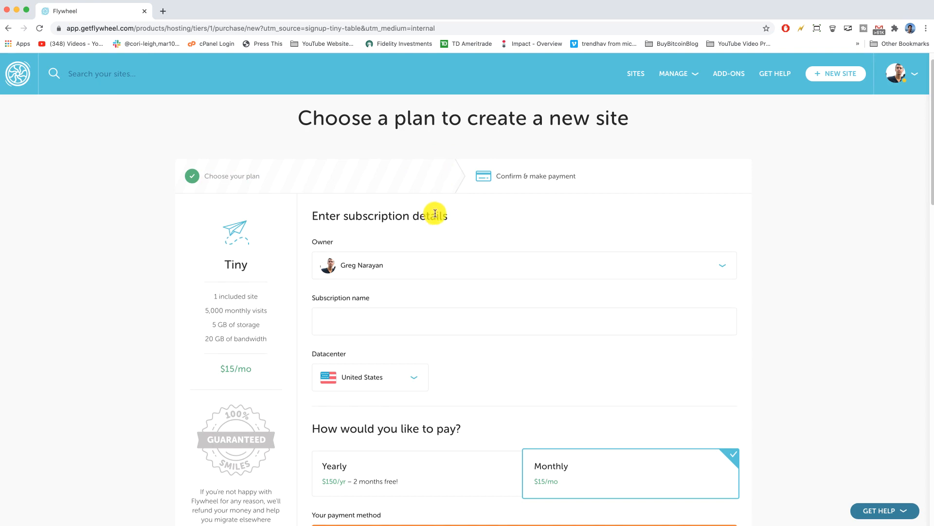
{"action": "mouse_move", "coordinate": [371, 321]}
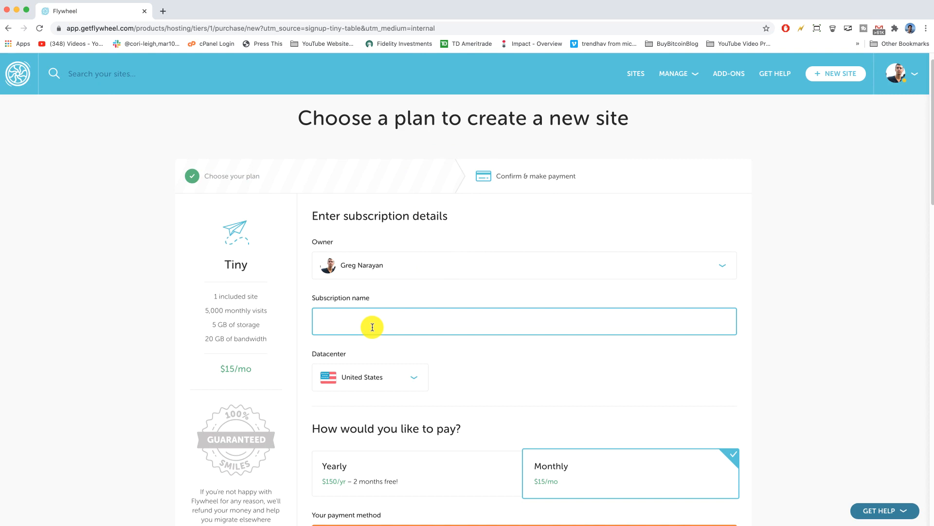
{"action": "type", "text": "Greg's"}
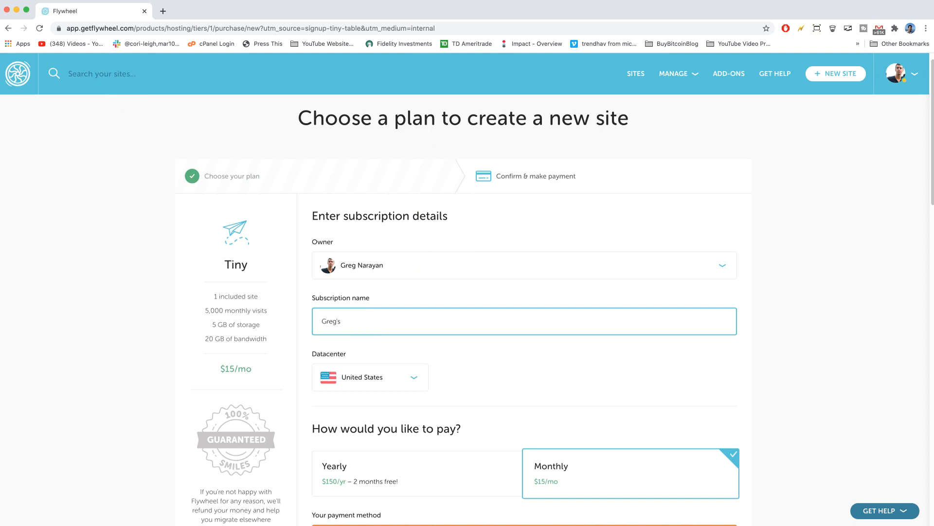
{"action": "type", "text": "Plan"}
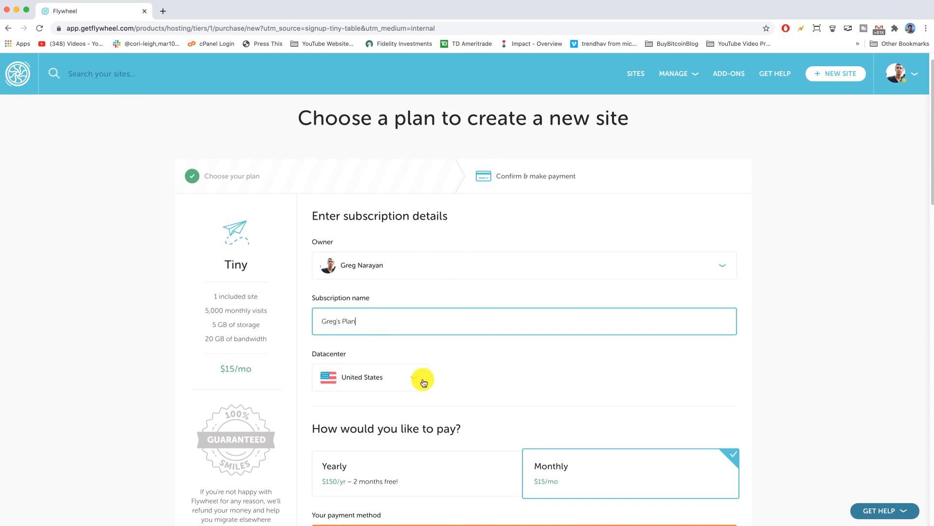
{"action": "left_click", "coordinate": [373, 377]}
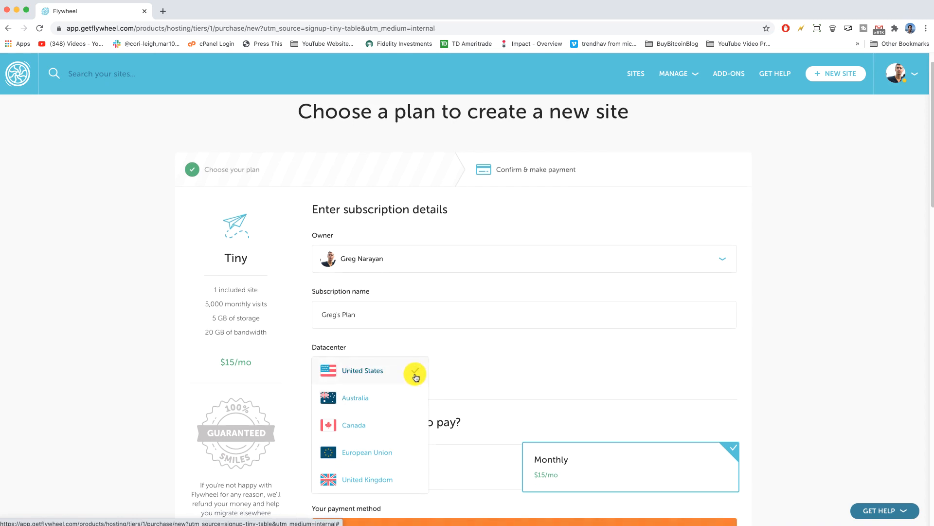
{"action": "mouse_move", "coordinate": [414, 428]}
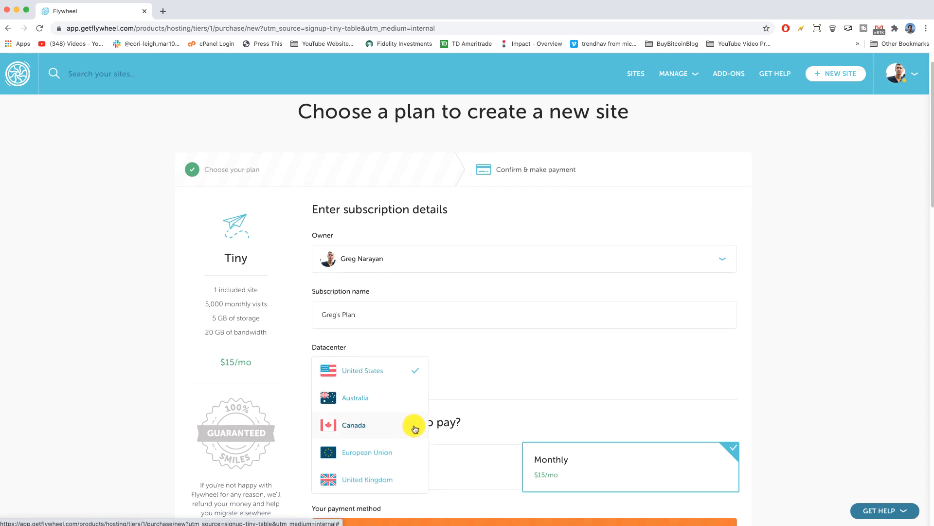
{"action": "mouse_move", "coordinate": [404, 398]}
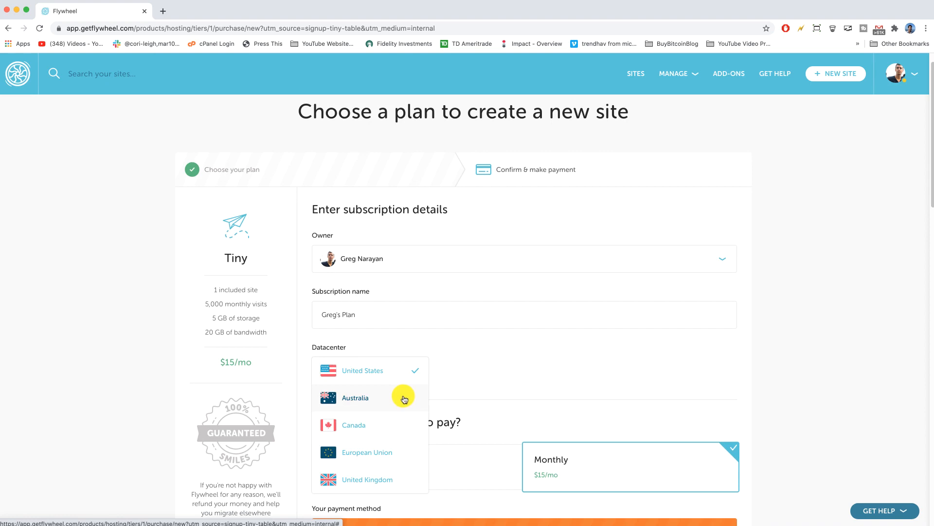
{"action": "mouse_move", "coordinate": [406, 398]}
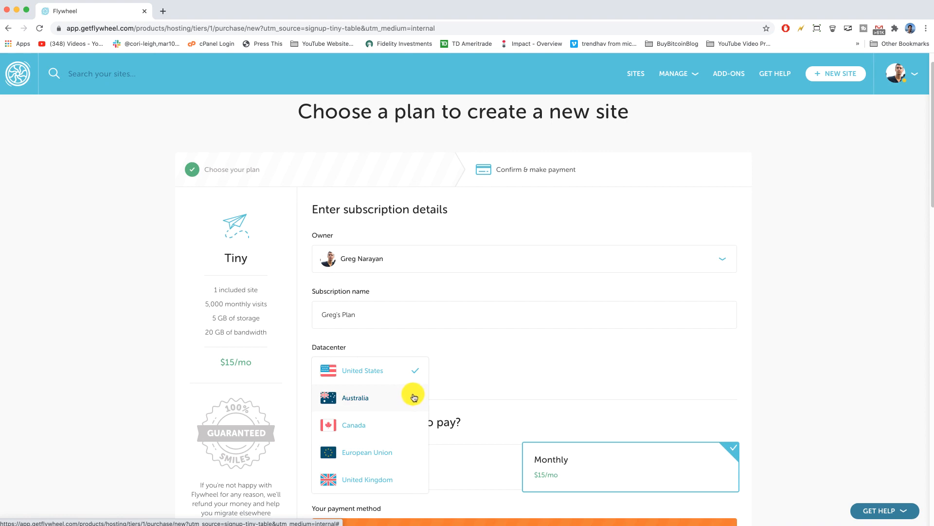
{"action": "mouse_move", "coordinate": [418, 373]}
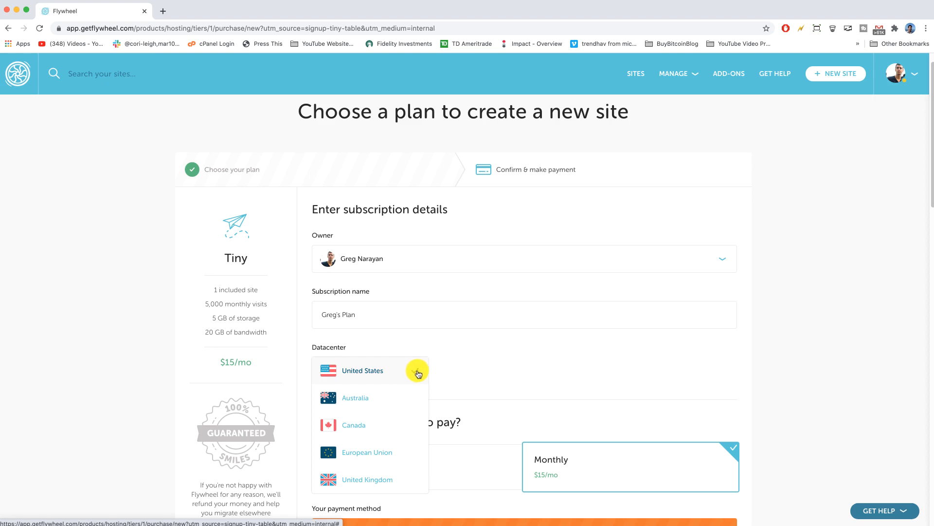
- Keep United States as the subscription's datacenter
{"action": "left_click", "coordinate": [362, 370]}
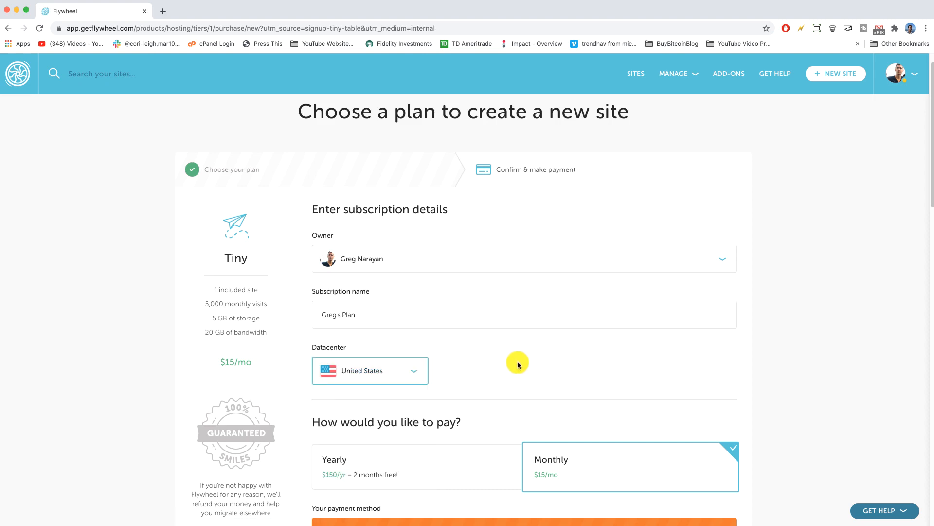
{"action": "scroll", "scroll_direction": "down", "scroll_amount": 3}
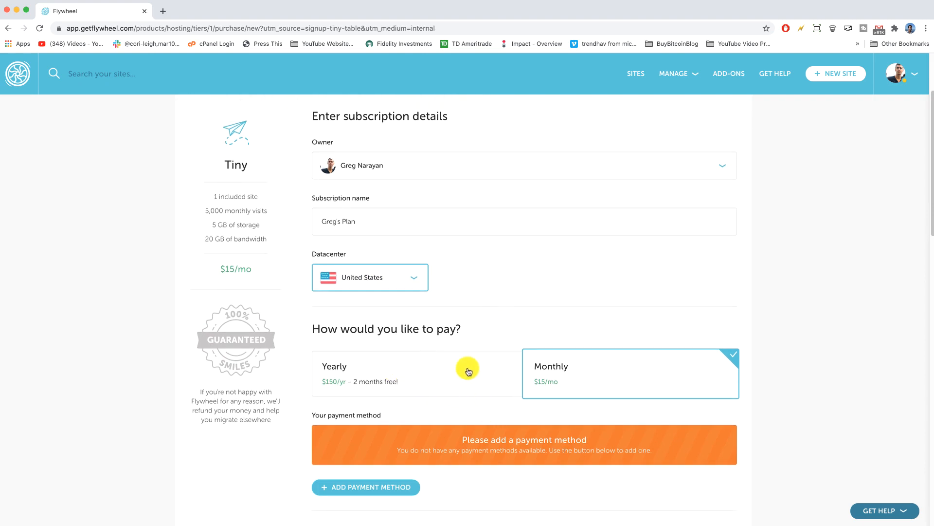
{"action": "mouse_move", "coordinate": [448, 377]}
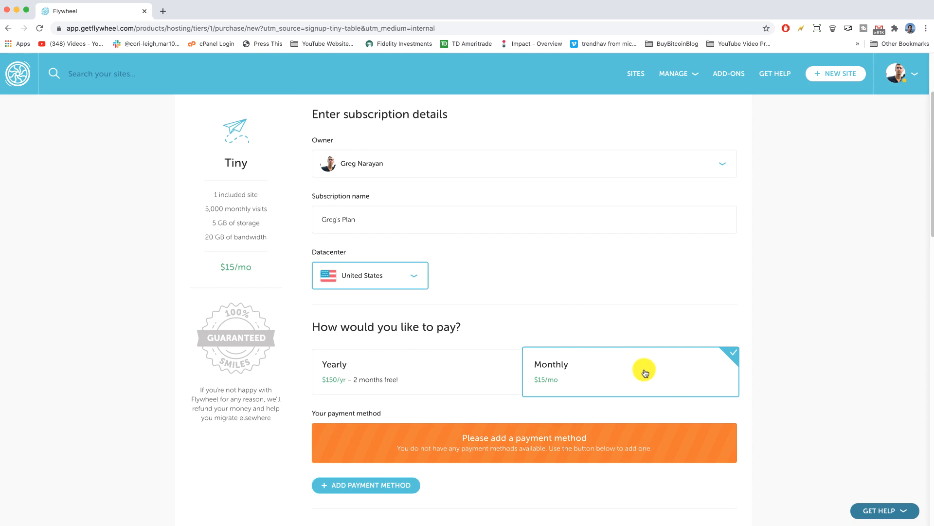
{"action": "scroll", "scroll_direction": "down", "scroll_amount": 3}
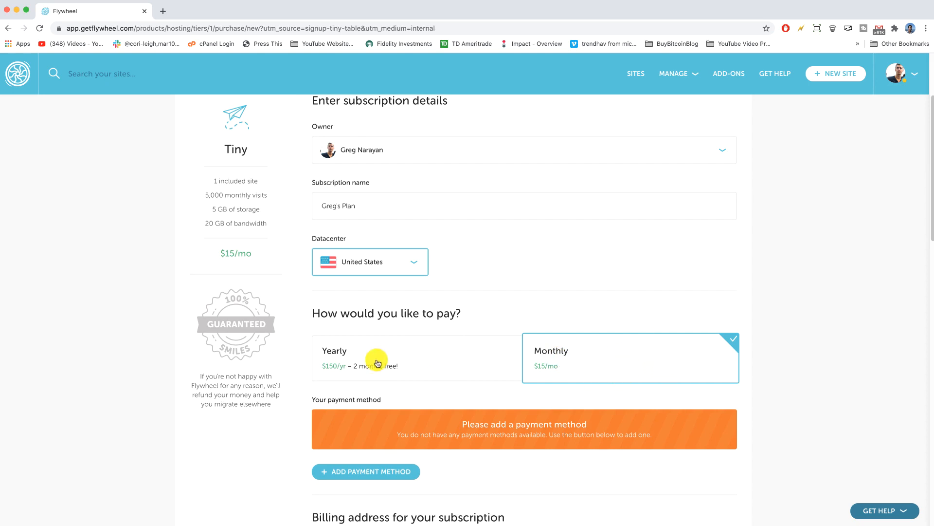
{"action": "mouse_move", "coordinate": [491, 369]}
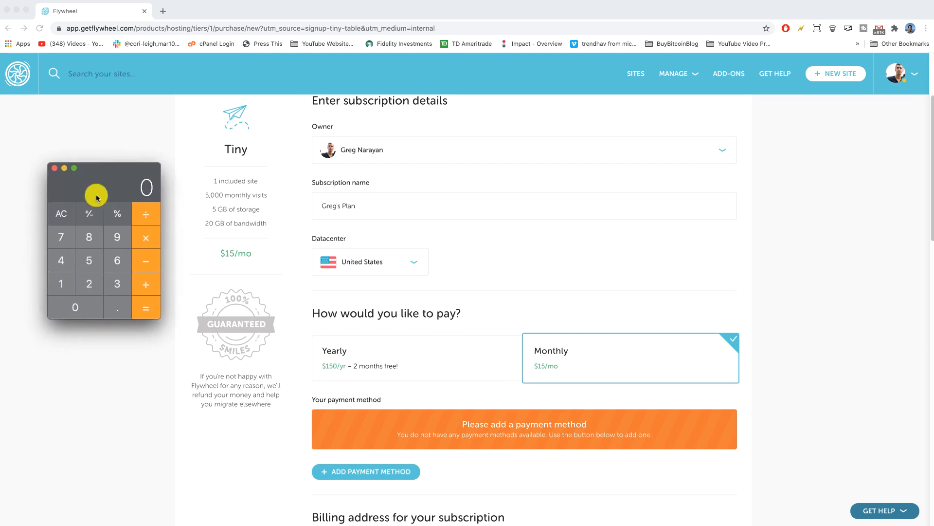
- Work out the pricing comparison in Calculator, getting 135
{"action": "left_click", "coordinate": [60, 283]}
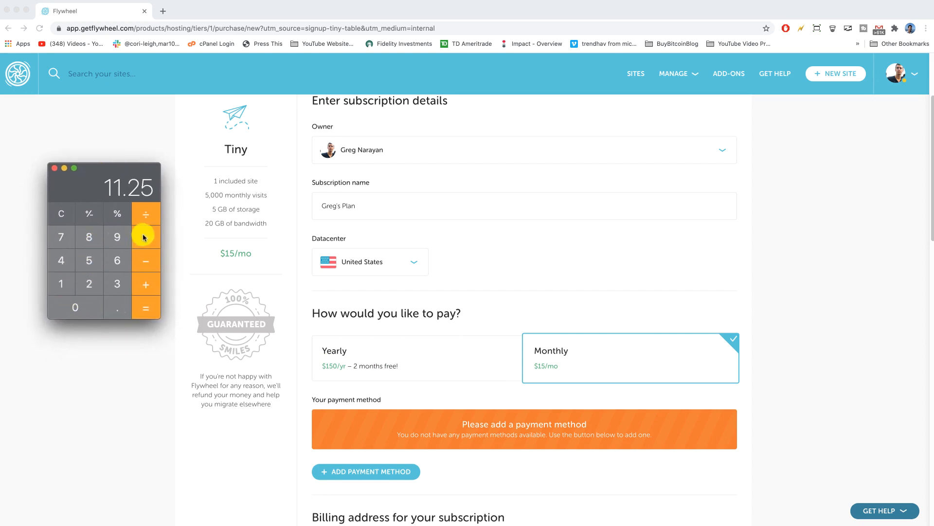
{"action": "left_click", "coordinate": [146, 236]}
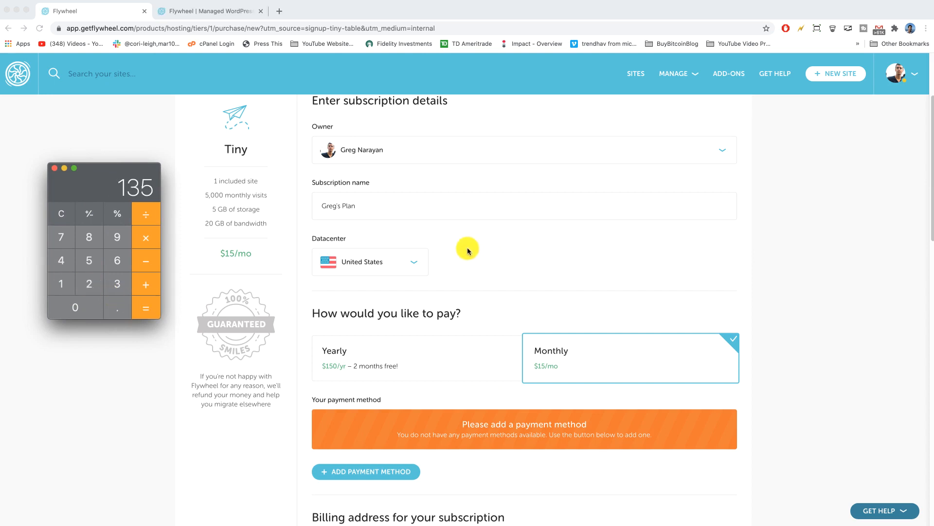
{"action": "mouse_move", "coordinate": [316, 336]}
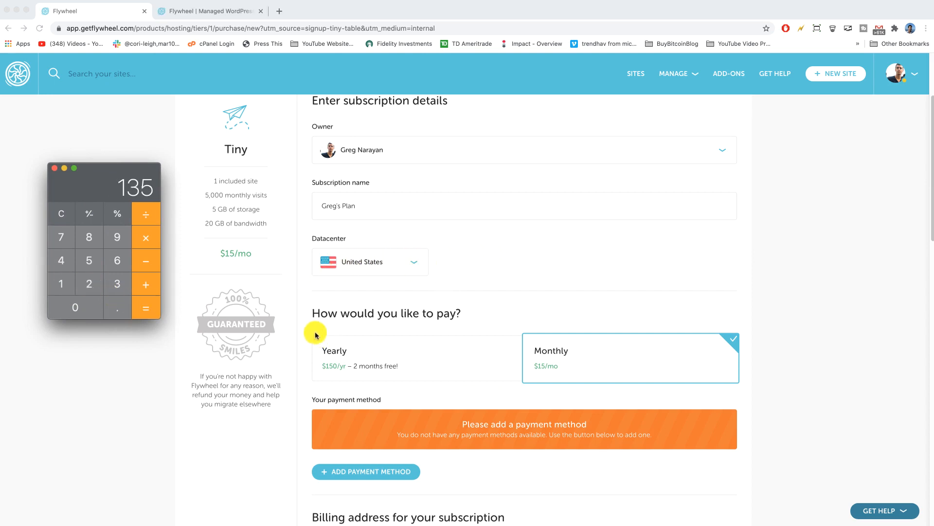
{"action": "mouse_move", "coordinate": [371, 373]}
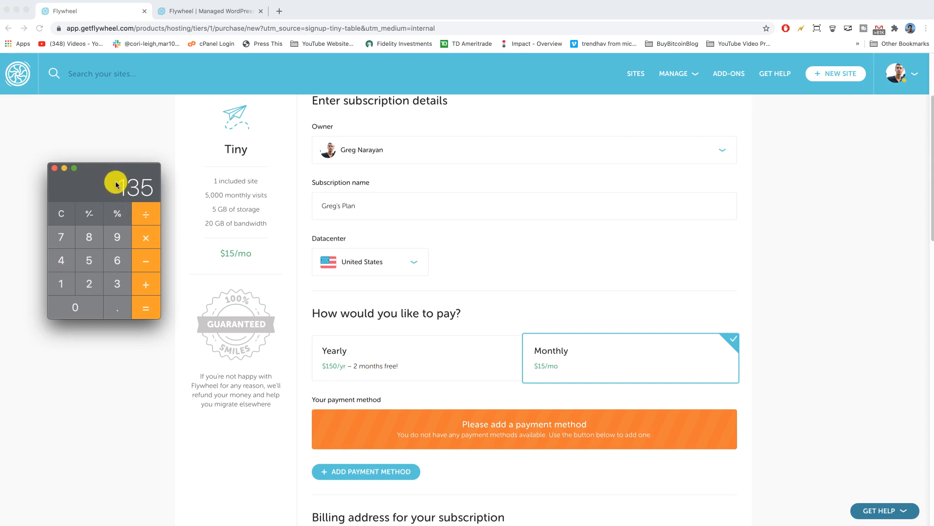
{"action": "mouse_move", "coordinate": [125, 174]}
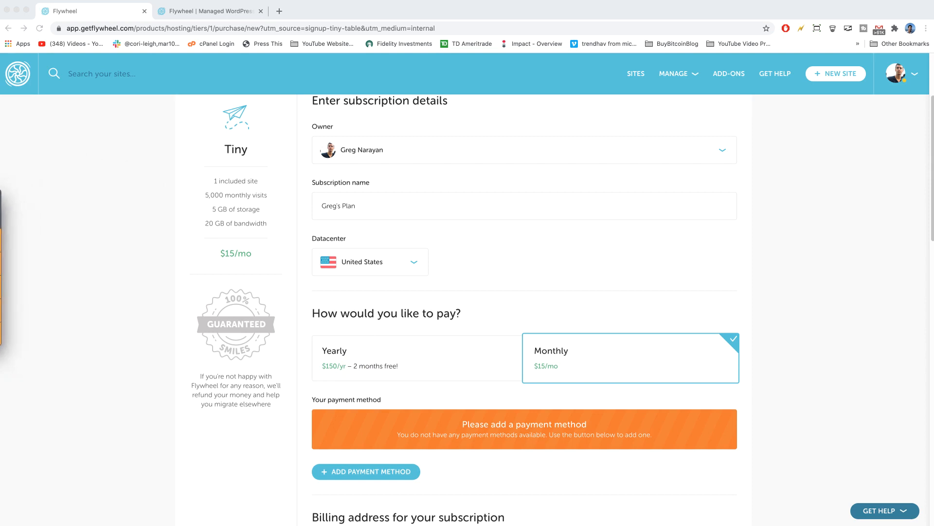
{"action": "mouse_move", "coordinate": [404, 339]}
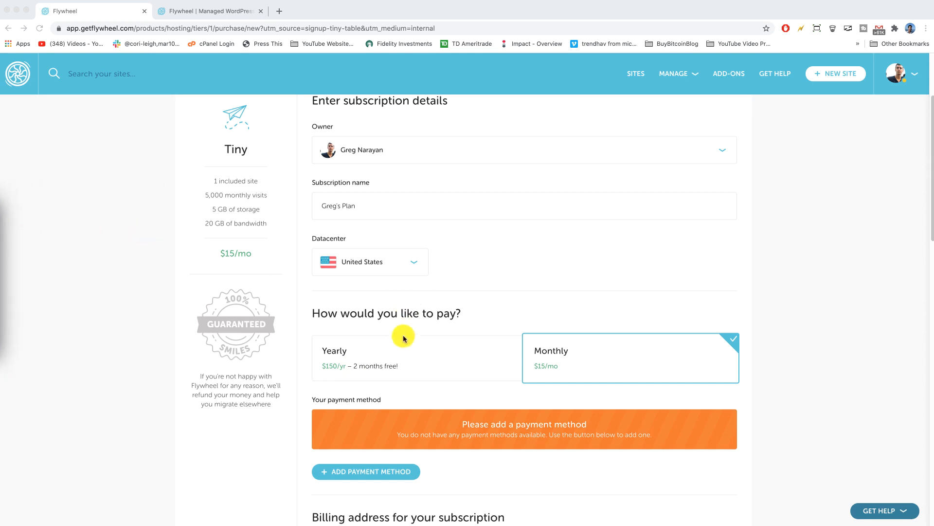
{"action": "mouse_move", "coordinate": [420, 357]}
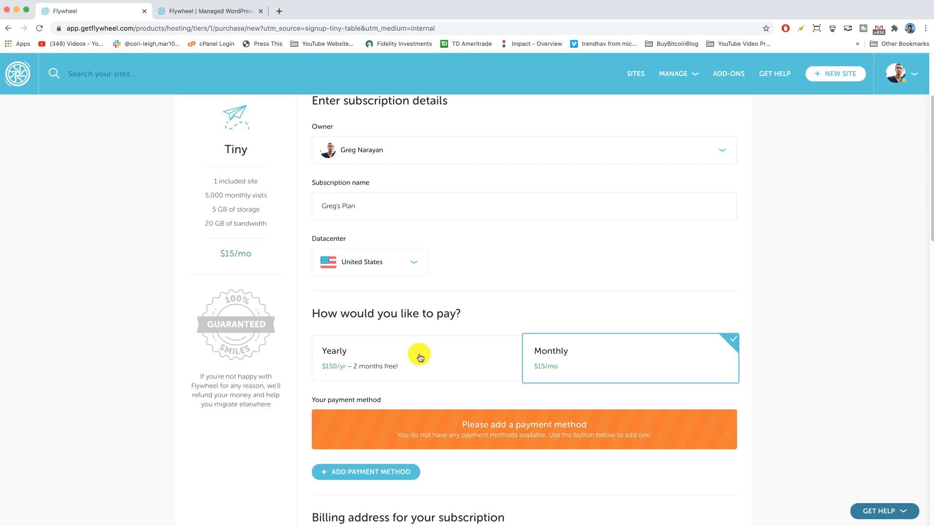
{"action": "mouse_move", "coordinate": [622, 356]}
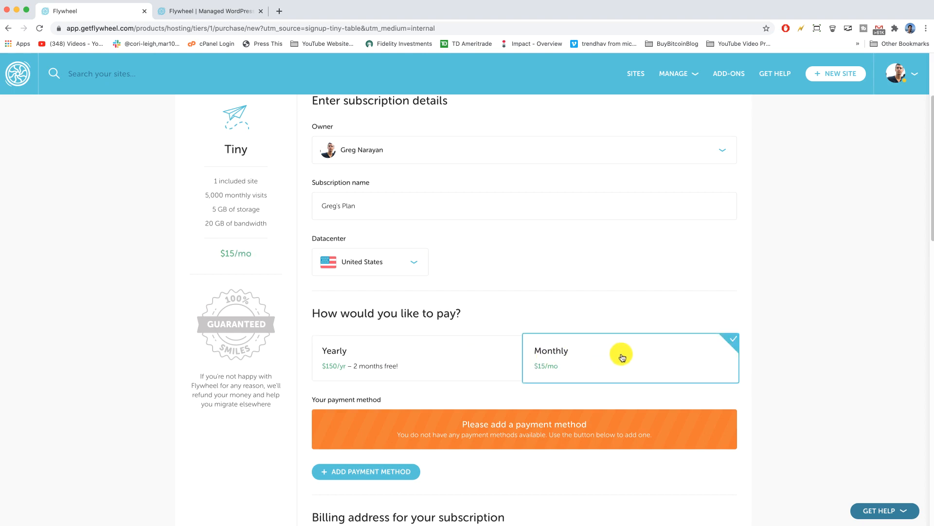
- Add a new credit card as the subscription's payment method
{"action": "scroll", "scroll_direction": "down", "scroll_amount": 3}
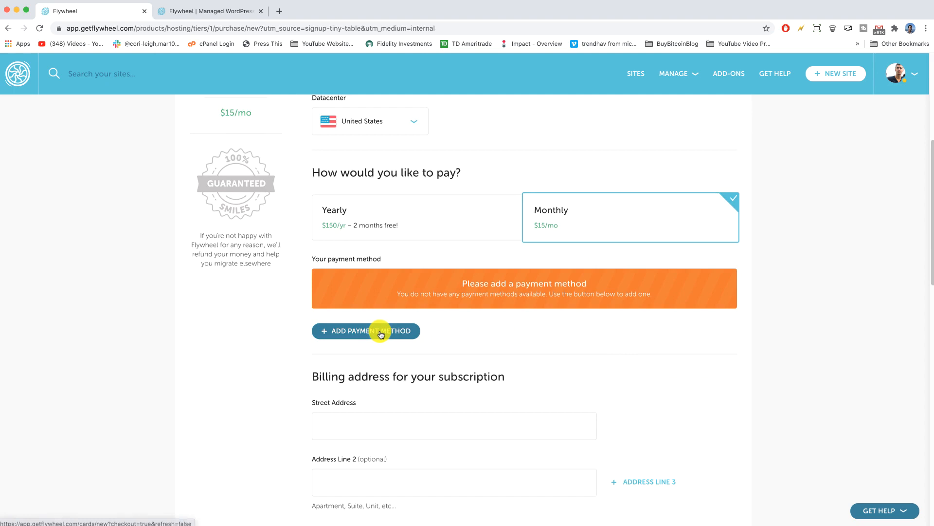
{"action": "left_click", "coordinate": [366, 331]}
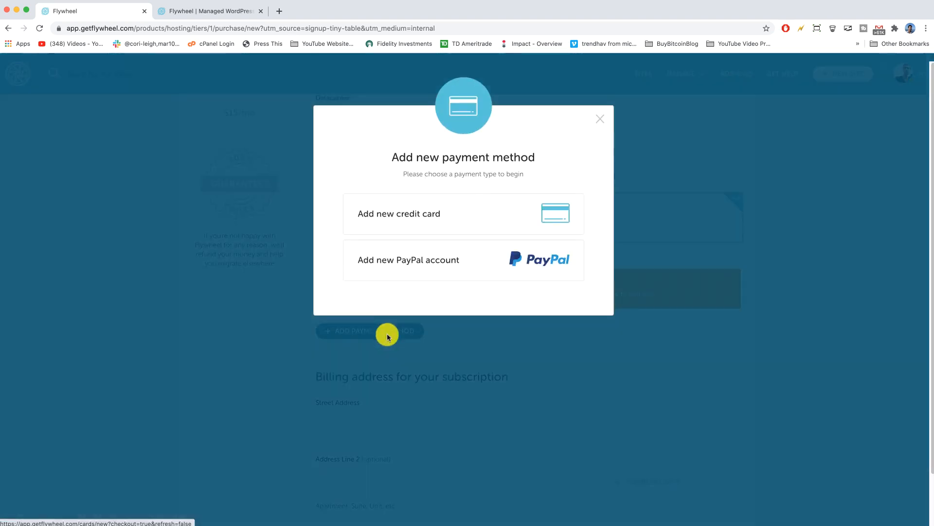
{"action": "mouse_move", "coordinate": [387, 301]}
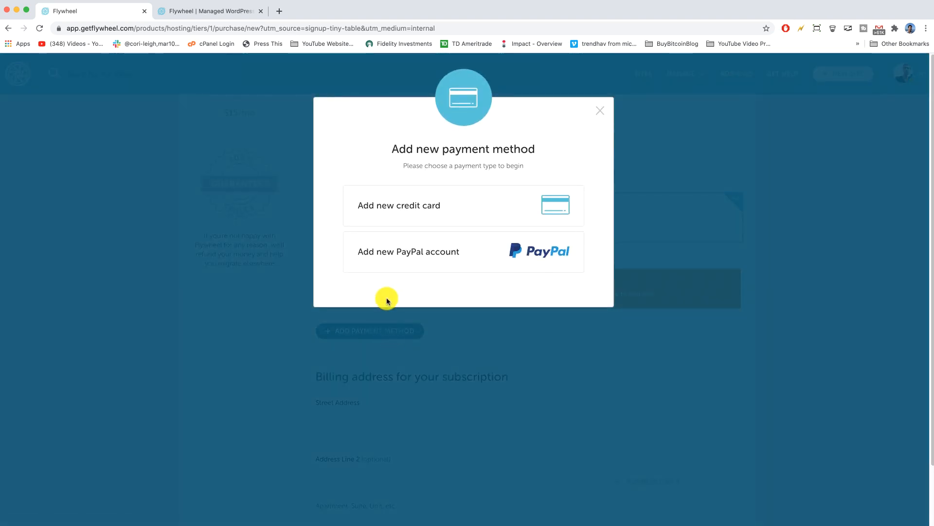
{"action": "mouse_move", "coordinate": [456, 215]}
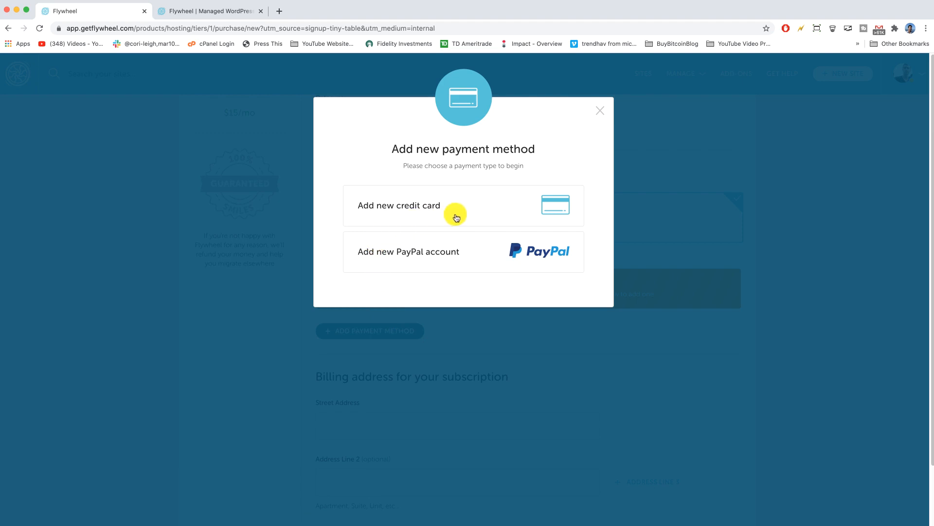
{"action": "mouse_move", "coordinate": [574, 211]}
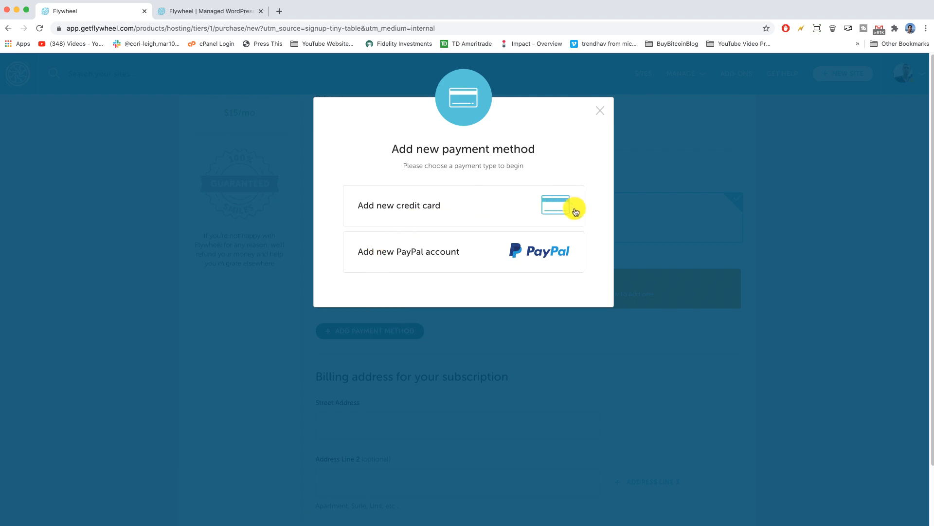
{"action": "mouse_move", "coordinate": [547, 214]}
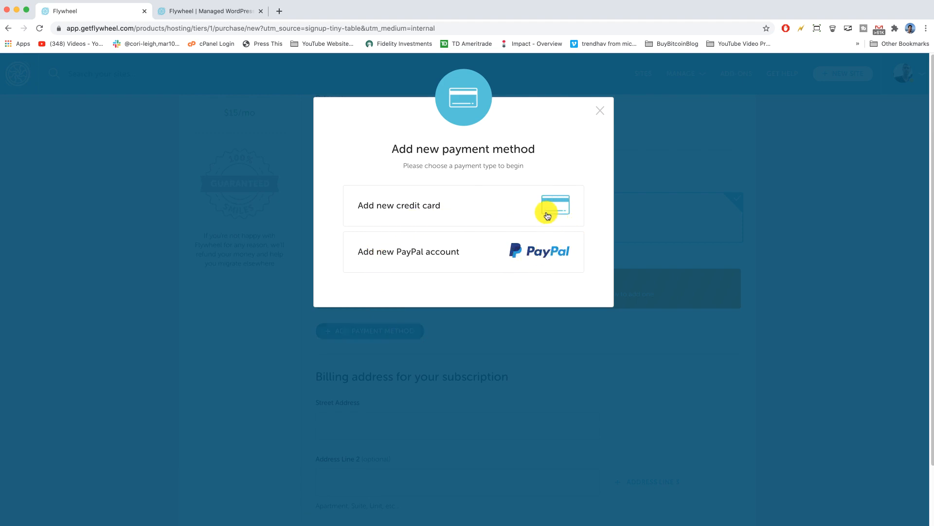
{"action": "left_click", "coordinate": [463, 205]}
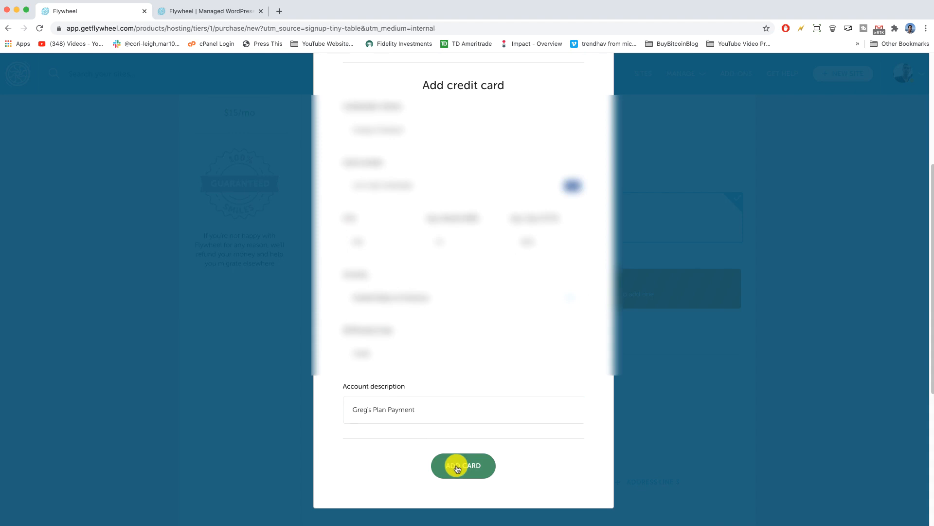
{"action": "left_click", "coordinate": [463, 465]}
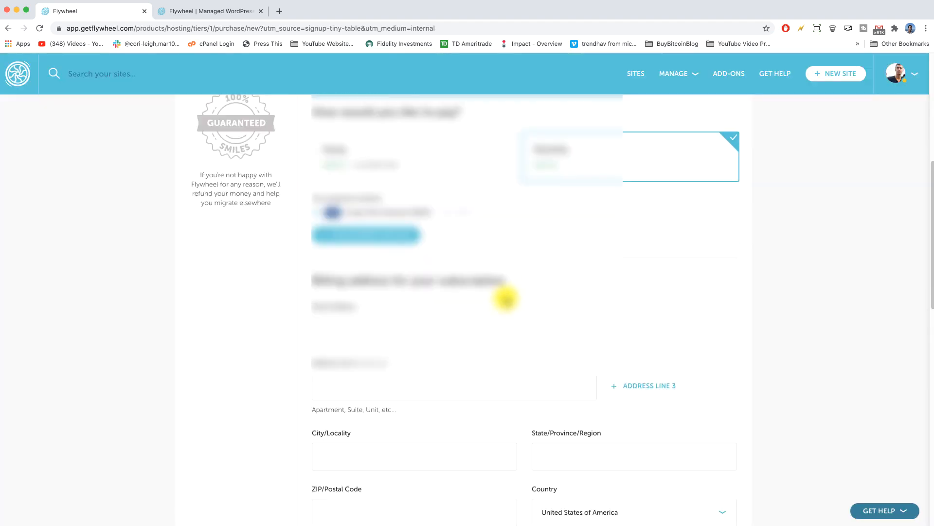
- Enter the billing city and ZIP code on the checkout form
{"action": "scroll", "scroll_direction": "down", "scroll_amount": 3}
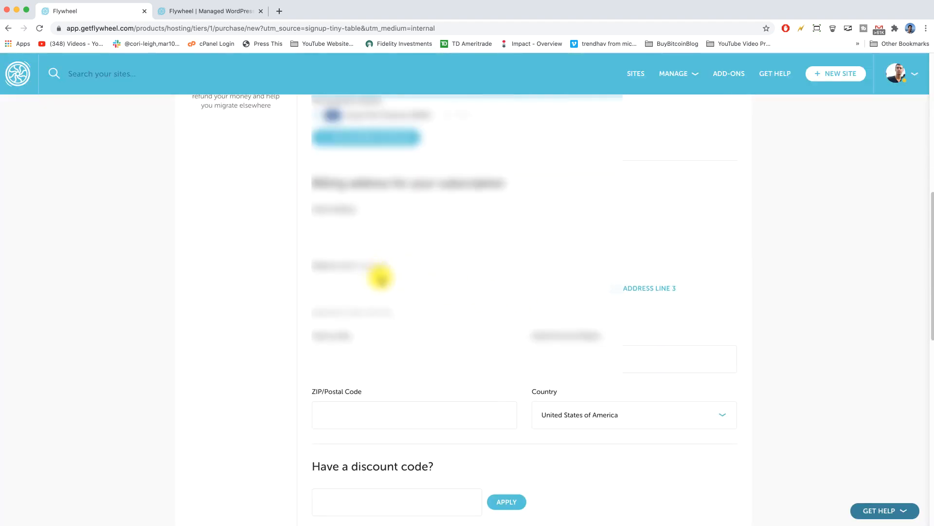
{"action": "scroll", "scroll_direction": "down", "scroll_amount": 3}
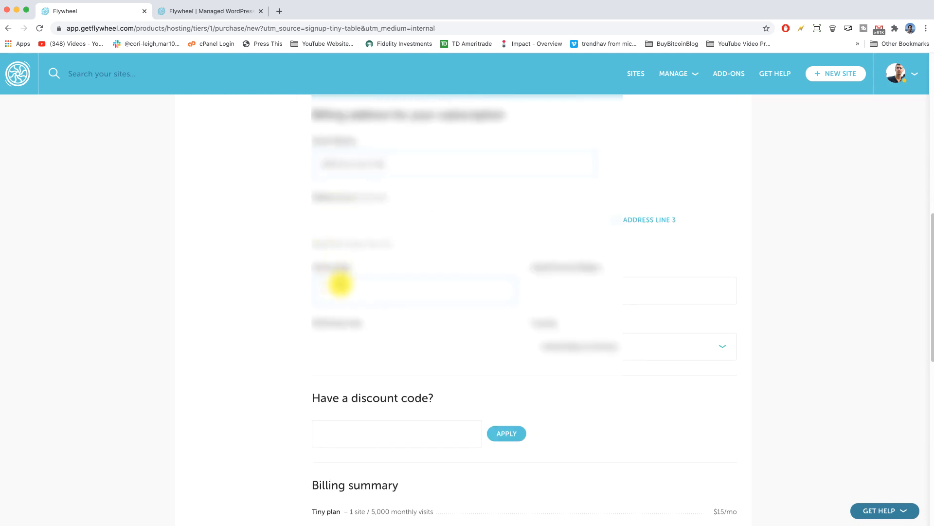
{"action": "left_click", "coordinate": [414, 290]}
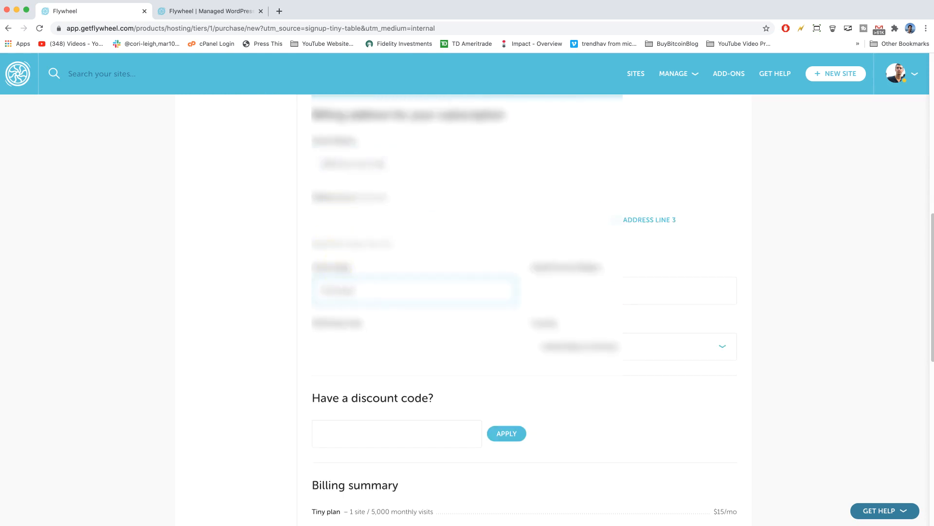
{"action": "left_click", "coordinate": [414, 346]}
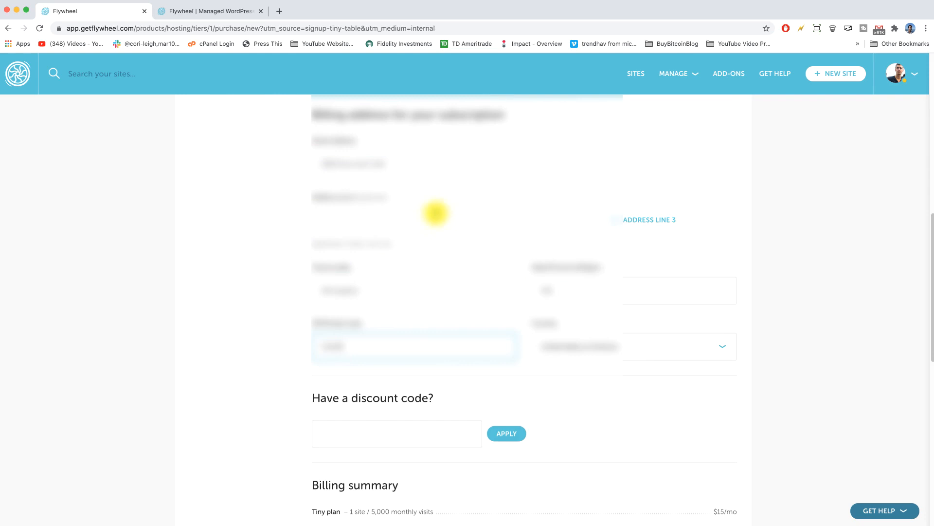
{"action": "scroll", "scroll_direction": "down", "scroll_amount": 3}
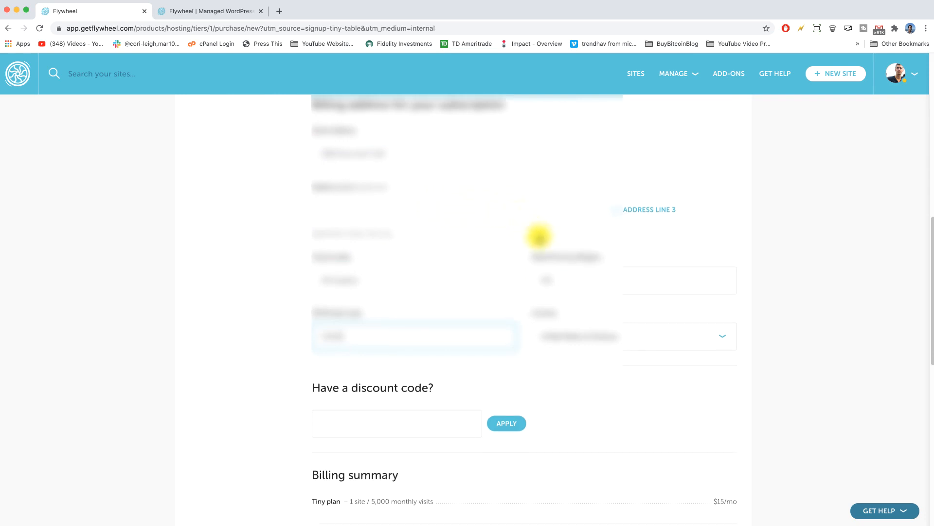
{"action": "scroll", "scroll_direction": "down", "scroll_amount": 3}
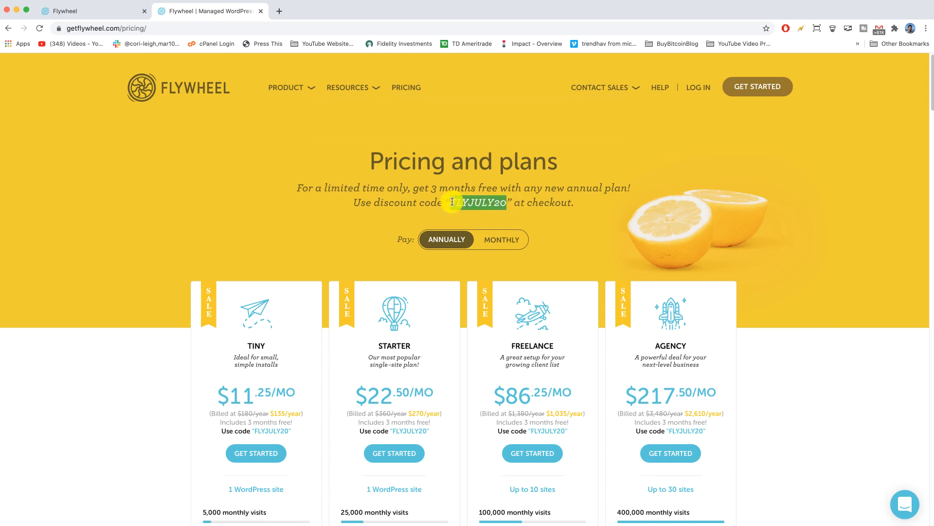
{"action": "mouse_move", "coordinate": [470, 204]}
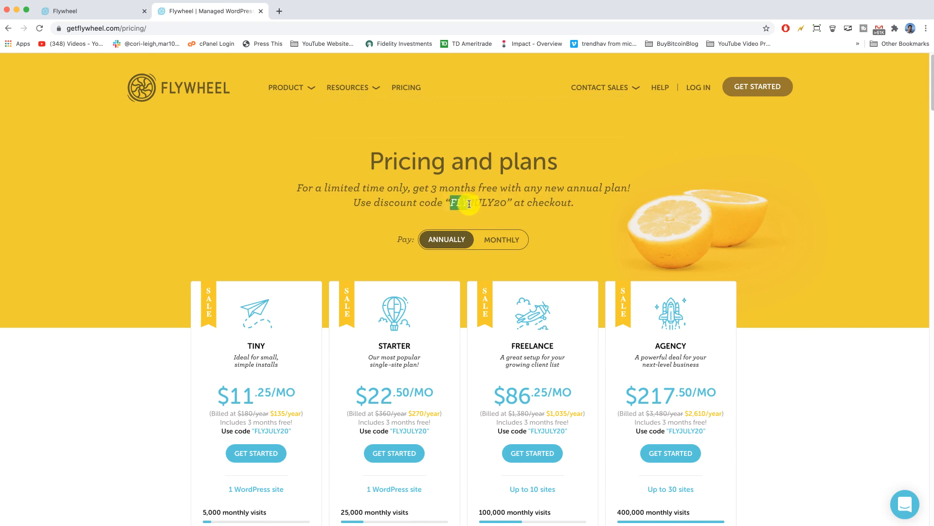
- Apply discount code FLYJULY20 at checkout, showing a $0.00/mo discount and $15.00 total
{"action": "double_click", "coordinate": [479, 202]}
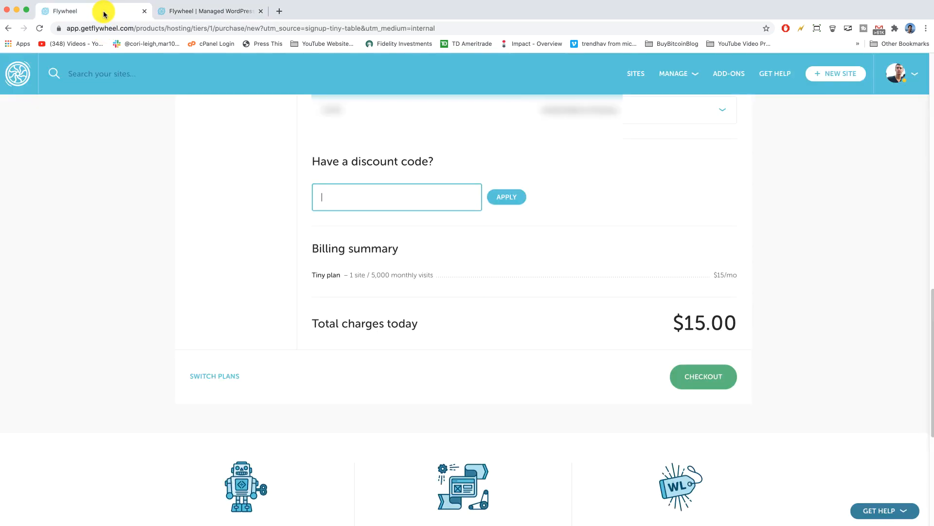
{"action": "mouse_move", "coordinate": [380, 202]}
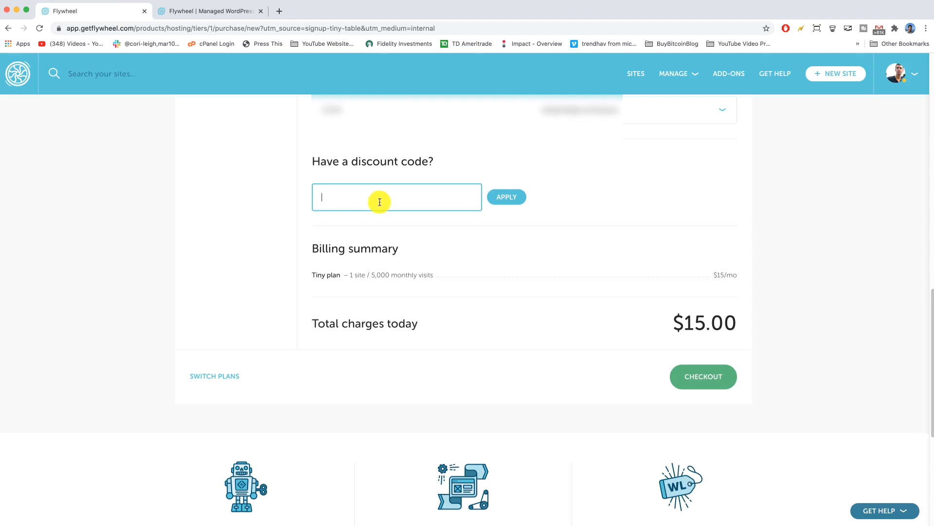
{"action": "left_click", "coordinate": [506, 196]}
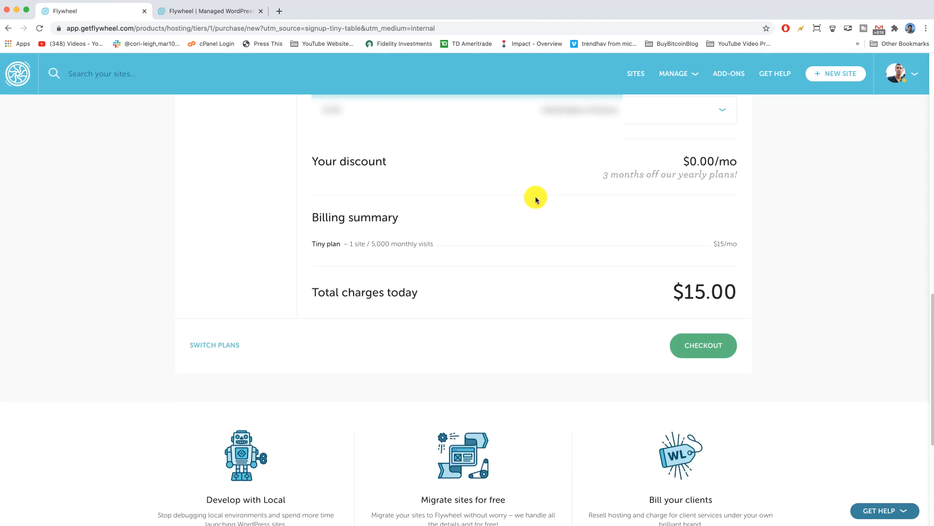
{"action": "mouse_move", "coordinate": [561, 347]}
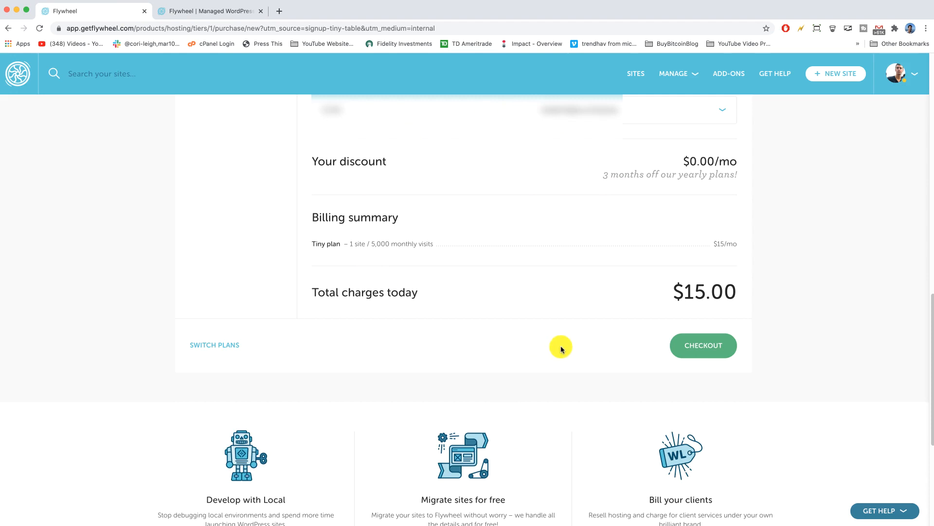
{"action": "mouse_move", "coordinate": [598, 184]}
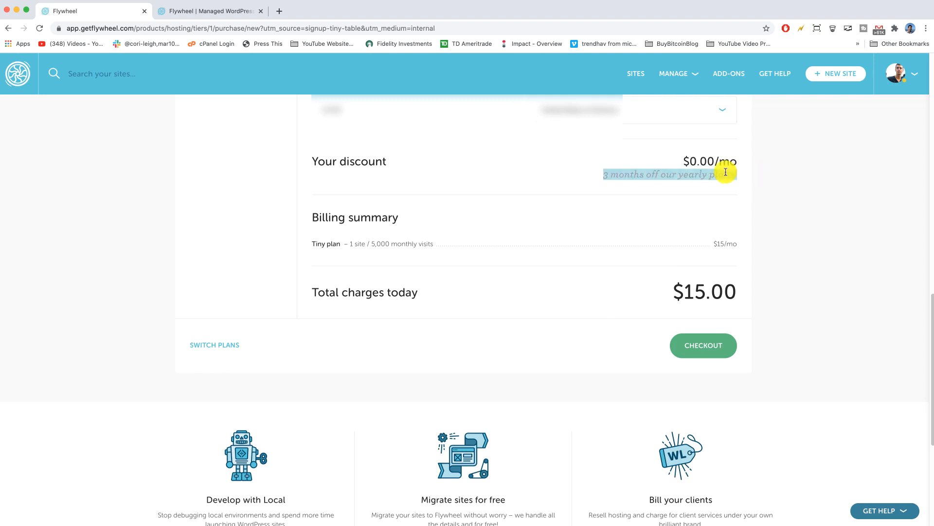
- Review the billing summary and submit the $15.00 Tiny plan checkout
{"action": "scroll", "scroll_direction": "down", "scroll_amount": 3}
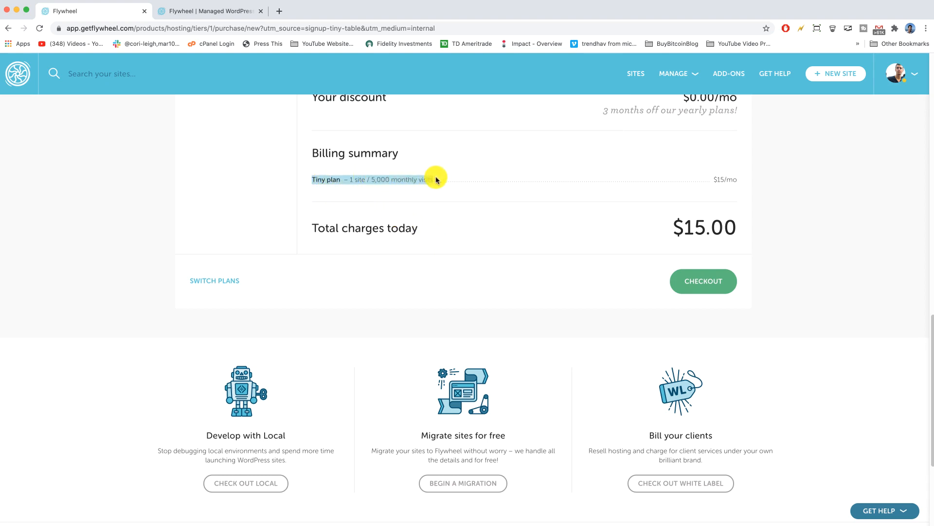
{"action": "mouse_move", "coordinate": [309, 233]}
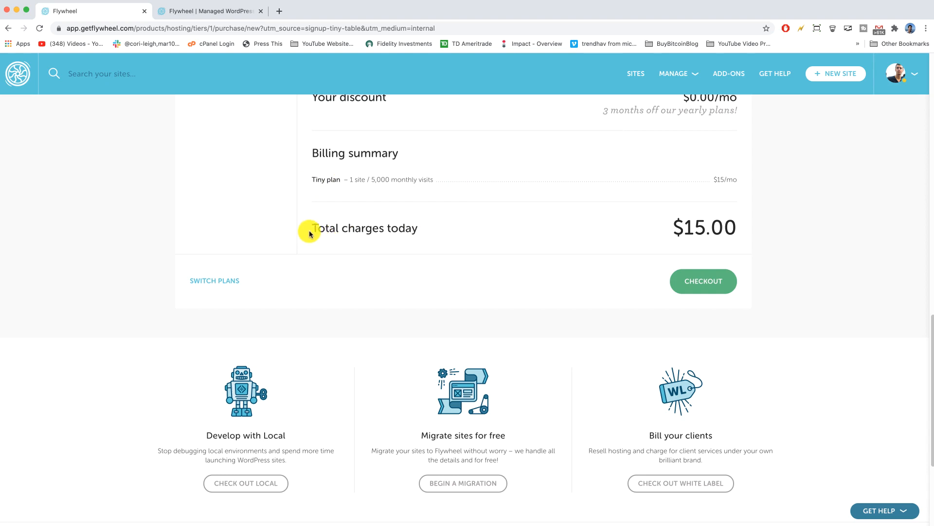
{"action": "mouse_move", "coordinate": [685, 228]}
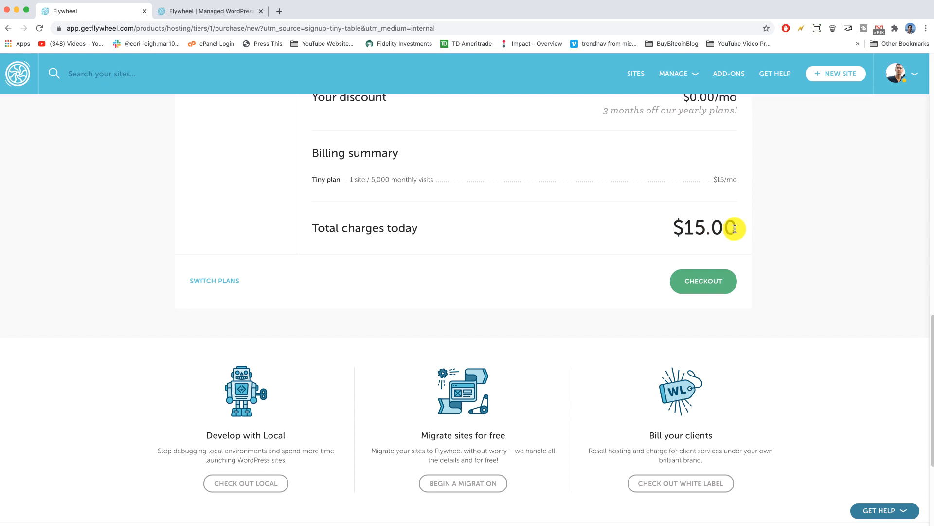
{"action": "mouse_move", "coordinate": [663, 224]}
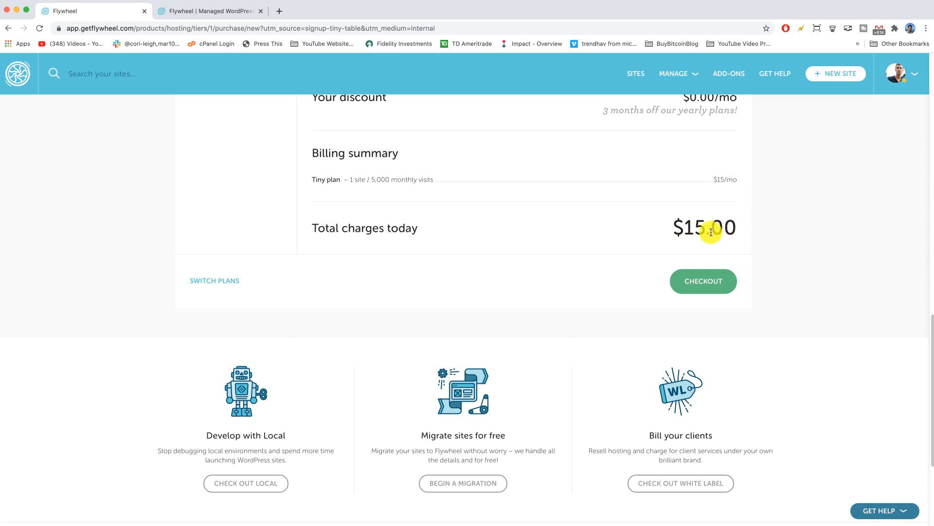
{"action": "mouse_move", "coordinate": [702, 247]}
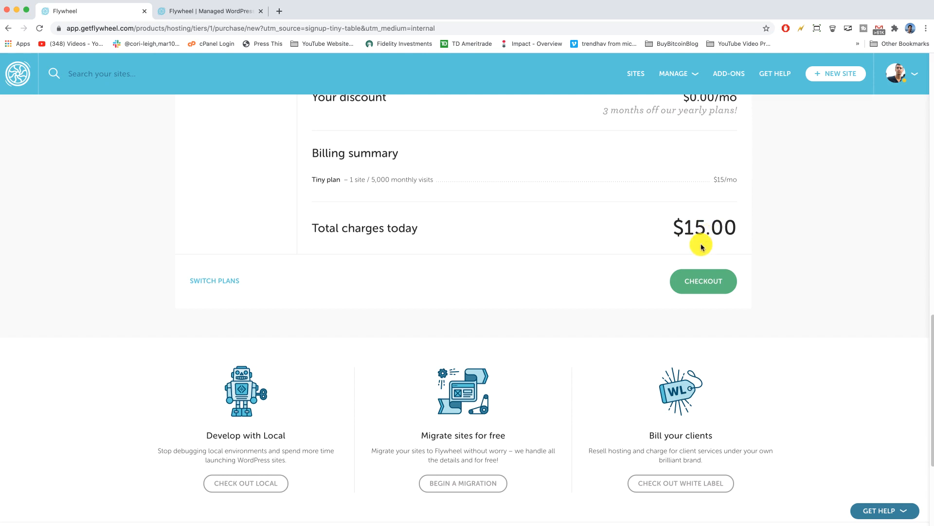
{"action": "mouse_move", "coordinate": [627, 233]}
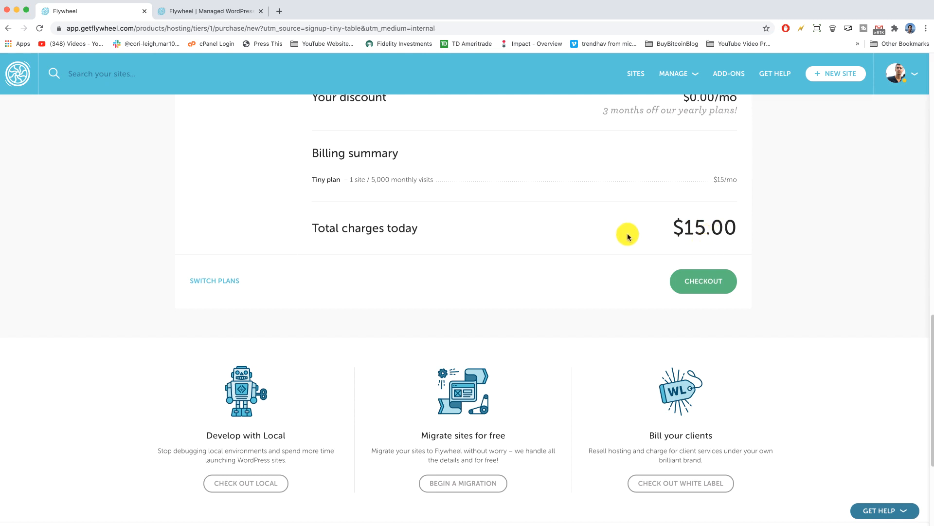
{"action": "mouse_move", "coordinate": [345, 280]}
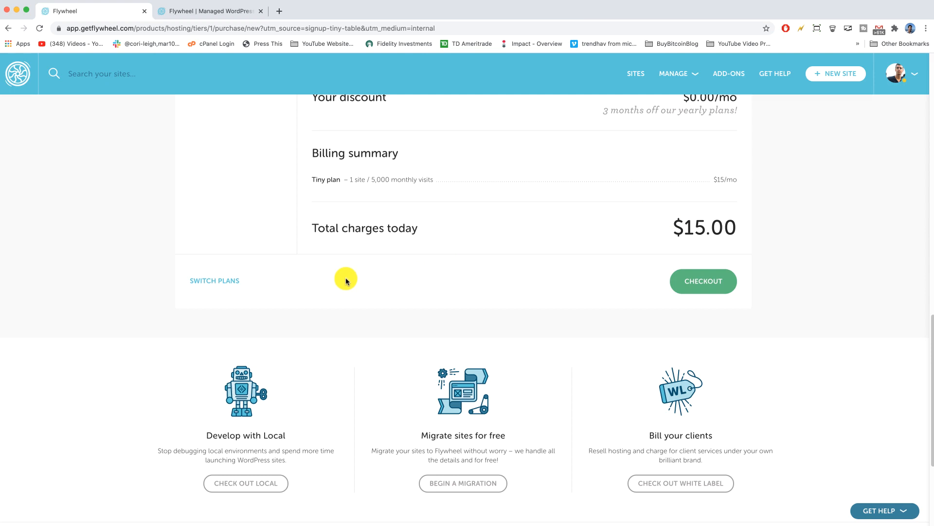
{"action": "mouse_move", "coordinate": [550, 273]}
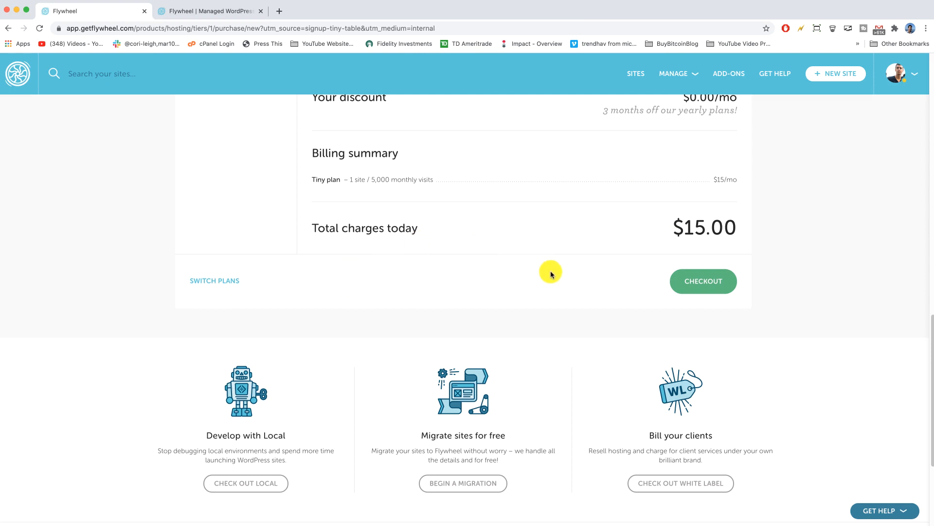
{"action": "mouse_move", "coordinate": [565, 276]}
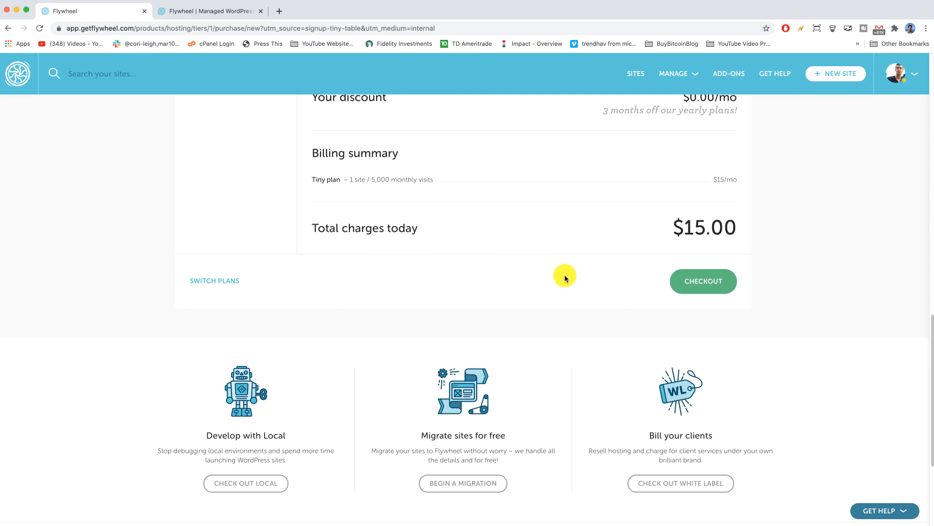
{"action": "mouse_move", "coordinate": [581, 281]}
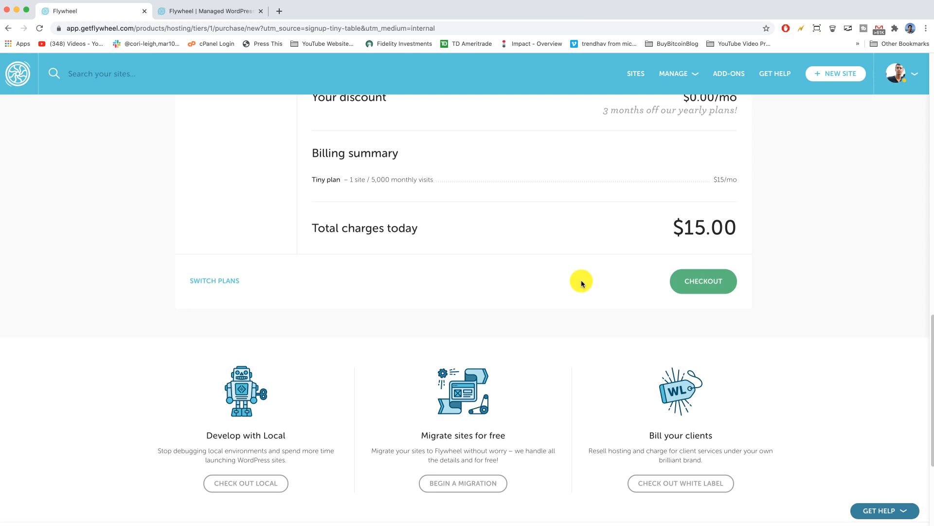
{"action": "mouse_move", "coordinate": [584, 246]}
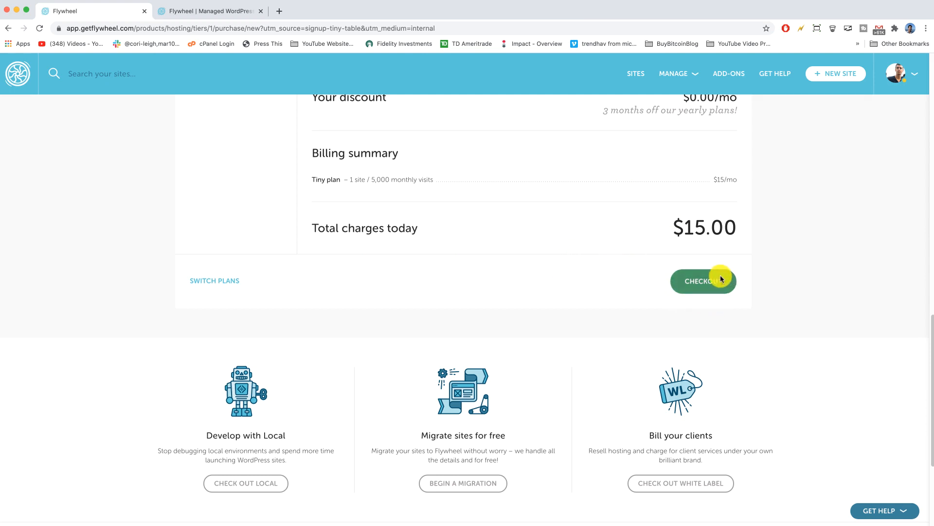
{"action": "left_click", "coordinate": [703, 280]}
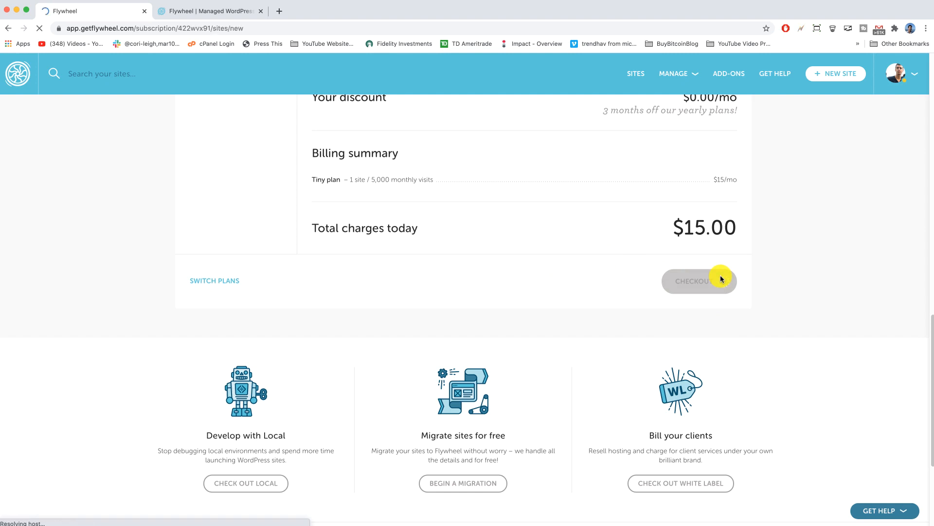
- Enter site name 'Flywheel Demo' and temporary domain 'flywheeldemo' in the new site form
{"action": "left_click", "coordinate": [697, 281]}
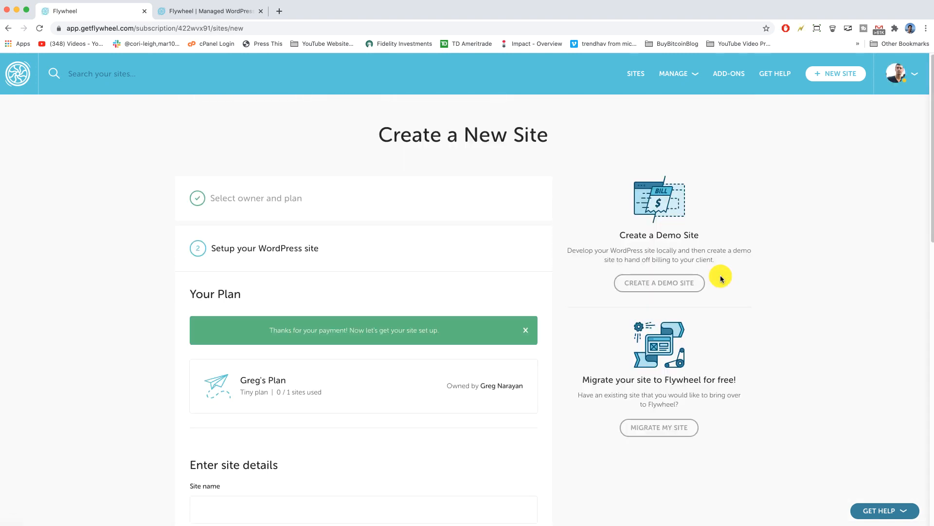
{"action": "mouse_move", "coordinate": [227, 207]}
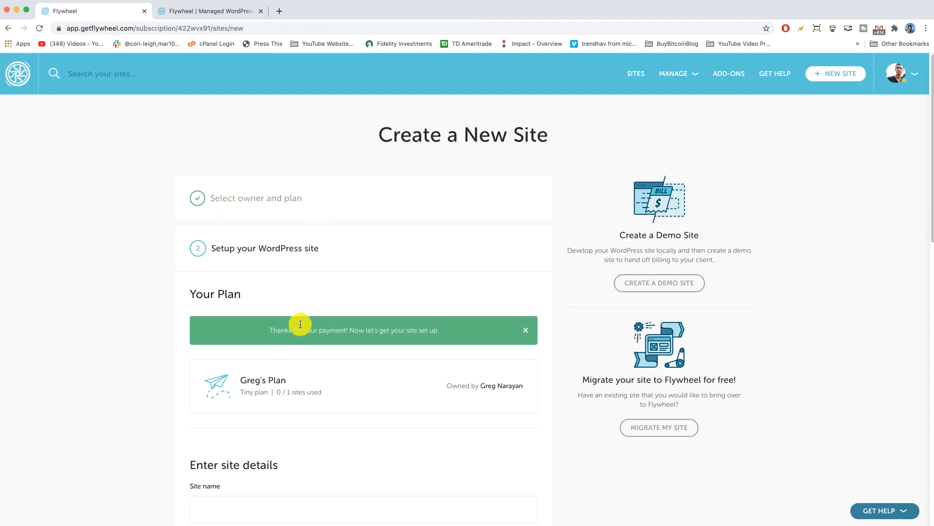
{"action": "mouse_move", "coordinate": [452, 332]}
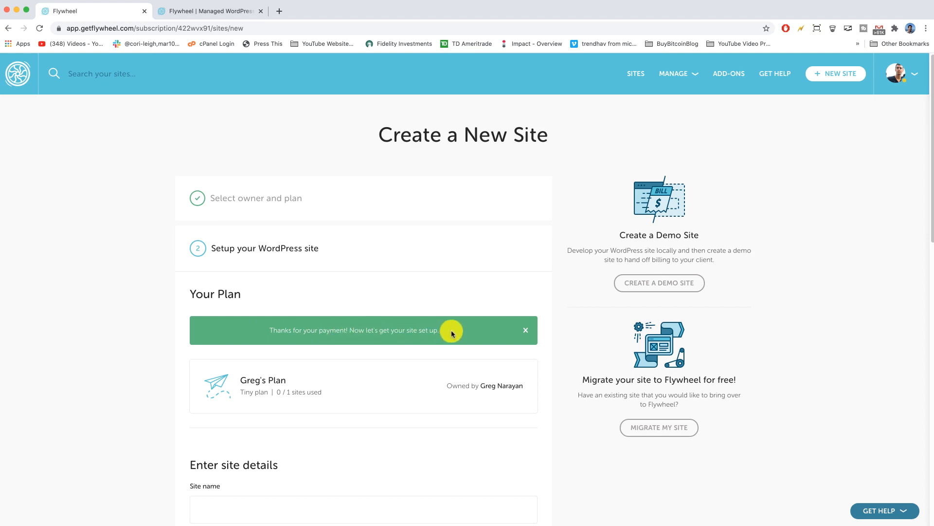
{"action": "scroll", "scroll_direction": "down", "scroll_amount": 3}
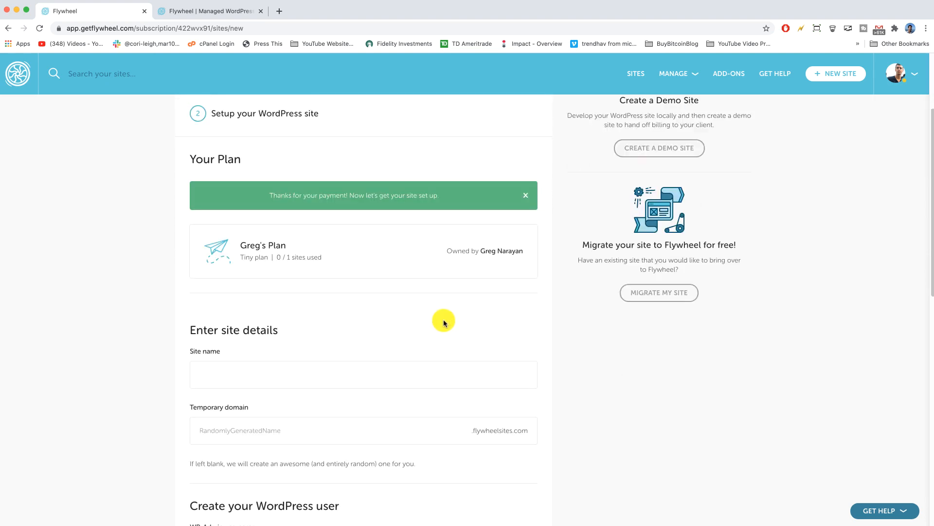
{"action": "left_click", "coordinate": [364, 366]}
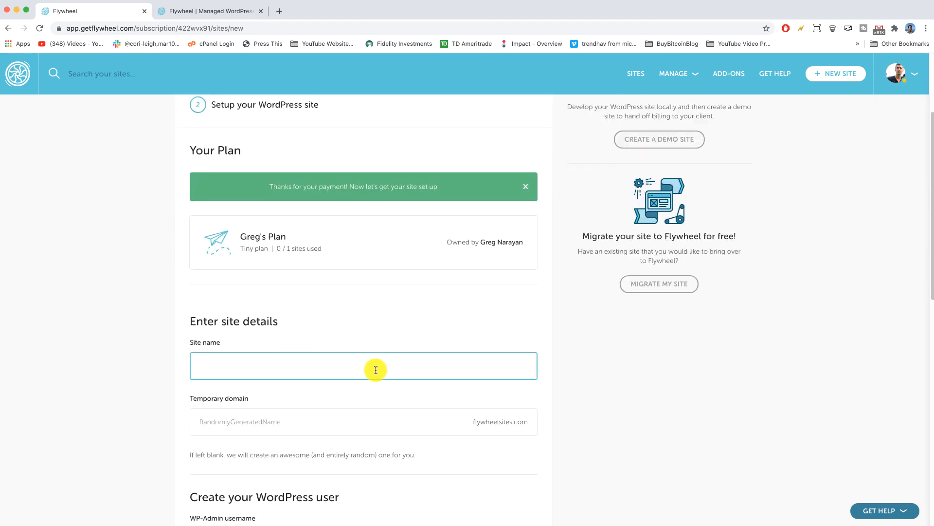
{"action": "scroll", "scroll_direction": "down", "scroll_amount": 3}
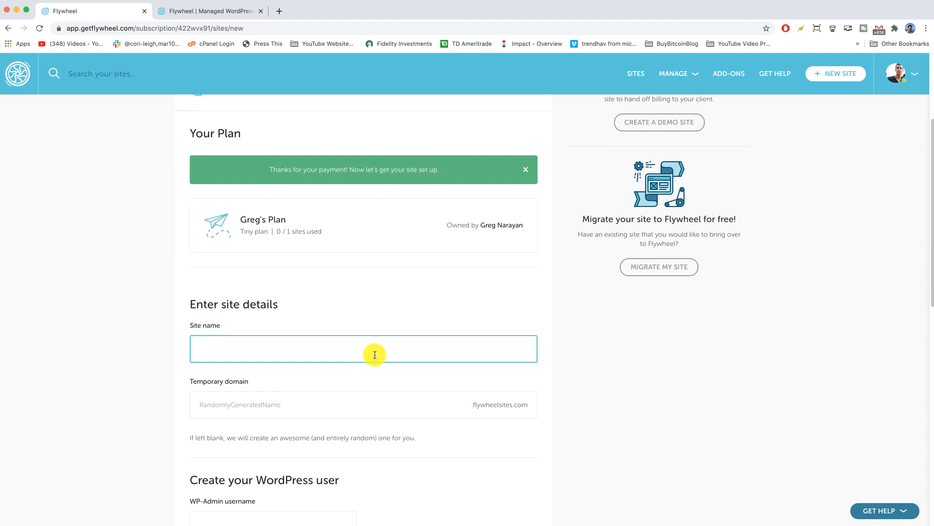
{"action": "left_click", "coordinate": [363, 348]}
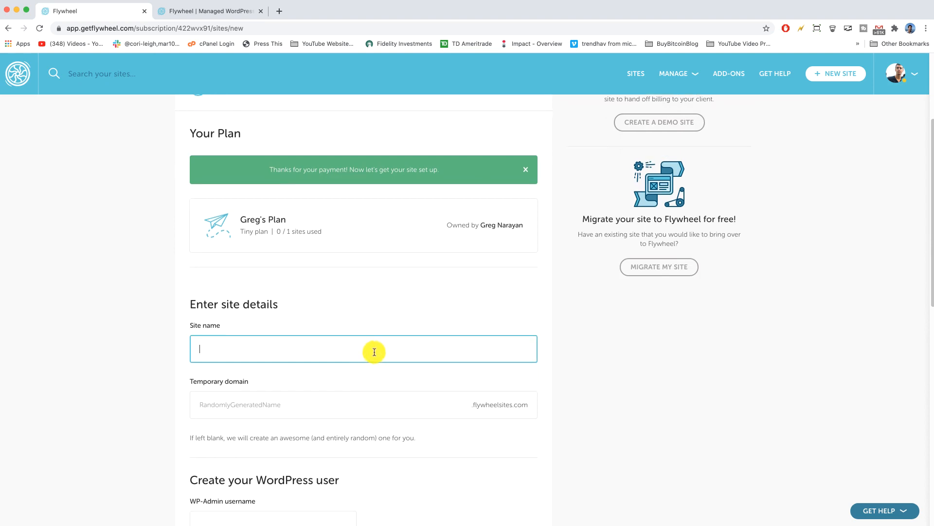
{"action": "type", "text": "Flywheel Demo"}
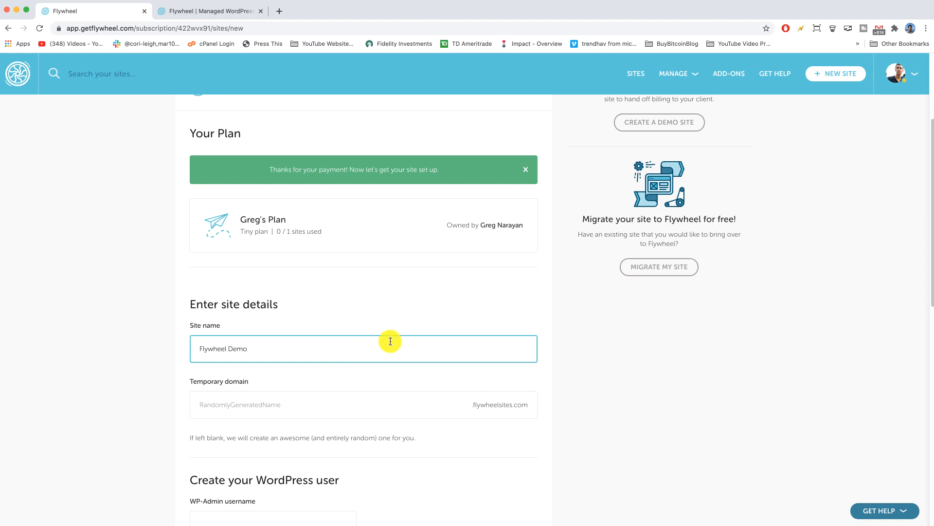
{"action": "left_click", "coordinate": [330, 403]}
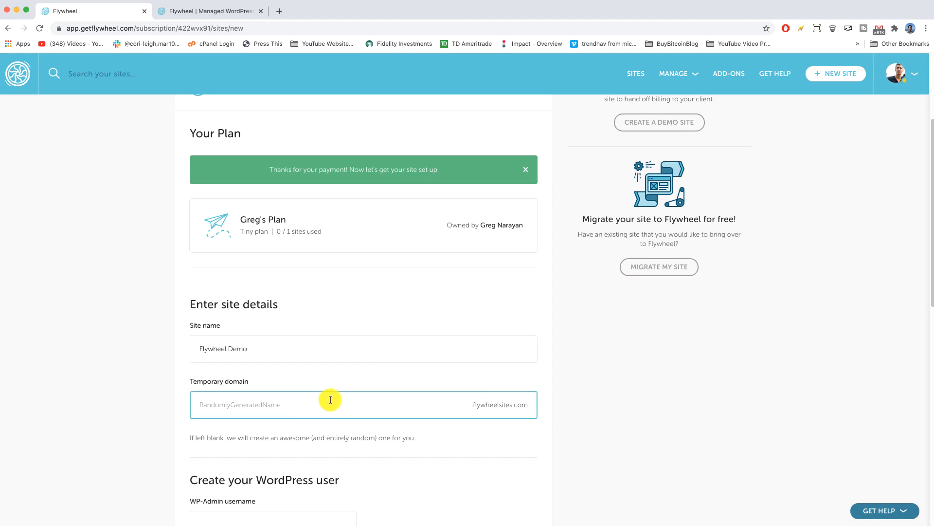
{"action": "scroll", "scroll_direction": "down", "scroll_amount": 3}
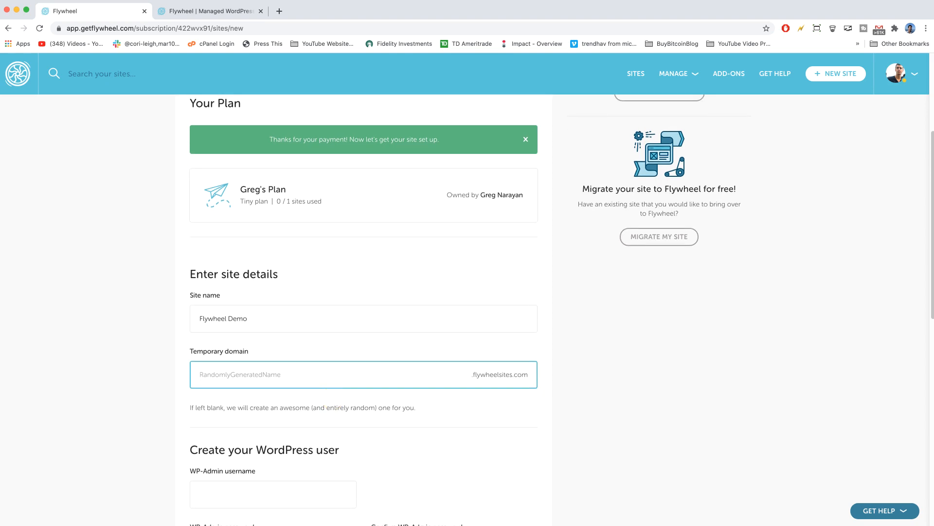
{"action": "type", "text": "flywheeldemo"}
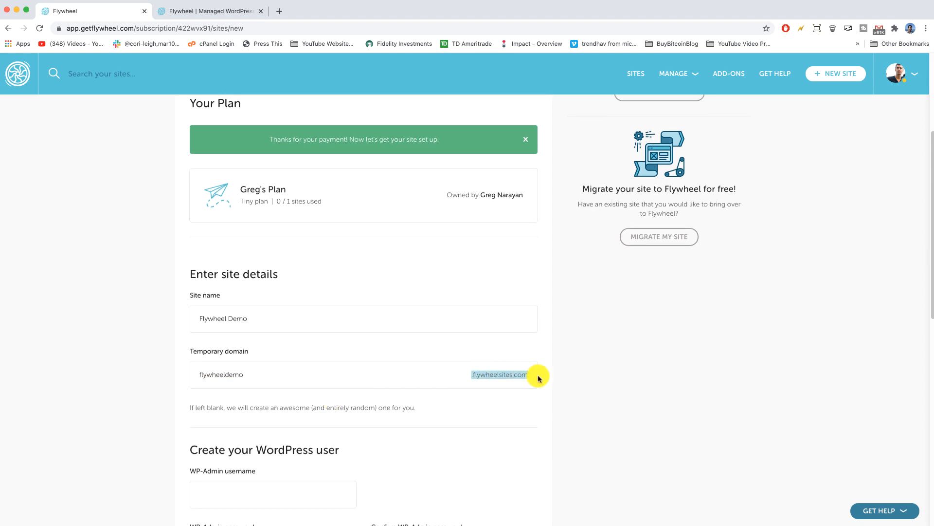
- Set WordPress admin username Greg with a confirmed password, create the site, and open a new tab
{"action": "scroll", "scroll_direction": "down", "scroll_amount": 3}
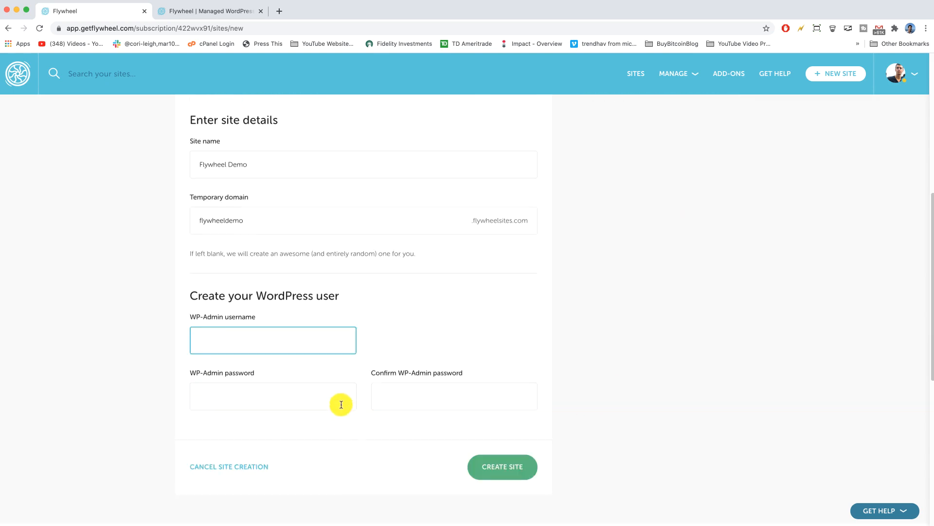
{"action": "mouse_move", "coordinate": [276, 346]}
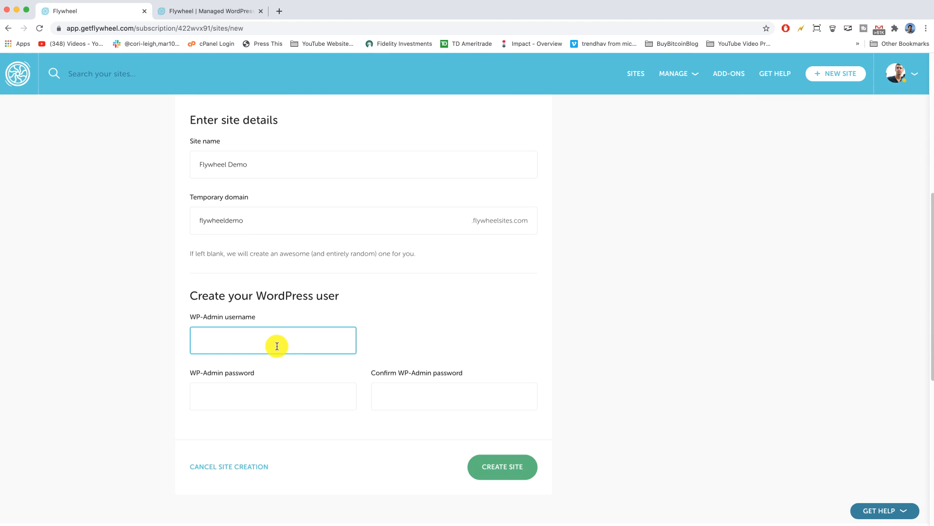
{"action": "type", "text": "Greg"}
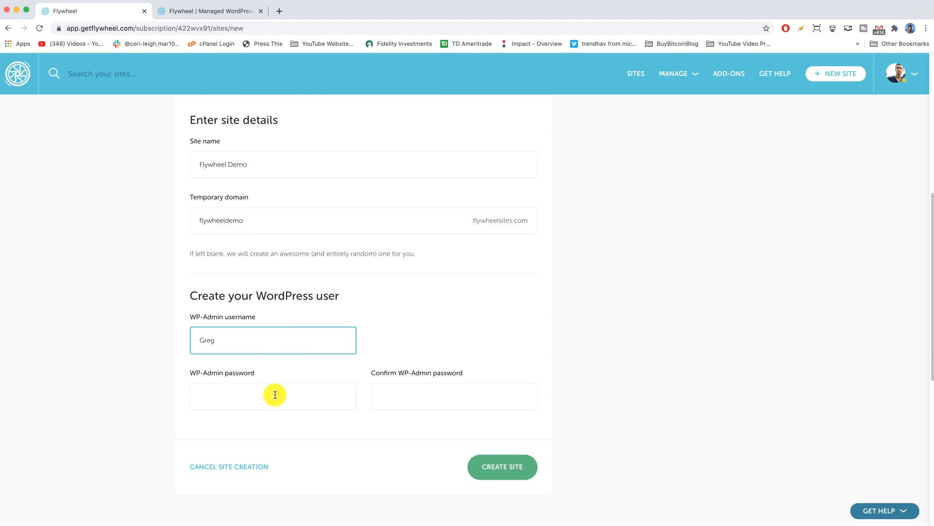
{"action": "type", "text": "•••••"}
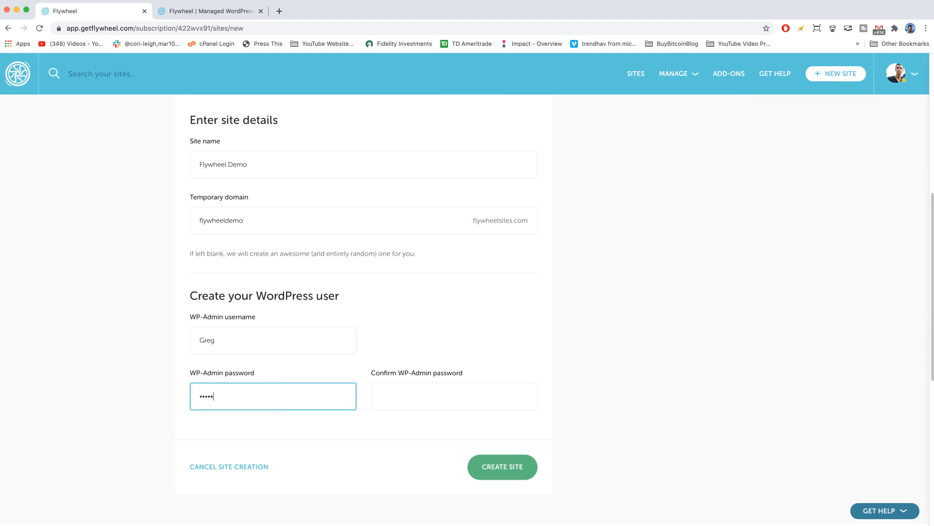
{"action": "left_click", "coordinate": [453, 396]}
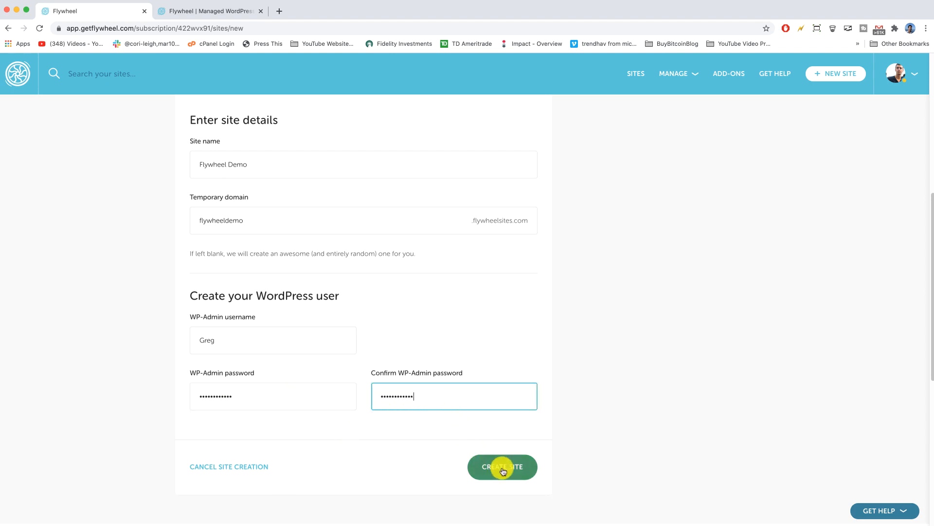
{"action": "left_click", "coordinate": [502, 467]}
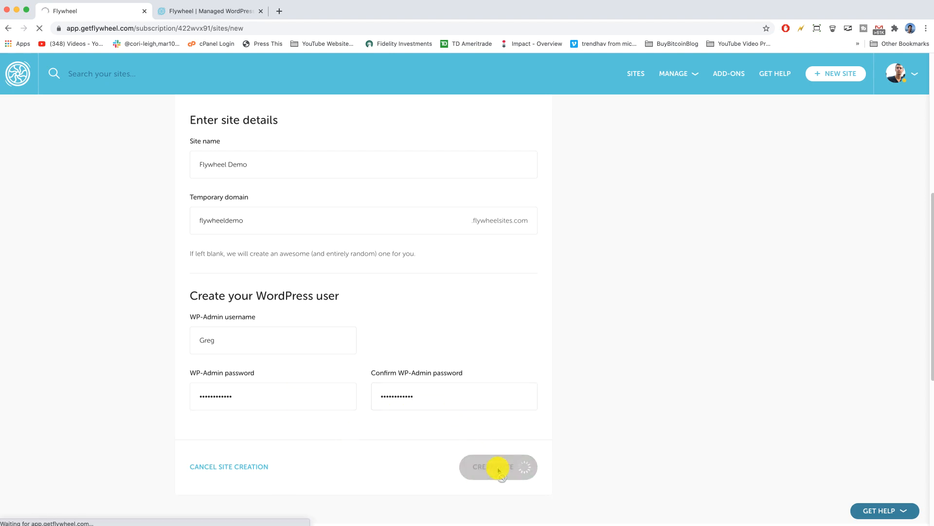
{"action": "left_click", "coordinate": [498, 467]}
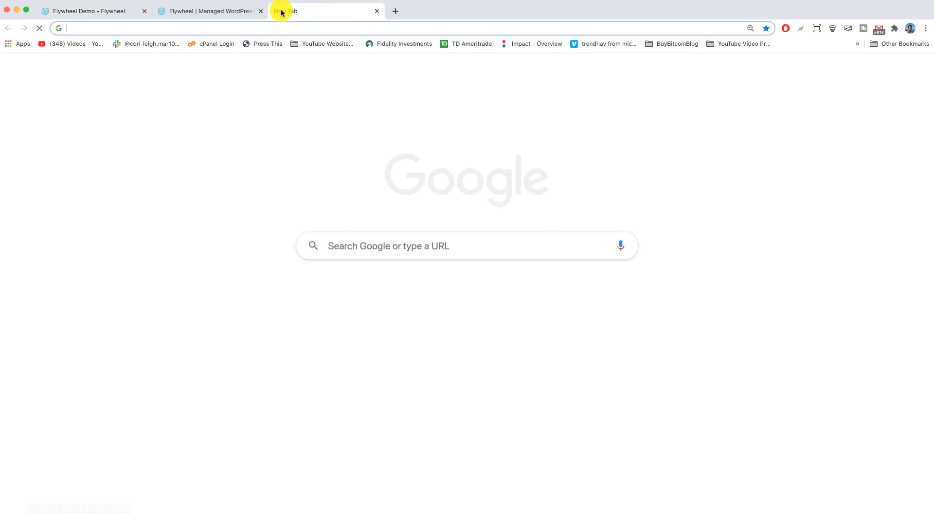
- Load gmail.com in the new tab, then return to the Flywheel Demo site tab
{"action": "type", "text": "gmail.com"}
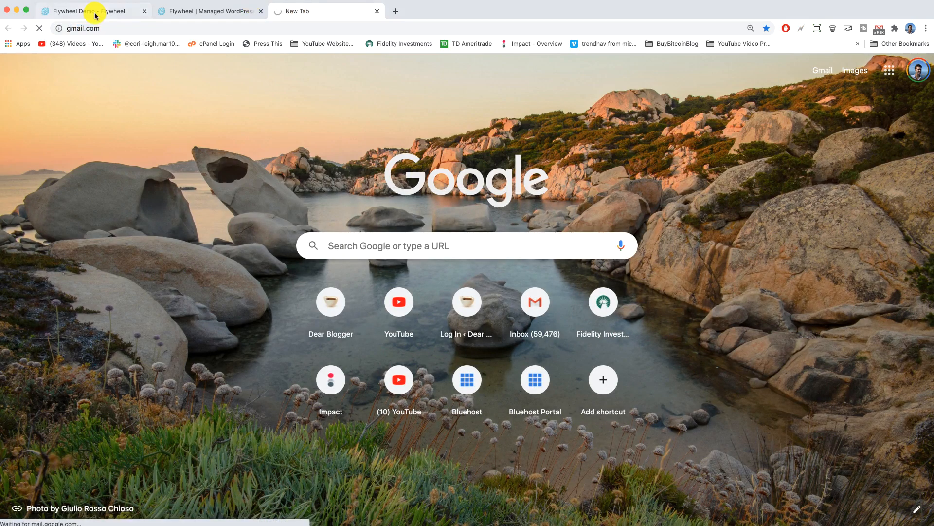
{"action": "left_click", "coordinate": [89, 11]}
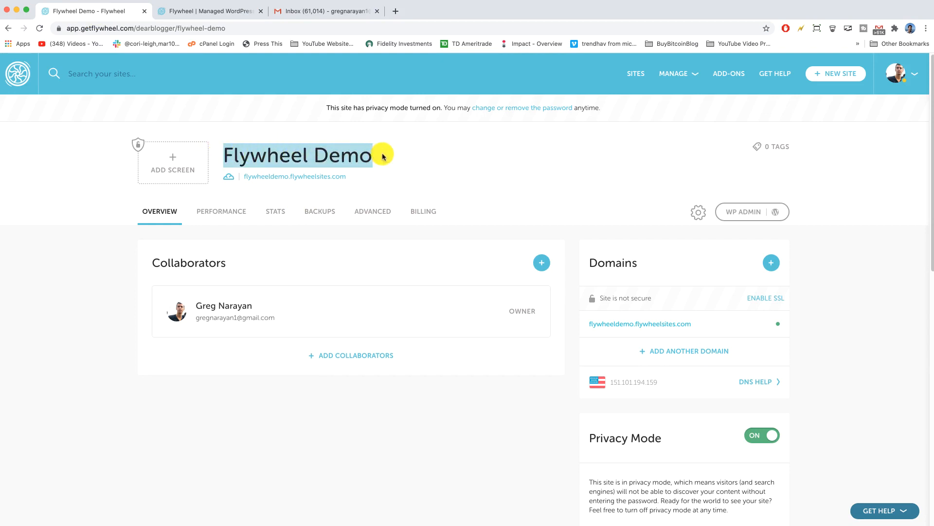
{"action": "left_click", "coordinate": [172, 161]}
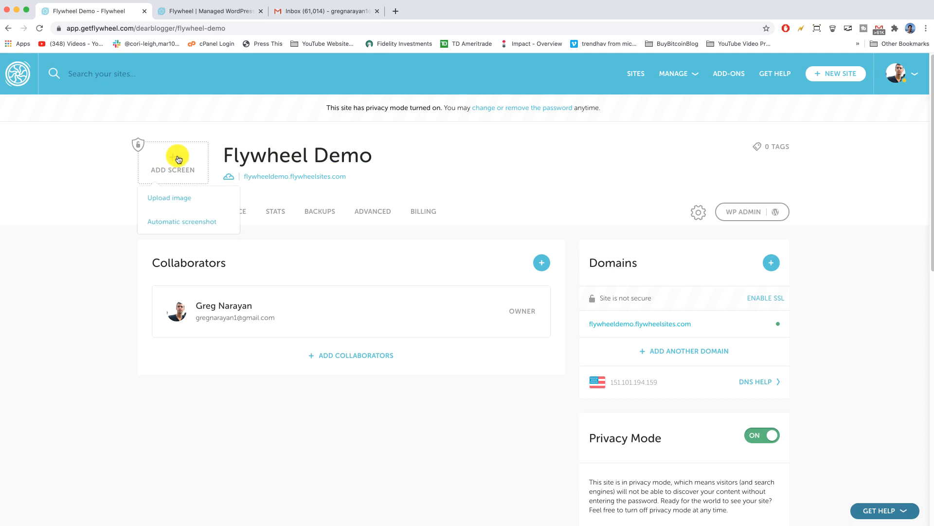
{"action": "mouse_move", "coordinate": [183, 202]}
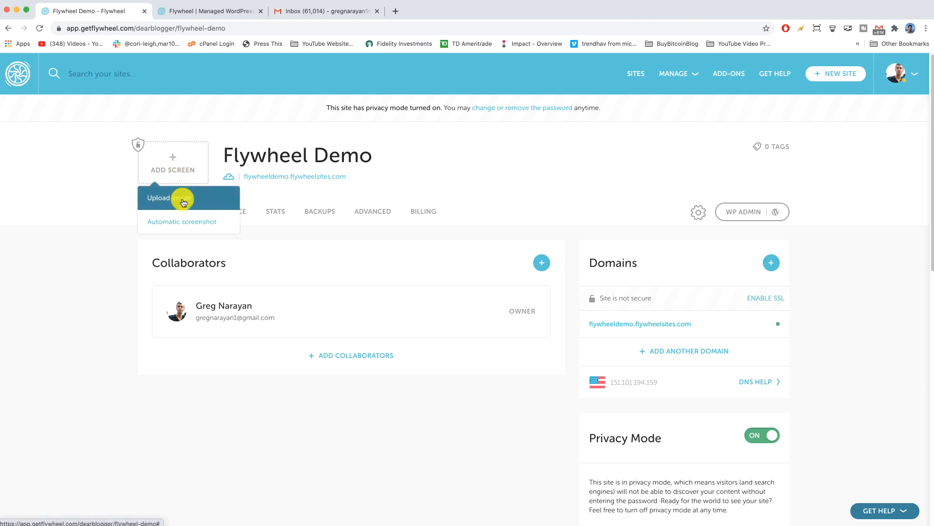
{"action": "mouse_move", "coordinate": [203, 225]}
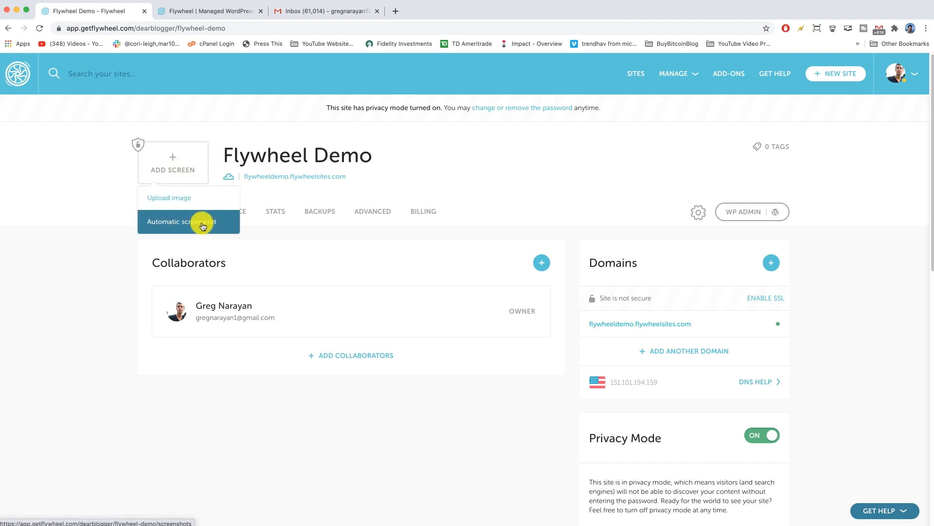
{"action": "mouse_move", "coordinate": [292, 151]}
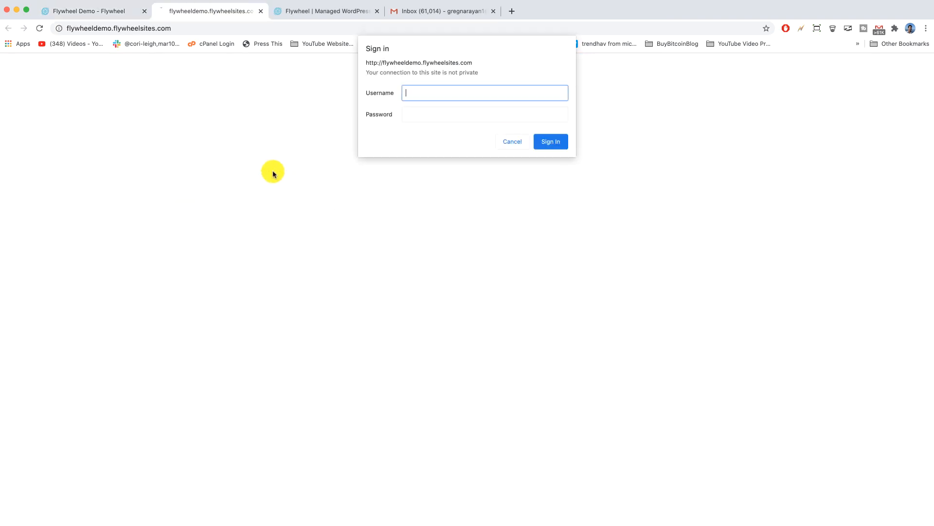
{"action": "mouse_move", "coordinate": [409, 49]}
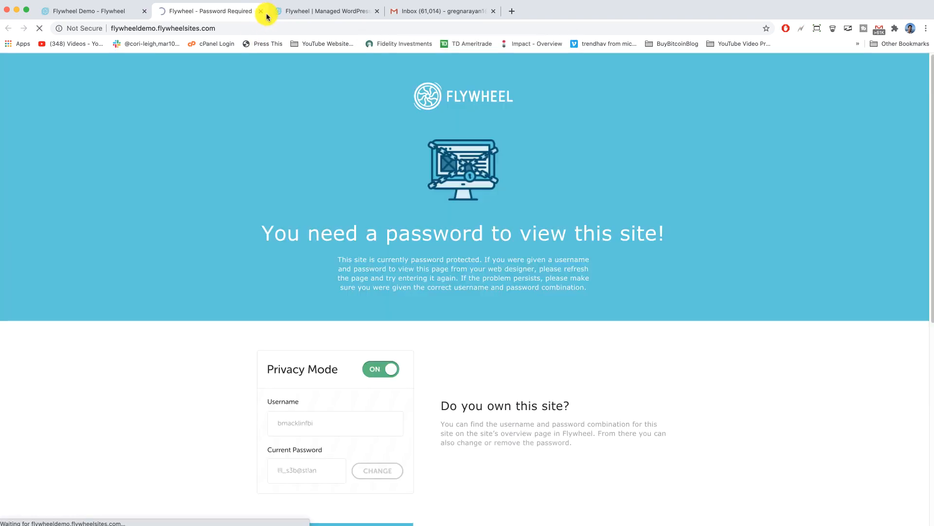
{"action": "left_click", "coordinate": [261, 11]}
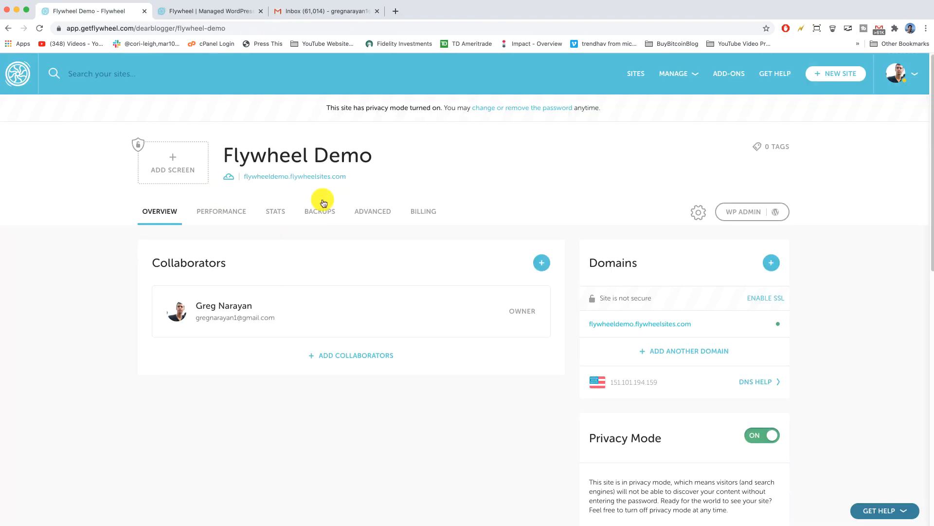
{"action": "scroll", "scroll_direction": "down", "scroll_amount": 3}
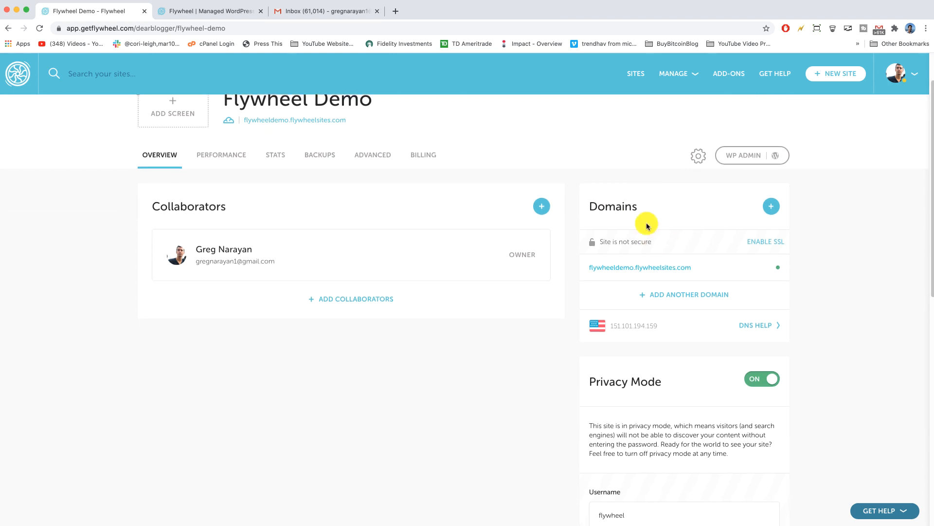
- Turn Privacy Mode off for Flywheel Demo, dismissing the WordPress admin sign-in prompt
{"action": "left_click", "coordinate": [698, 156]}
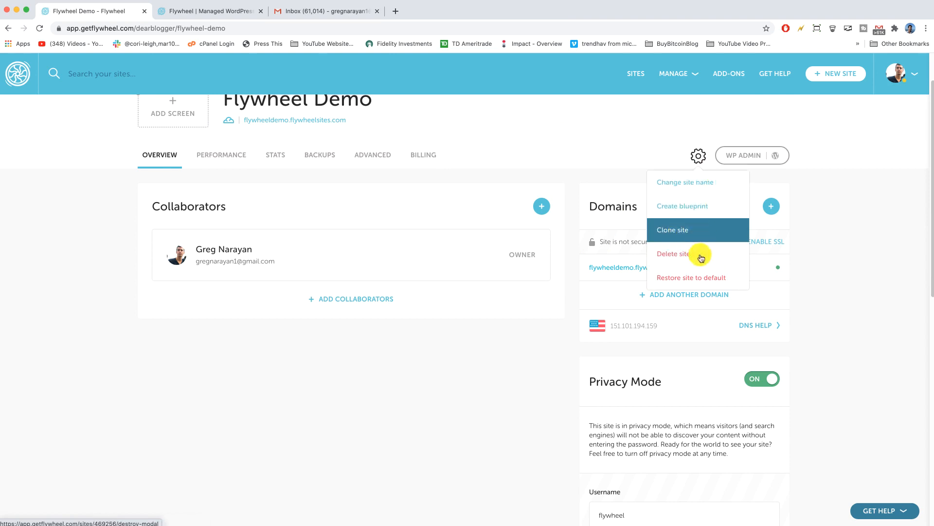
{"action": "mouse_move", "coordinate": [708, 278]}
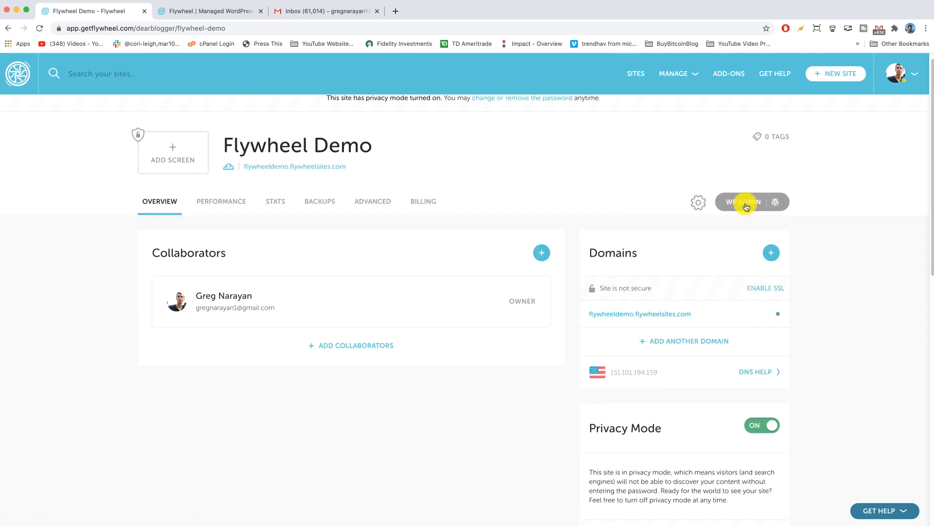
{"action": "left_click", "coordinate": [742, 202]}
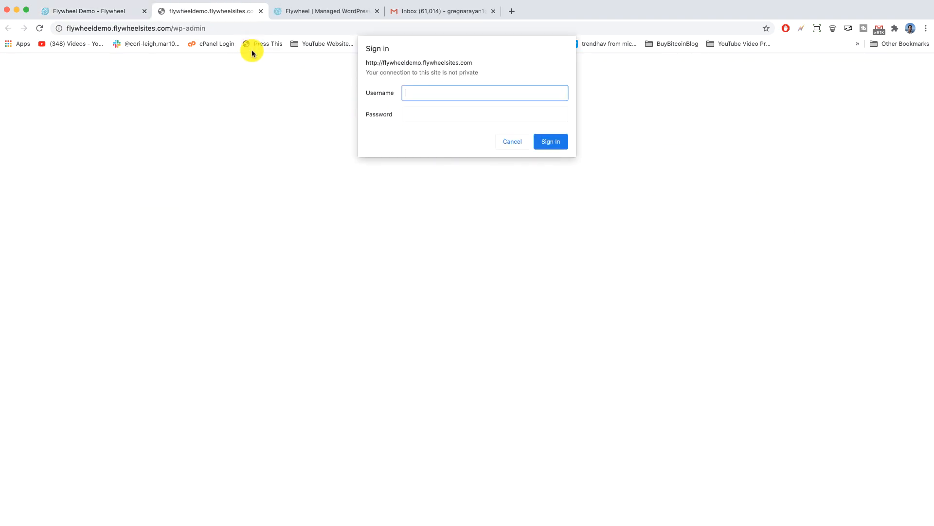
{"action": "mouse_move", "coordinate": [465, 131]}
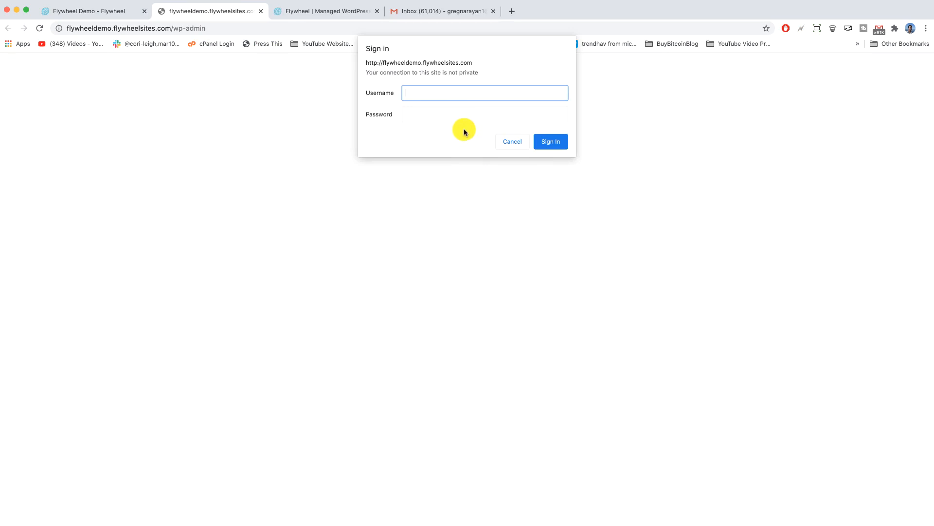
{"action": "mouse_move", "coordinate": [287, 25]}
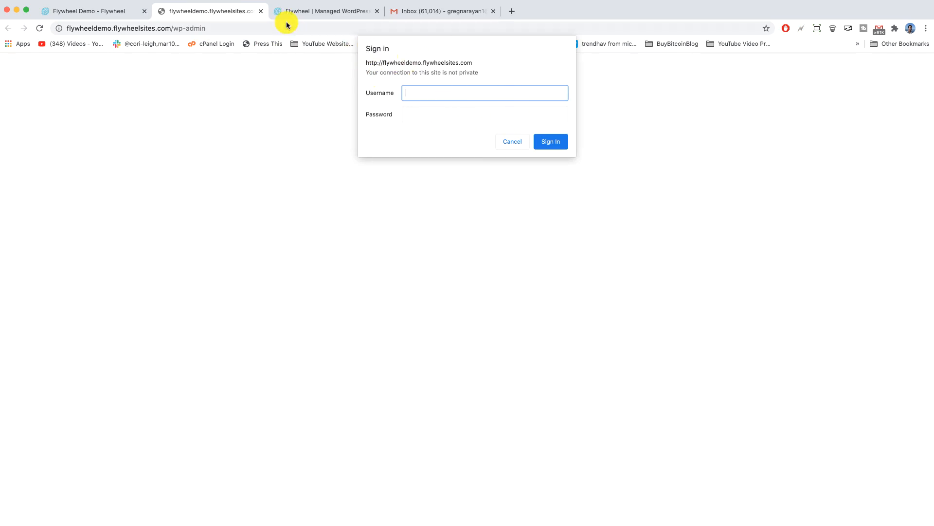
{"action": "left_click", "coordinate": [512, 142]}
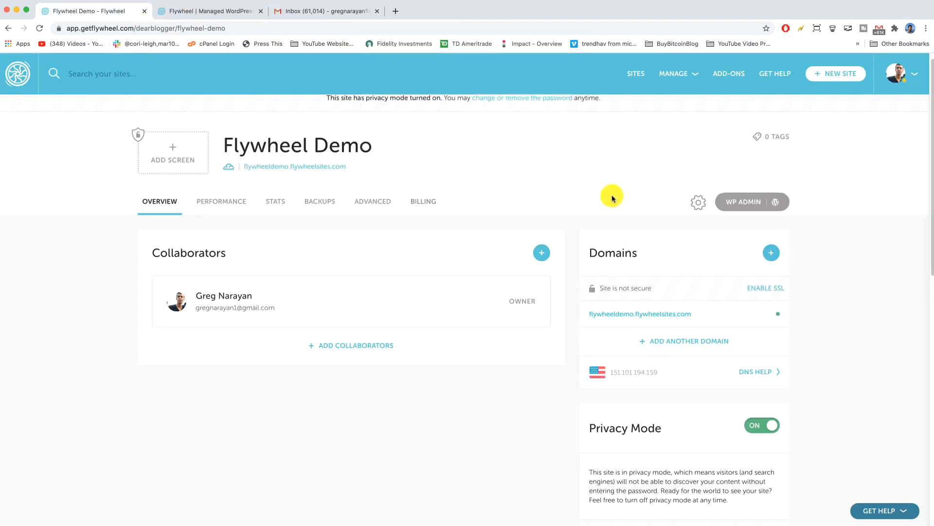
{"action": "scroll", "scroll_direction": "down", "scroll_amount": 3}
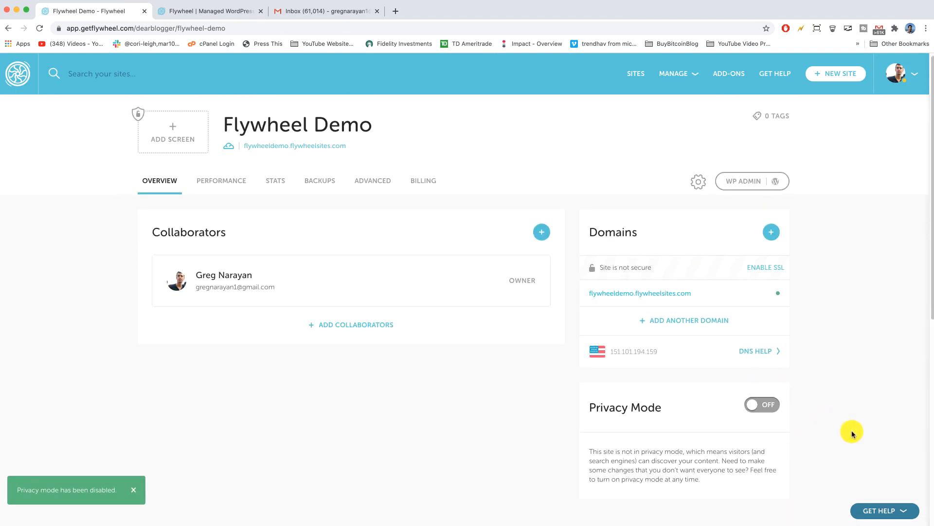
- Log in to WordPress admin as Greg with Remember Me ticked, retrying after a failed attempt
{"action": "left_click", "coordinate": [751, 181]}
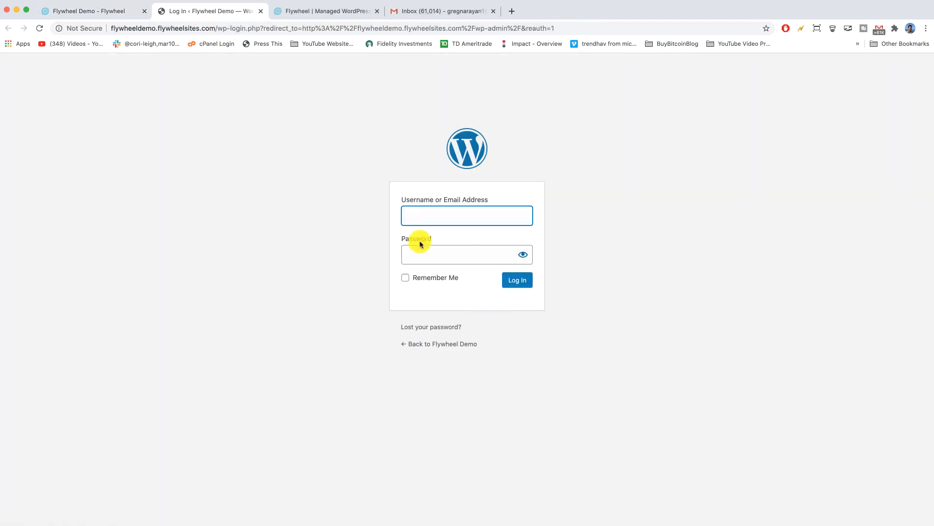
{"action": "type", "text": "Greg"}
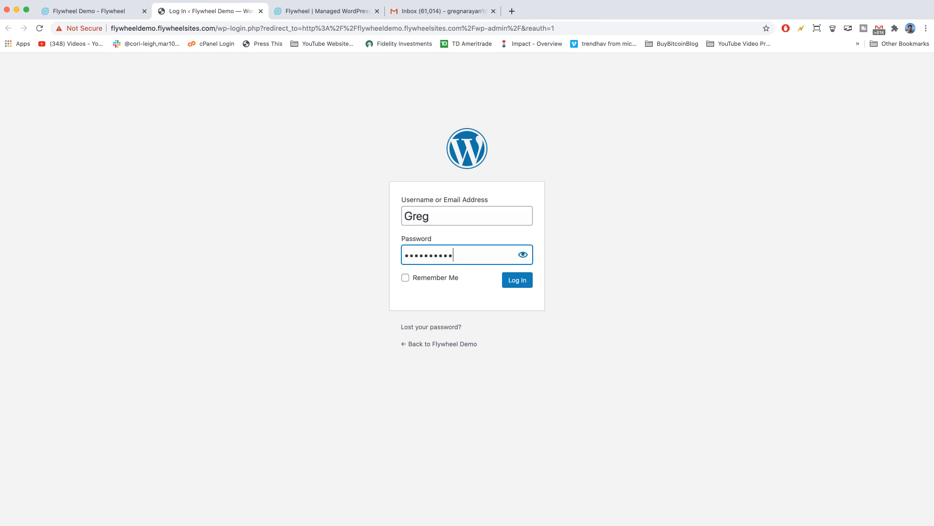
{"action": "type", "text": "••"}
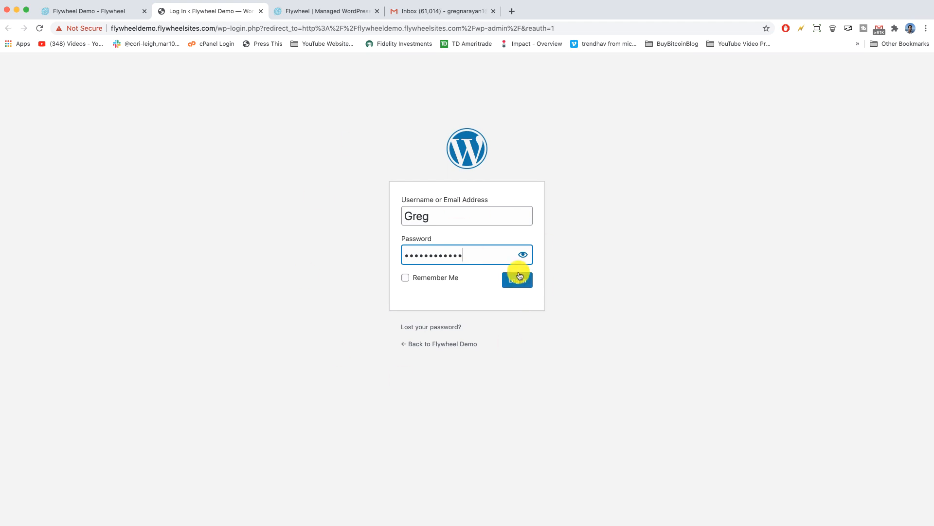
{"action": "left_click", "coordinate": [516, 278]}
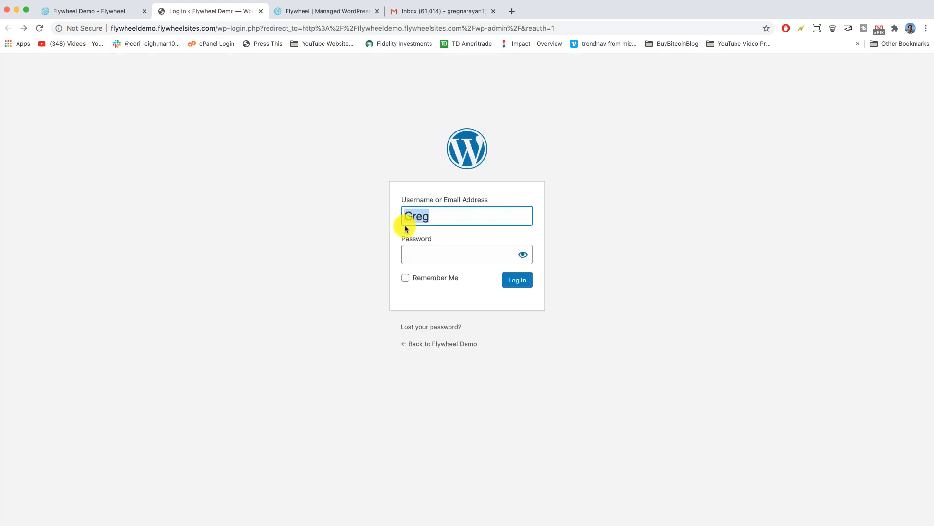
{"action": "type", "text": "••"}
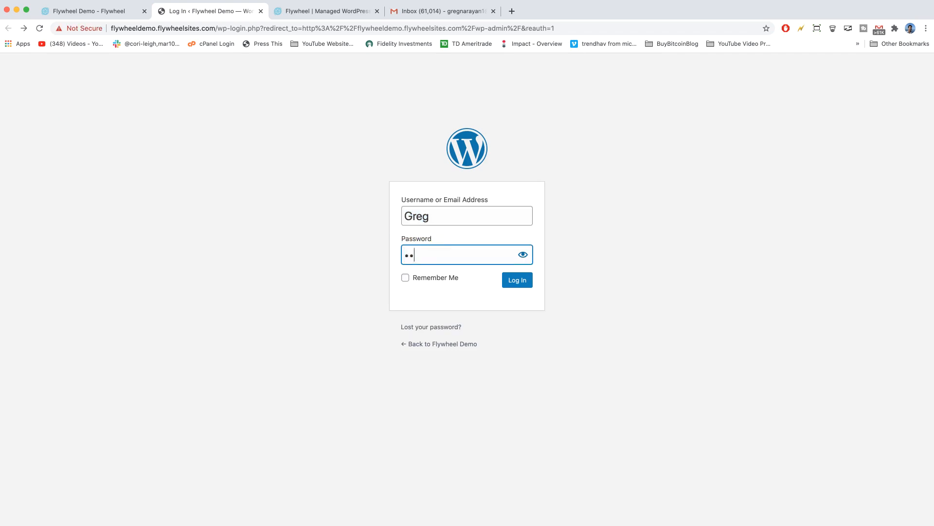
{"action": "type", "text": "password"}
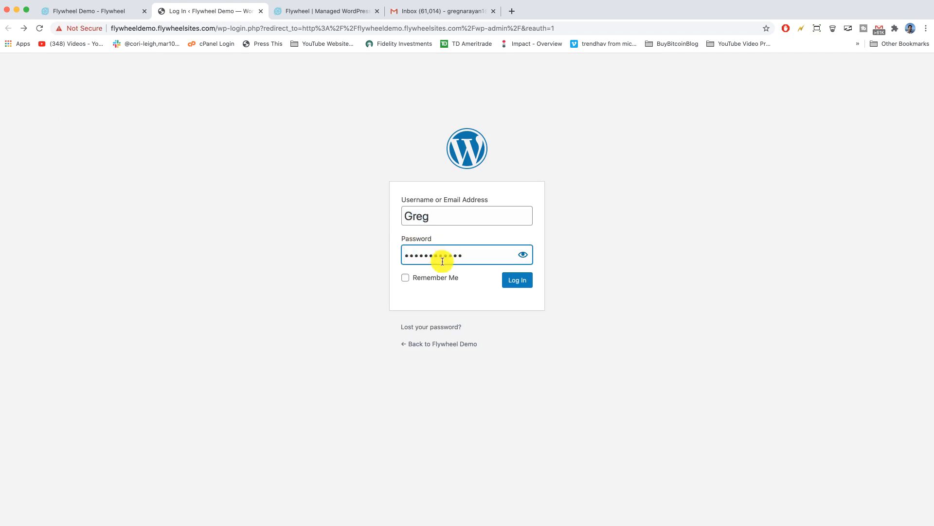
{"action": "left_click", "coordinate": [516, 279]}
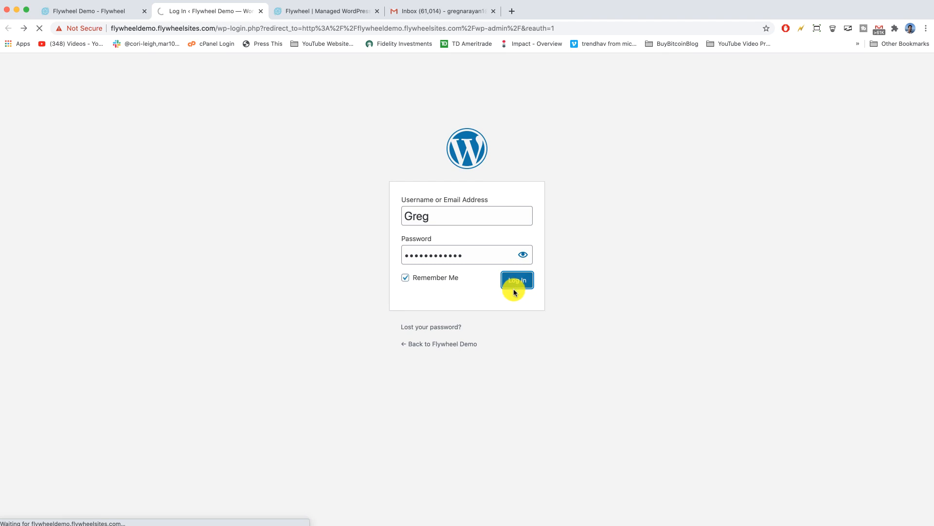
{"action": "left_click", "coordinate": [516, 280]}
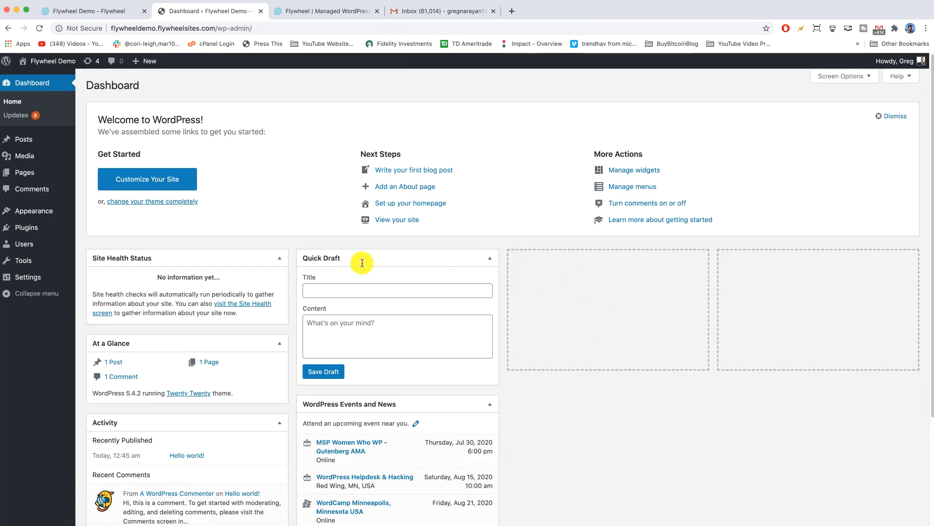
{"action": "mouse_move", "coordinate": [385, 263]}
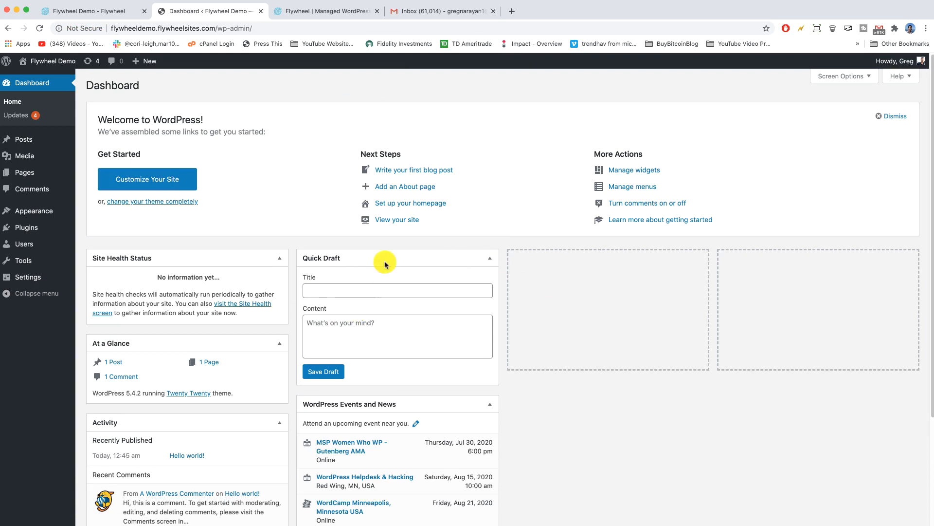
{"action": "mouse_move", "coordinate": [489, 273]}
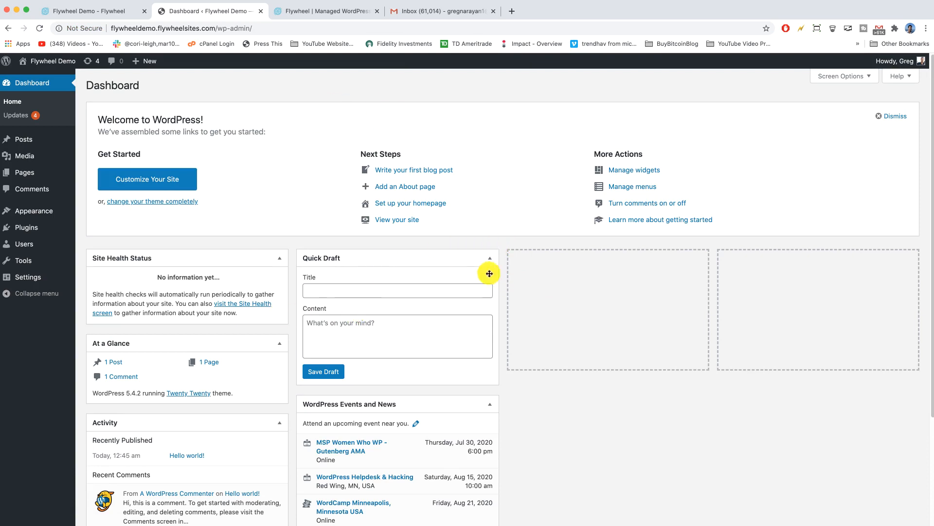
{"action": "mouse_move", "coordinate": [431, 213]}
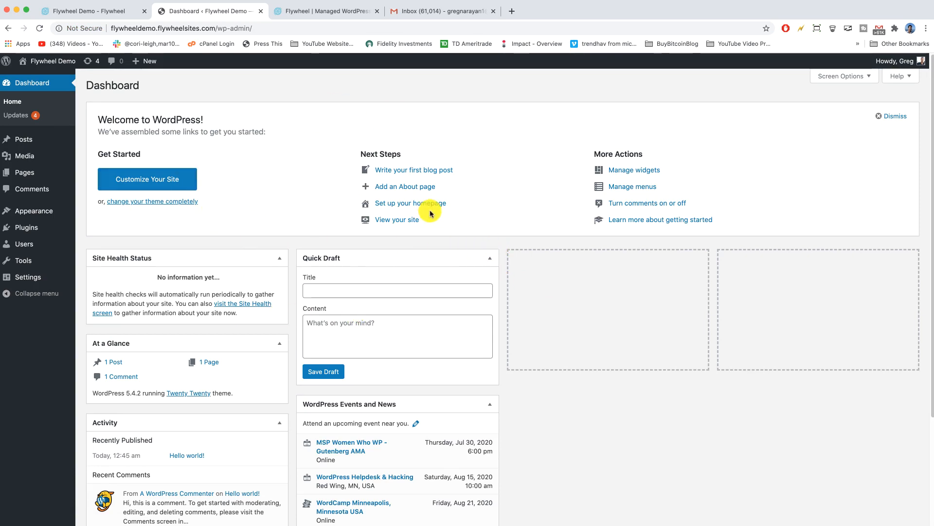
{"action": "mouse_move", "coordinate": [497, 130]}
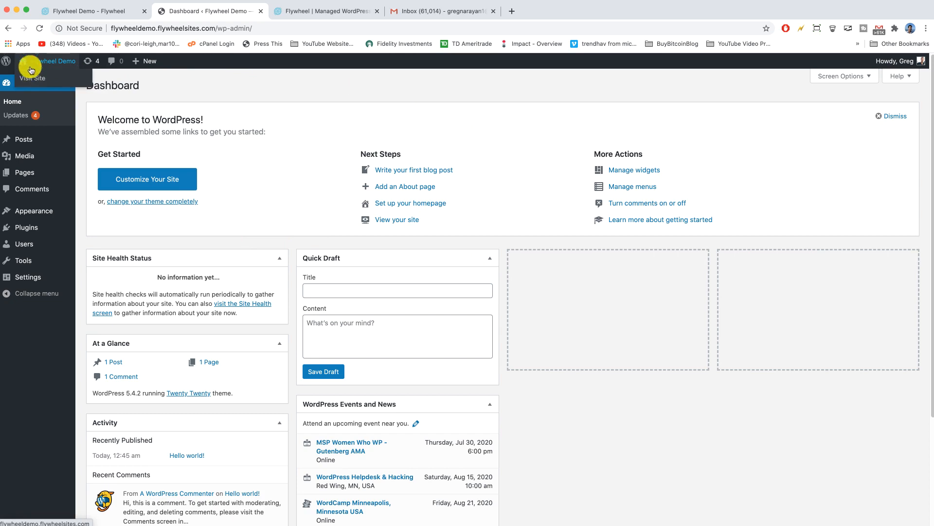
- Choose Visit Site from the admin toolbar to load the public Flywheel Demo site
{"action": "left_click", "coordinate": [32, 78]}
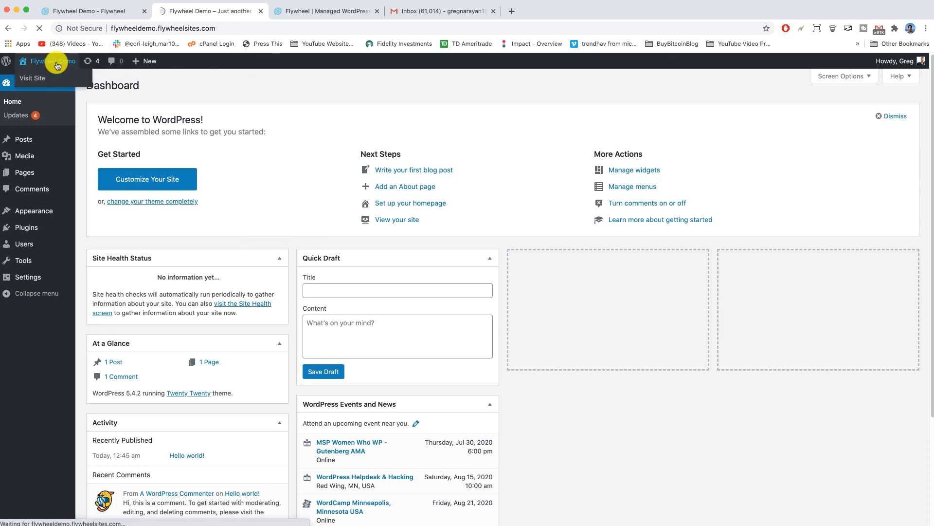
- Scroll through the front page's Hello world! post, then hover the admin bar site name
{"action": "left_click", "coordinate": [33, 78]}
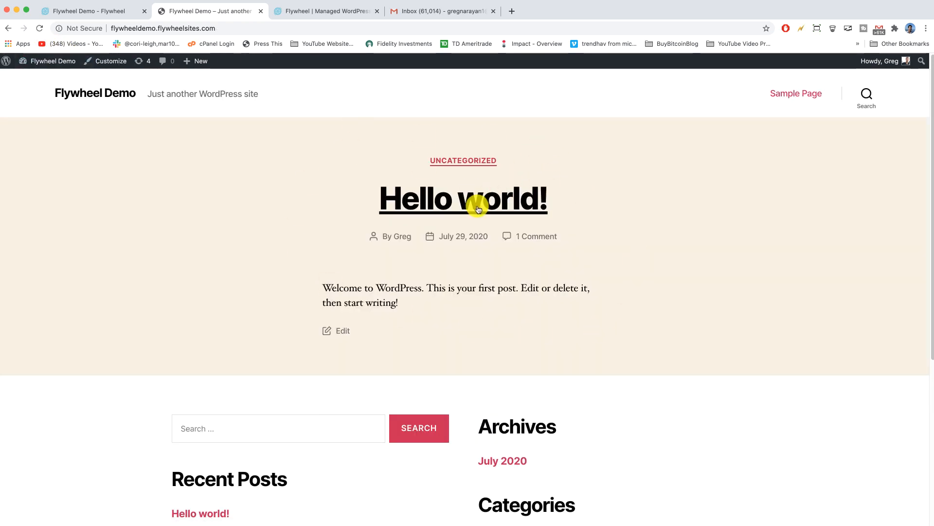
{"action": "scroll", "scroll_direction": "down", "scroll_amount": 3}
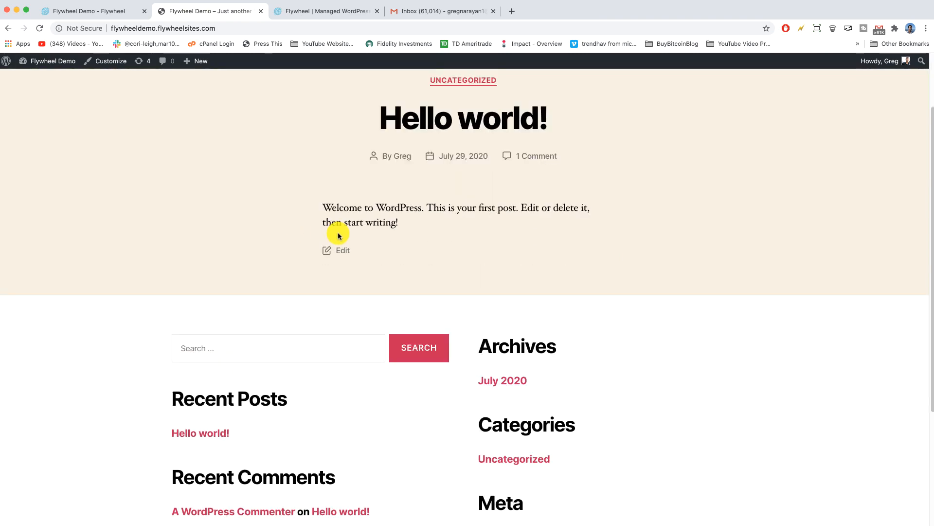
{"action": "scroll", "scroll_direction": "up", "scroll_amount": 3}
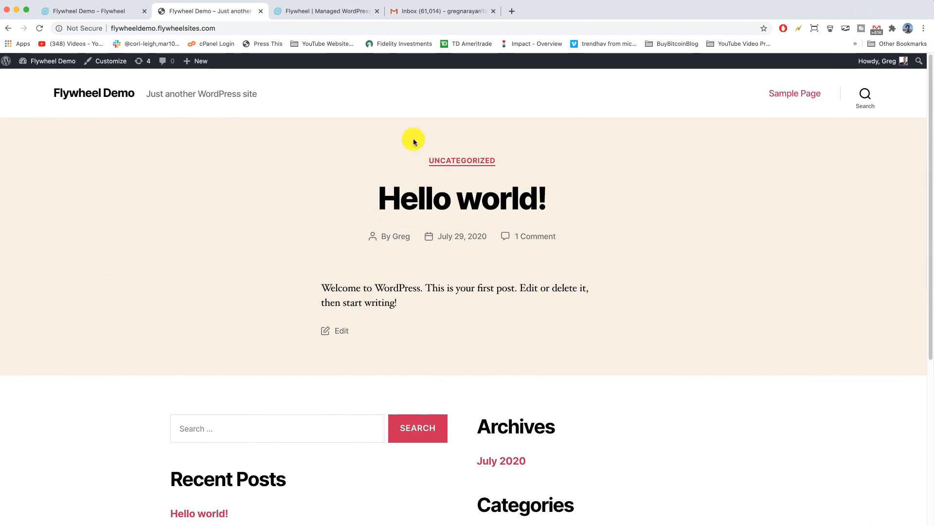
{"action": "left_click", "coordinate": [52, 61]}
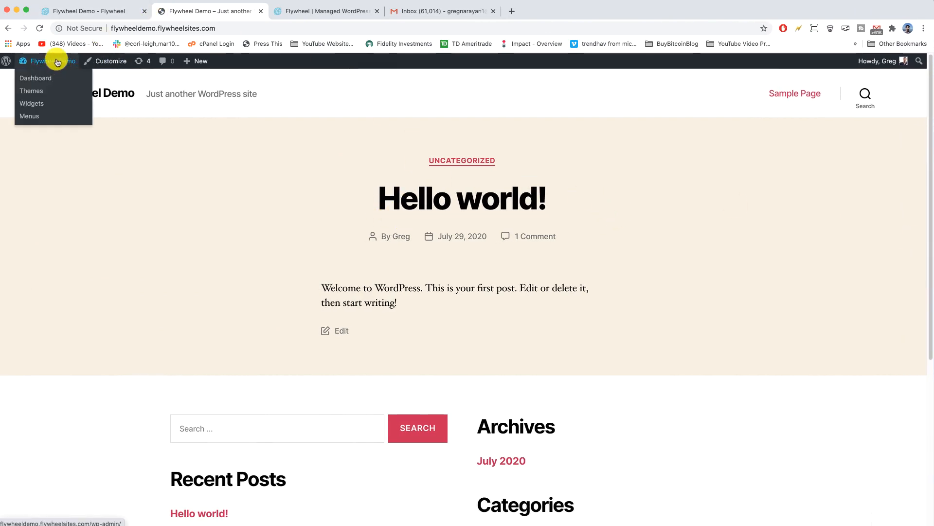
- In Dashboard > Updates, select all themes and update Twenty Nineteen, Seventeen, Sixteen and Twenty
{"action": "left_click", "coordinate": [35, 78]}
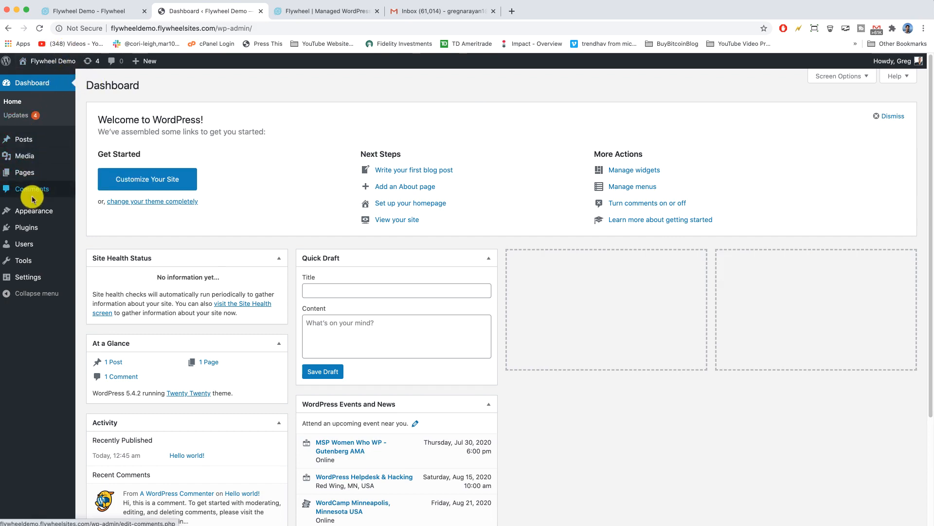
{"action": "mouse_move", "coordinate": [18, 114]}
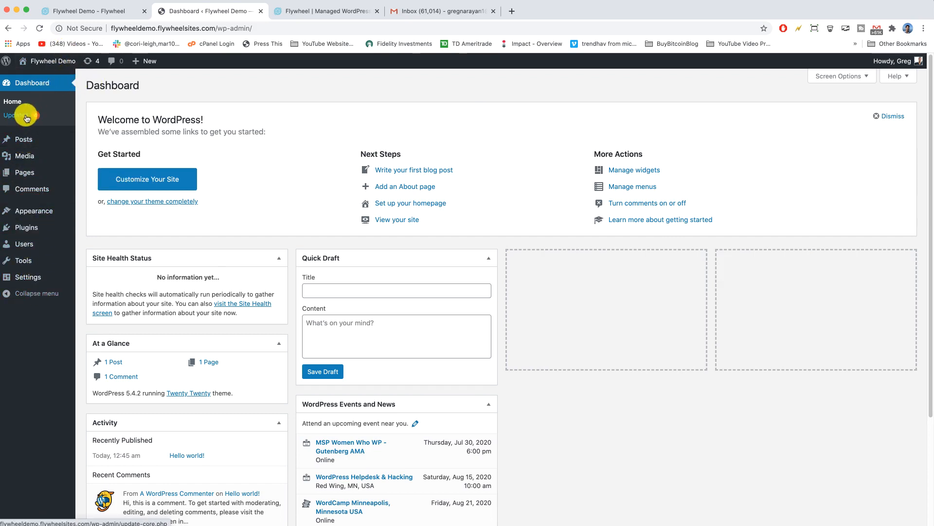
{"action": "left_click", "coordinate": [18, 115]}
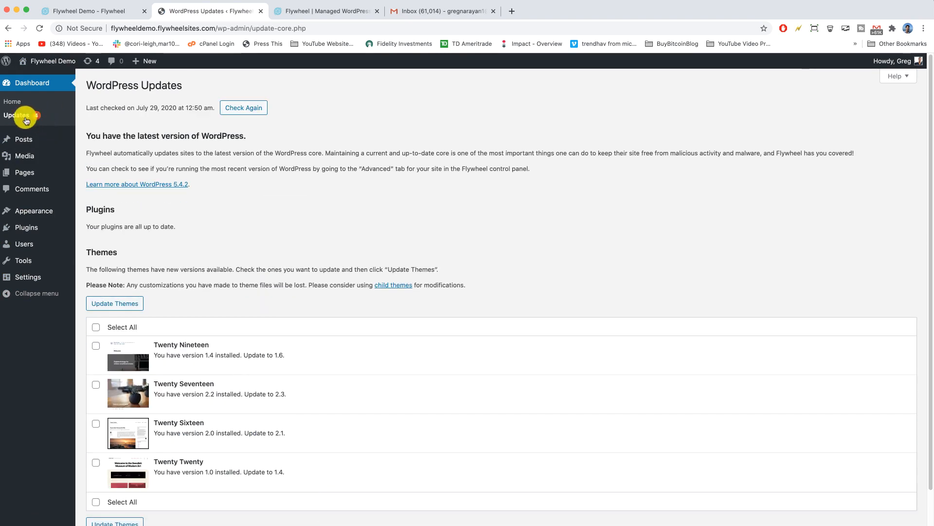
{"action": "scroll", "scroll_direction": "down", "scroll_amount": 3}
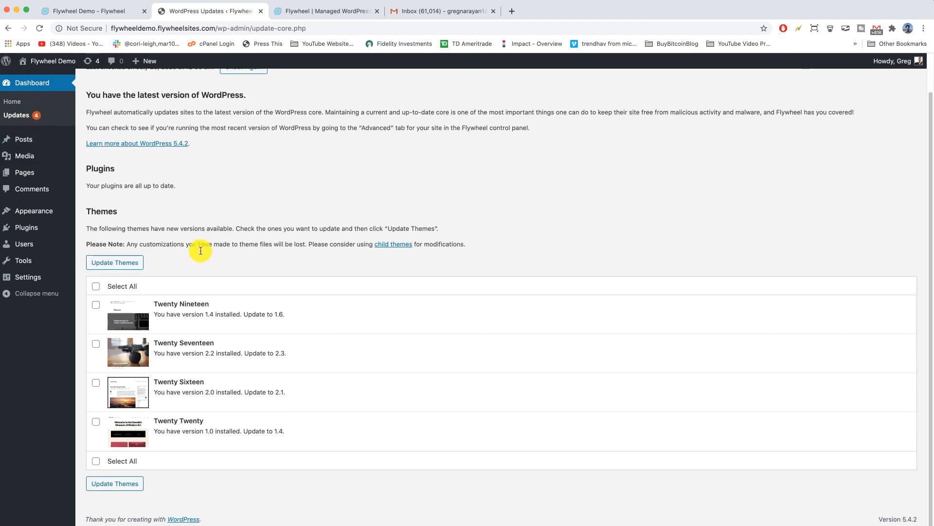
{"action": "mouse_move", "coordinate": [180, 379]}
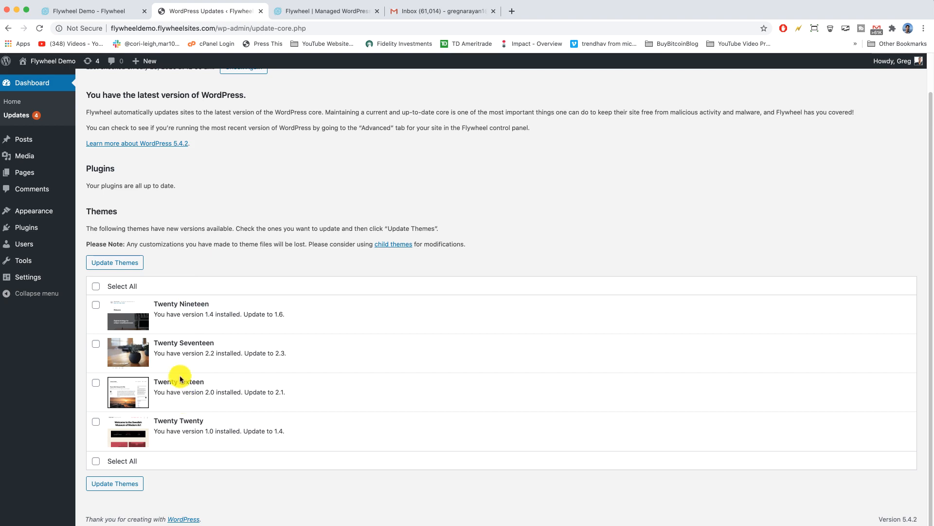
{"action": "mouse_move", "coordinate": [192, 412]}
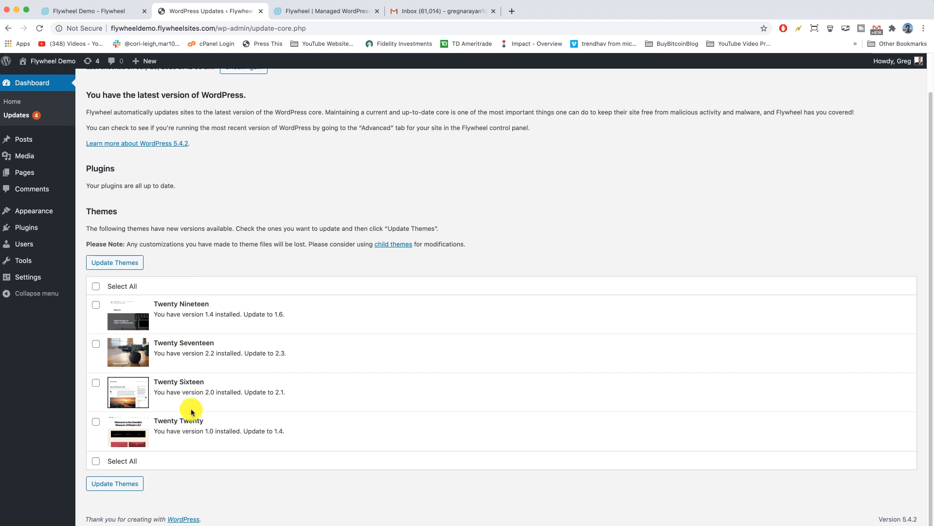
{"action": "left_click", "coordinate": [95, 287]}
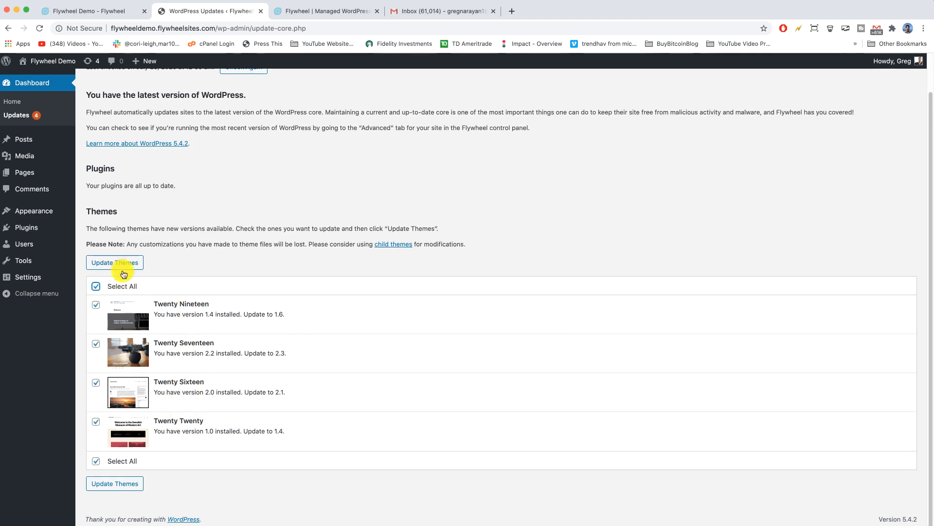
{"action": "left_click", "coordinate": [114, 262]}
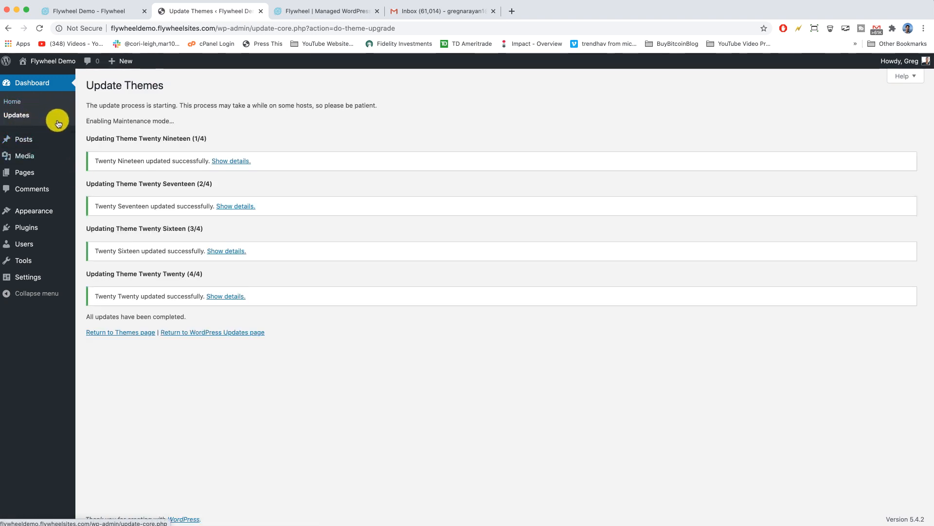
{"action": "mouse_move", "coordinate": [286, 268]}
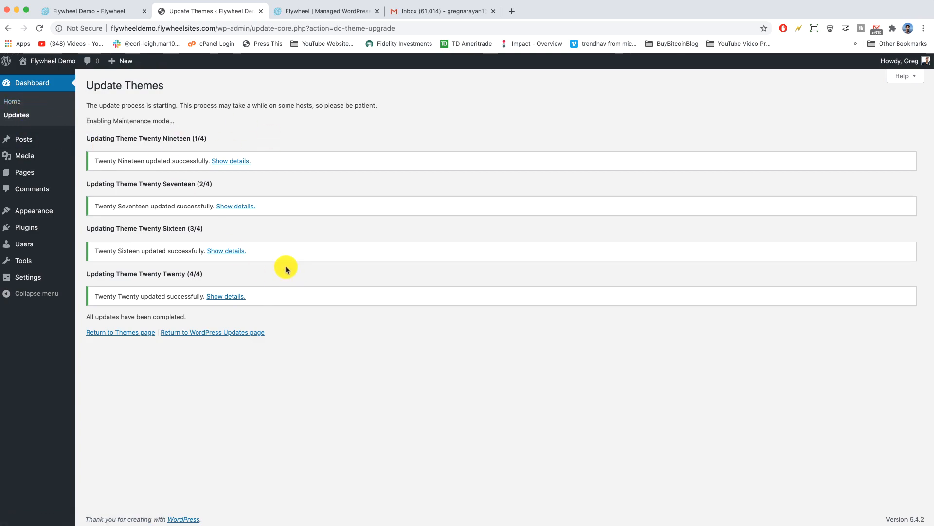